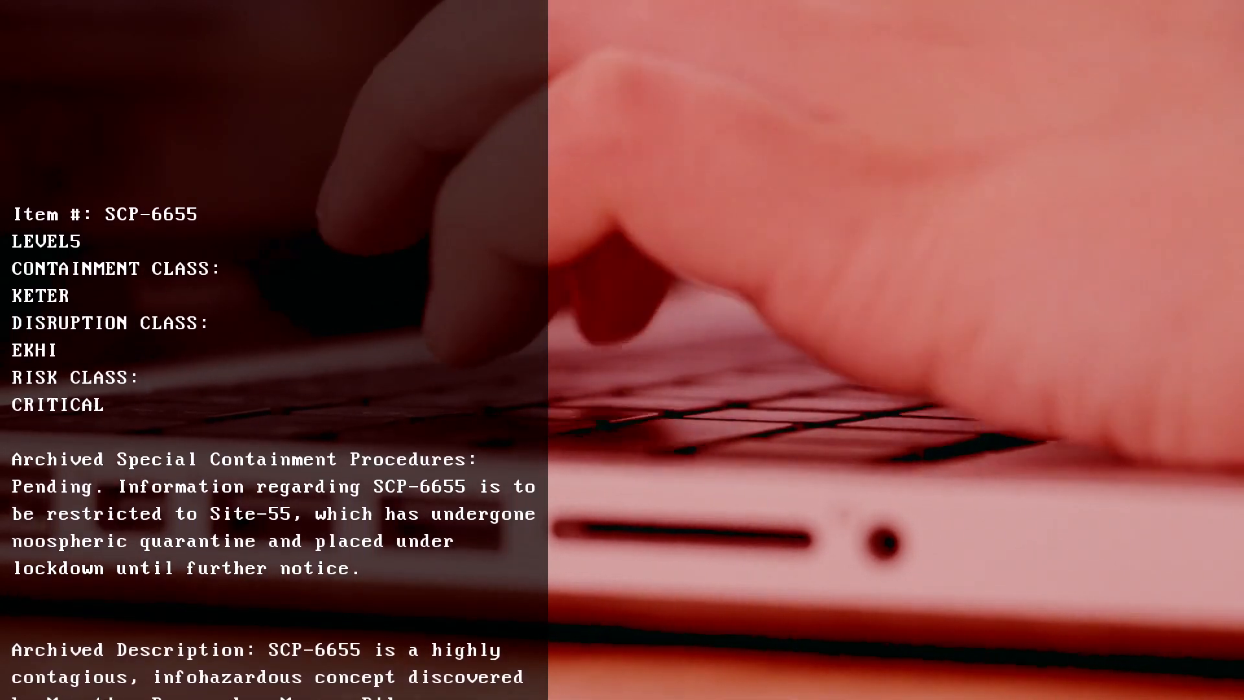
pyautogui.scroll(-3)
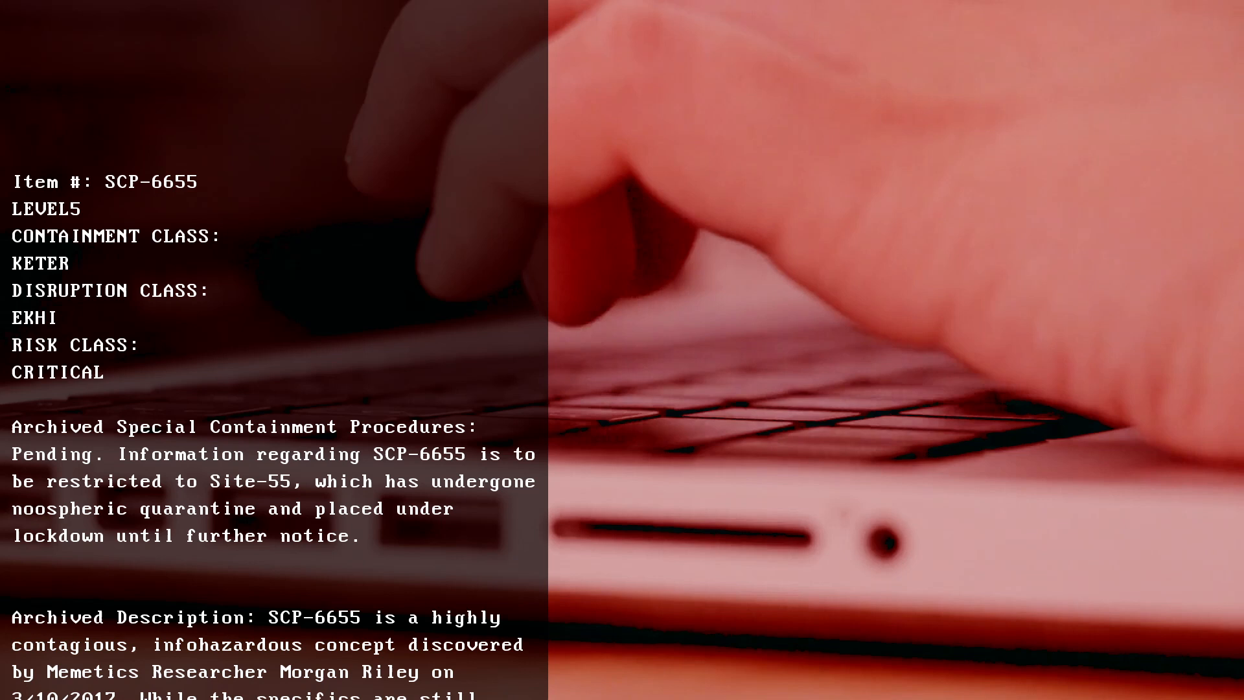
pyautogui.scroll(-3)
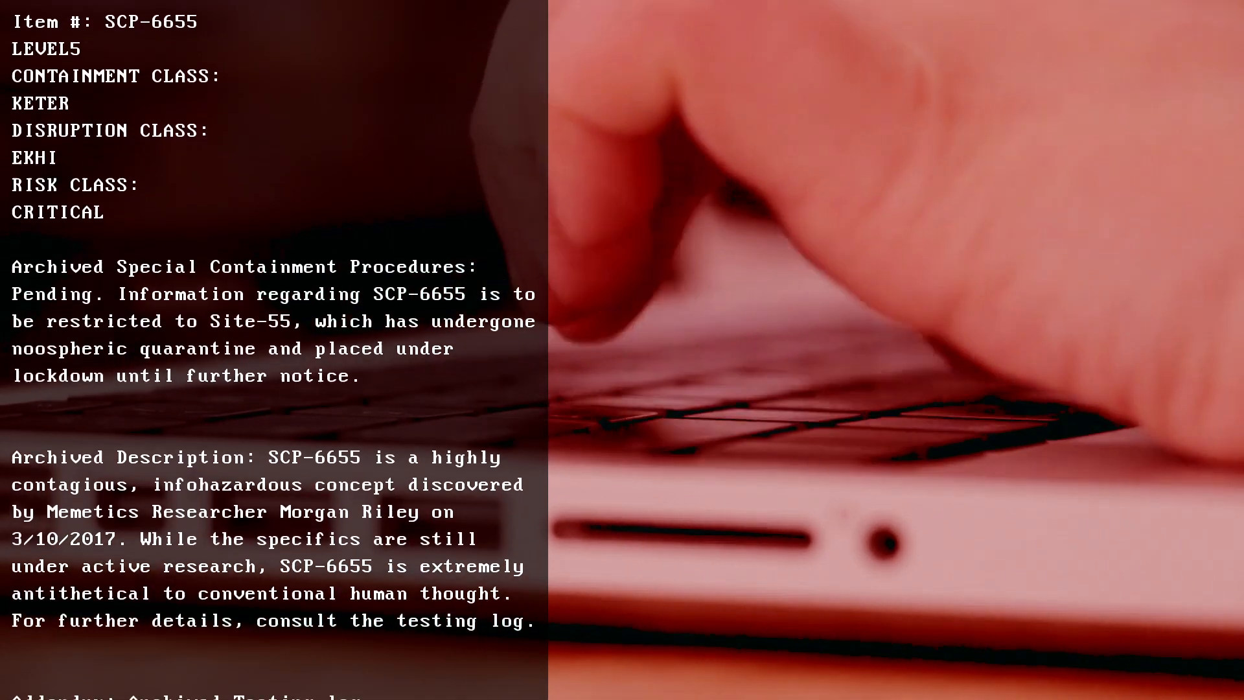
pyautogui.scroll(-3)
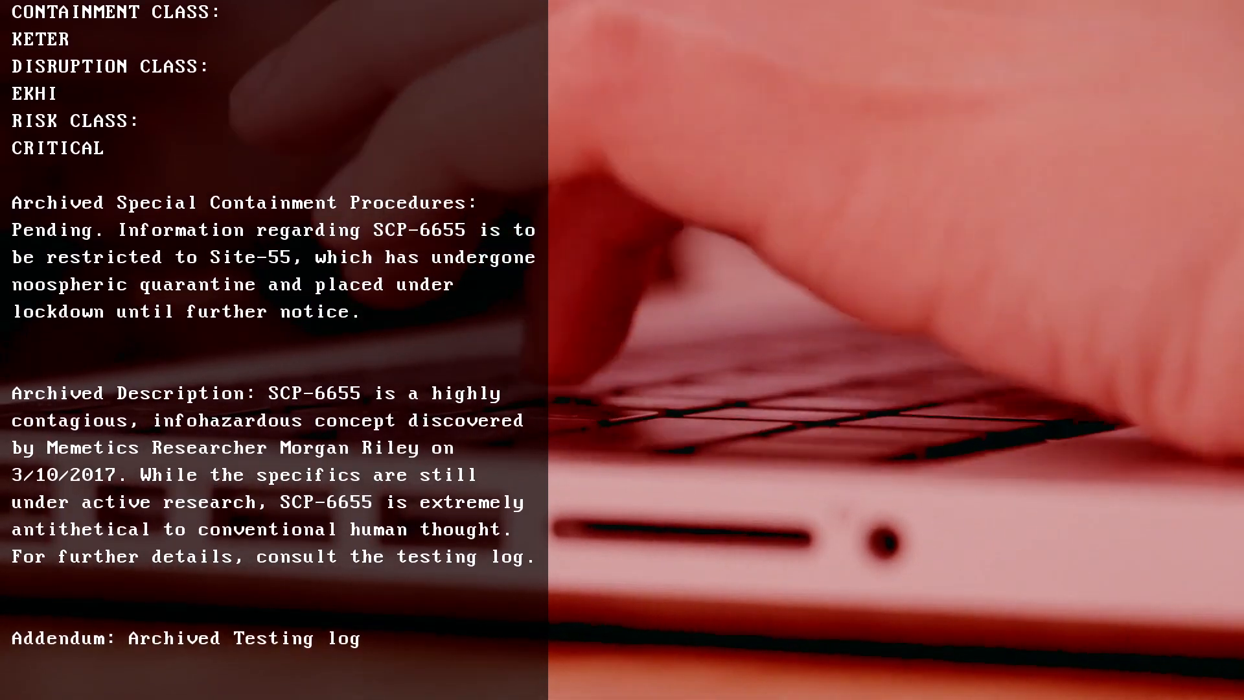
pyautogui.scroll(-3)
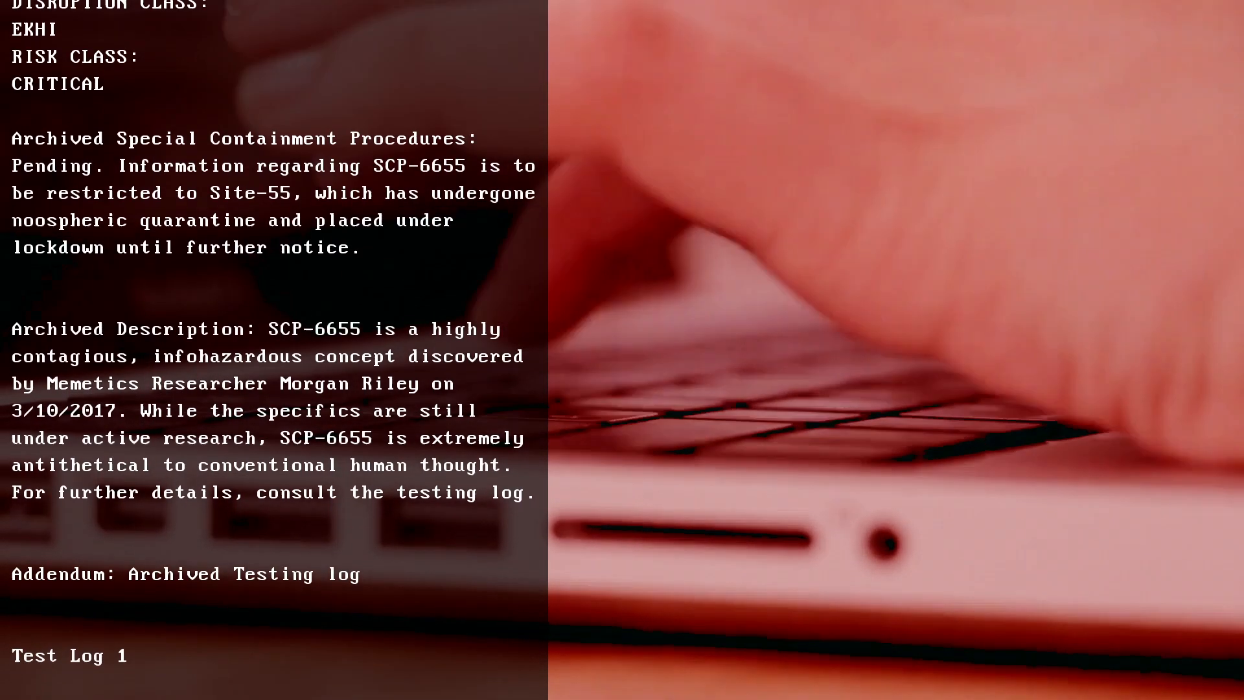
pyautogui.scroll(-3)
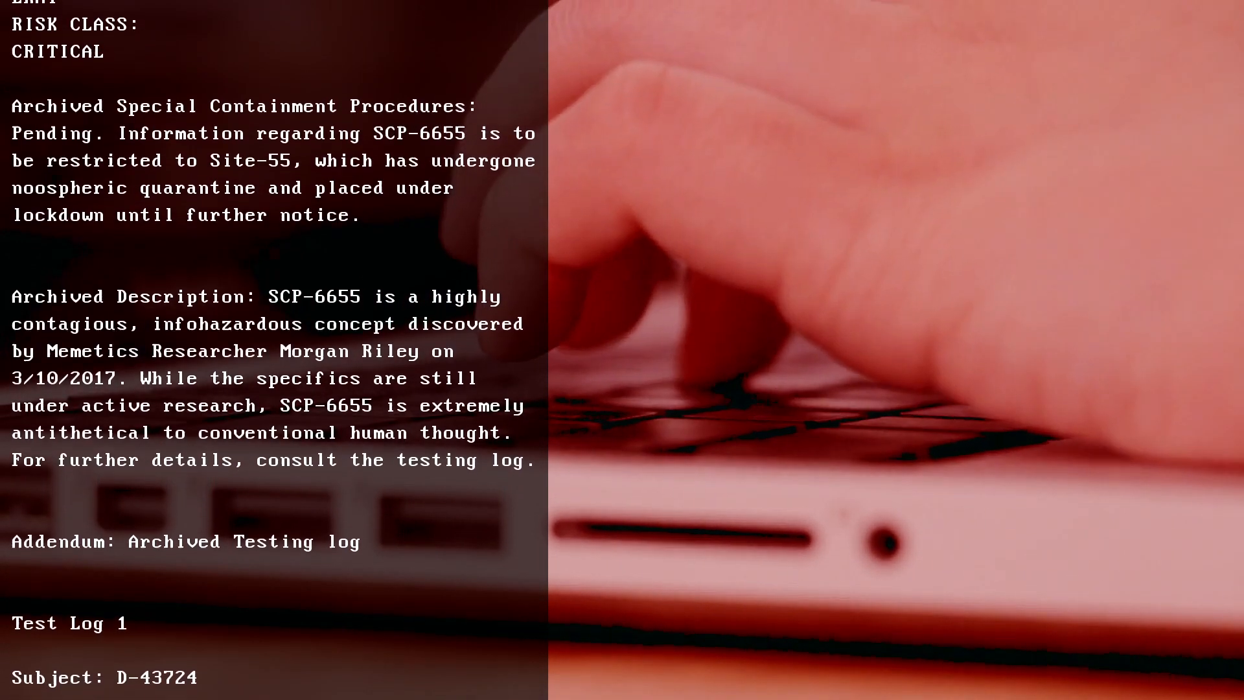
pyautogui.scroll(-3)
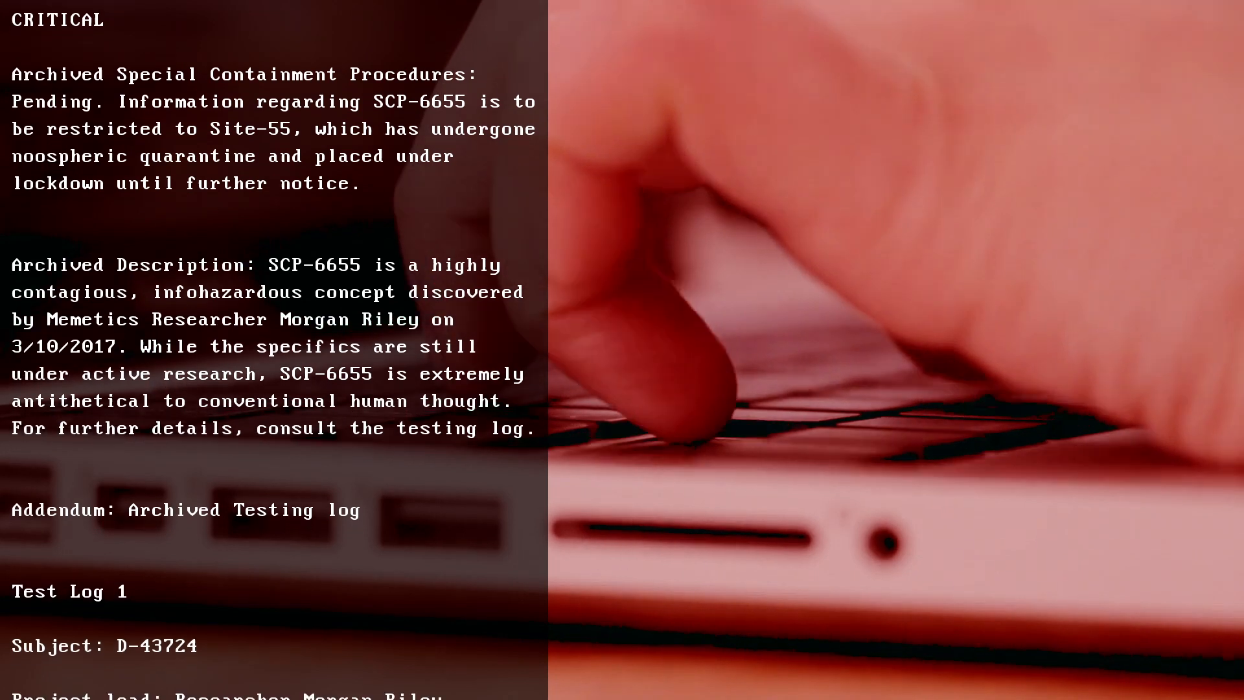
pyautogui.scroll(-3)
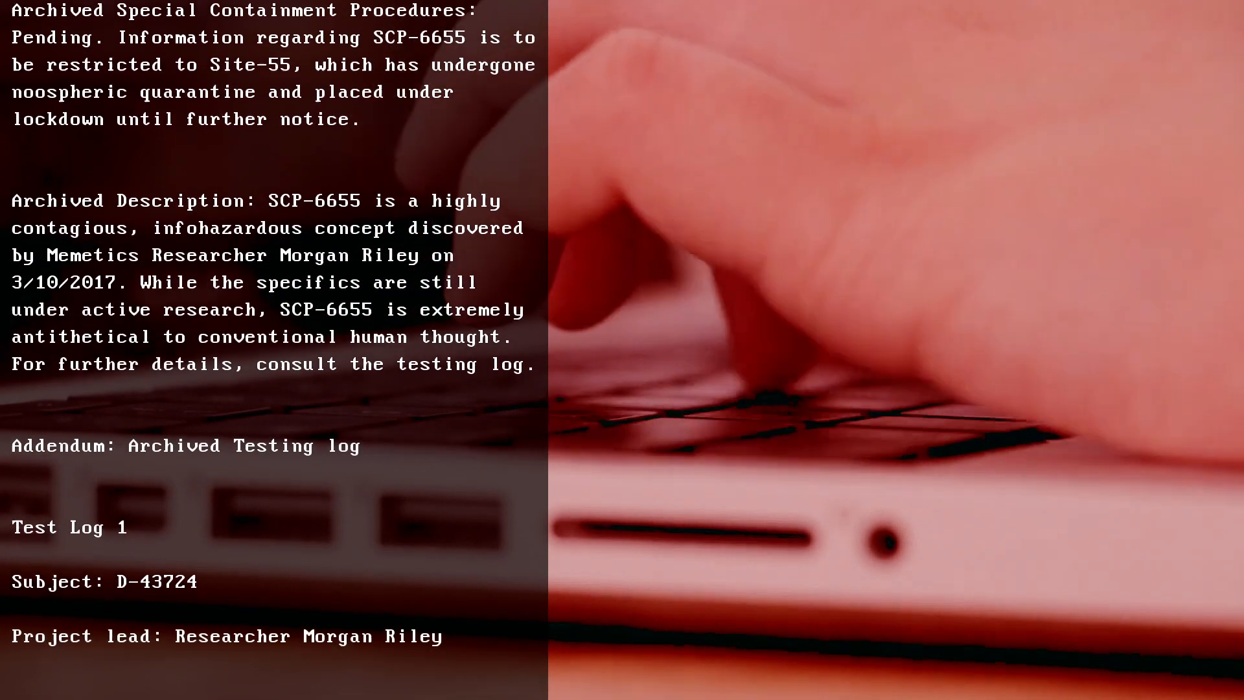
pyautogui.scroll(-3)
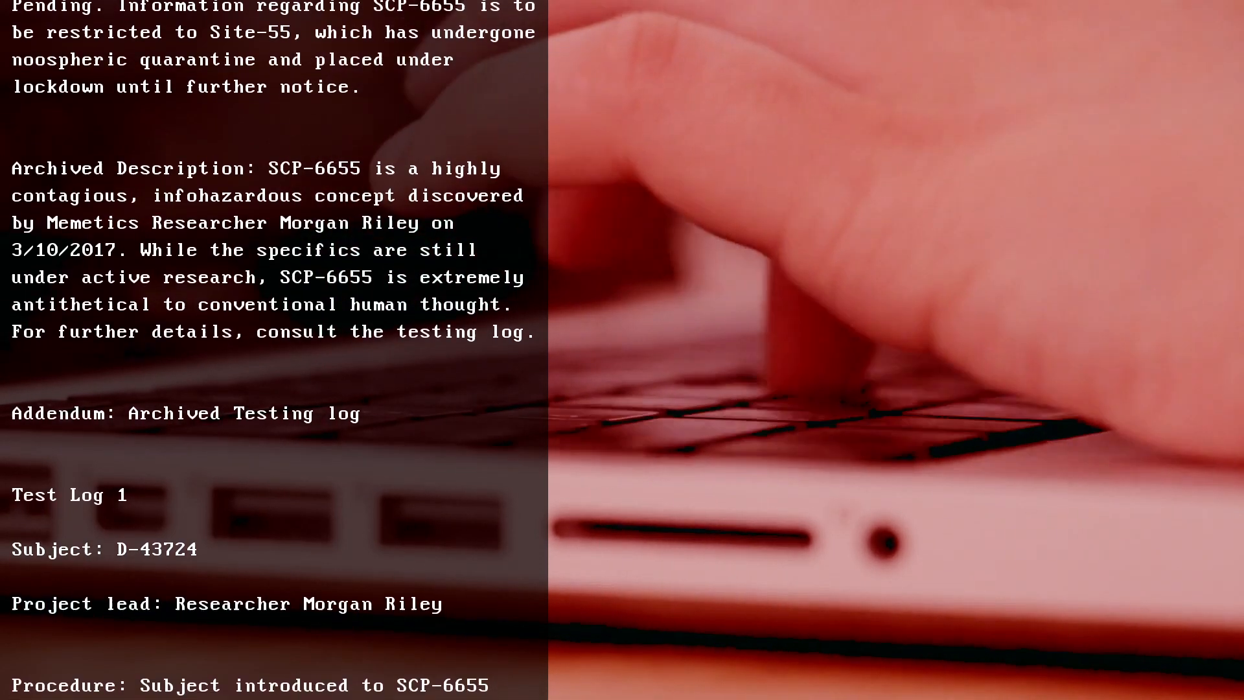
pyautogui.scroll(-3)
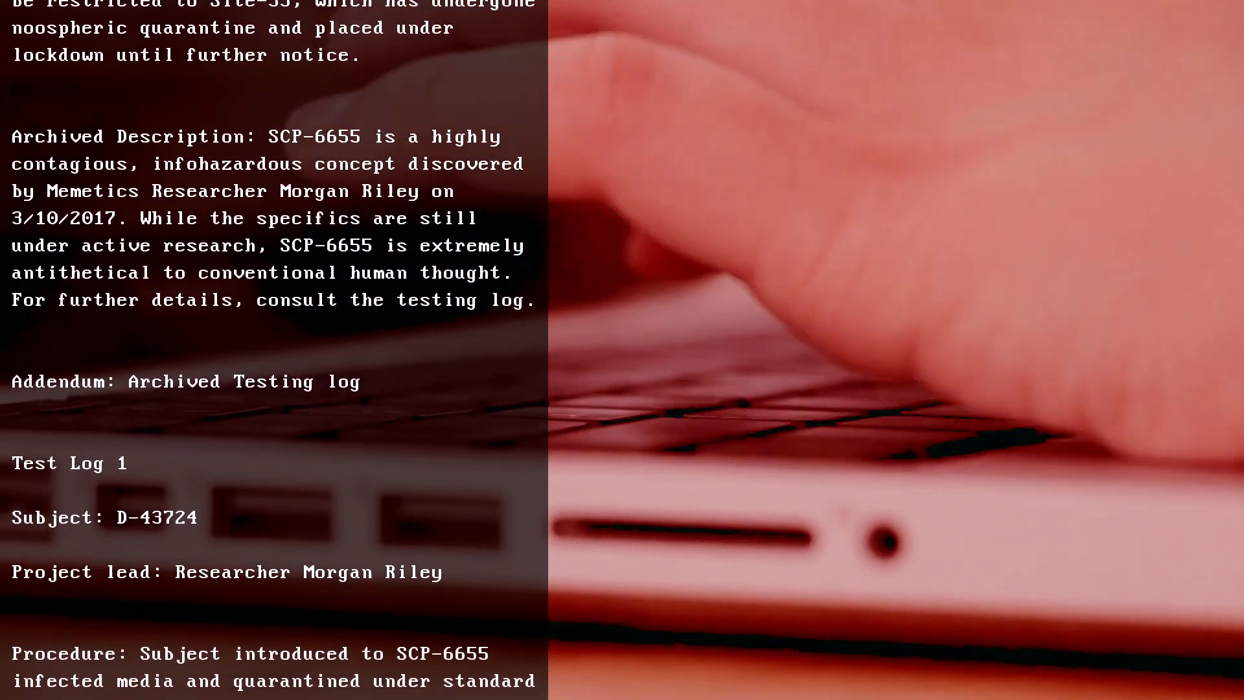
pyautogui.scroll(-3)
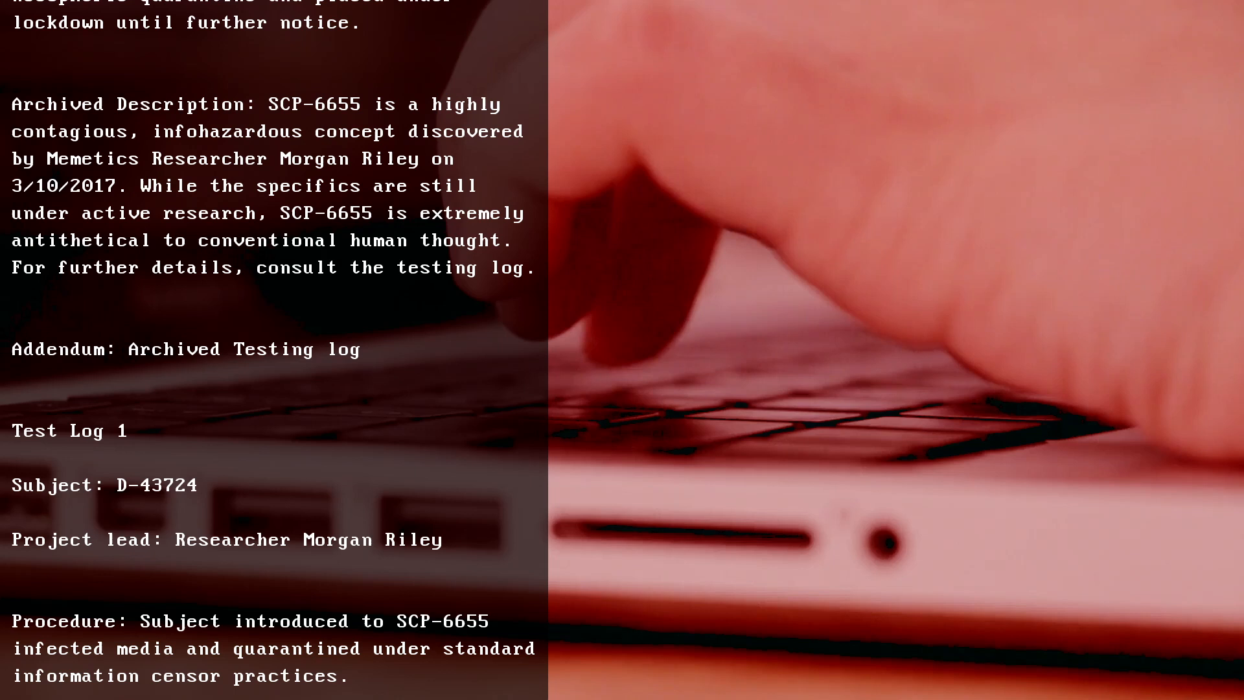
pyautogui.scroll(-3)
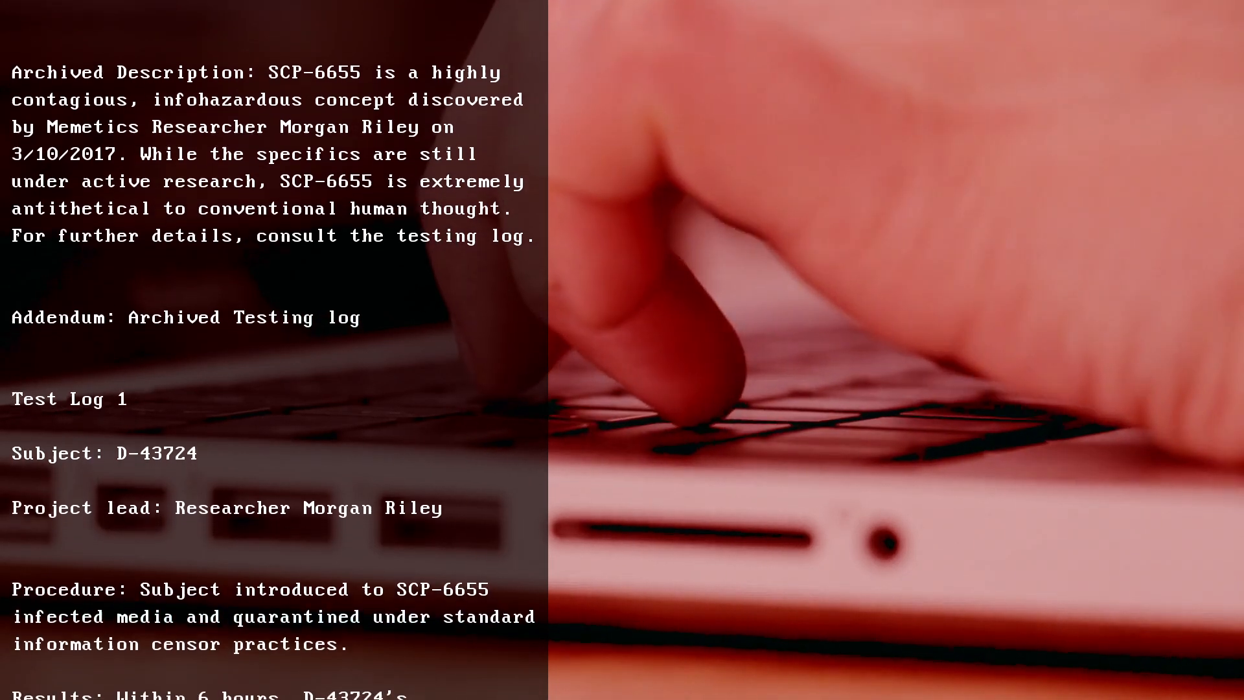
pyautogui.scroll(-3)
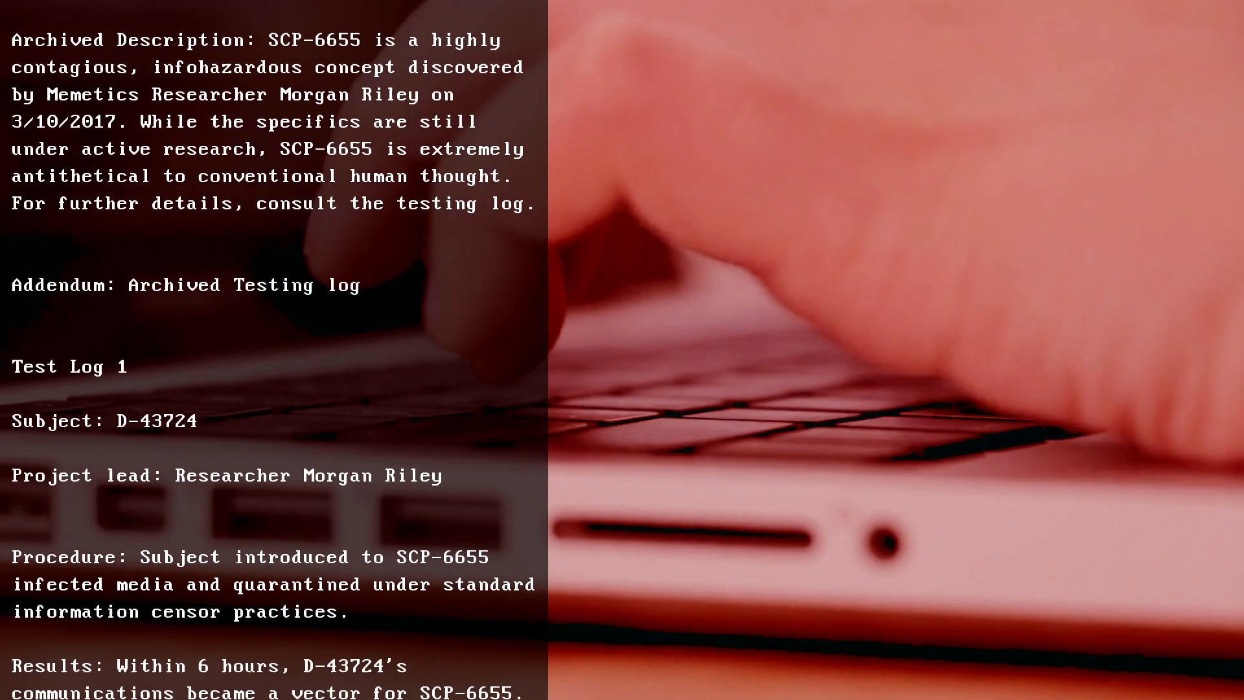
pyautogui.scroll(-3)
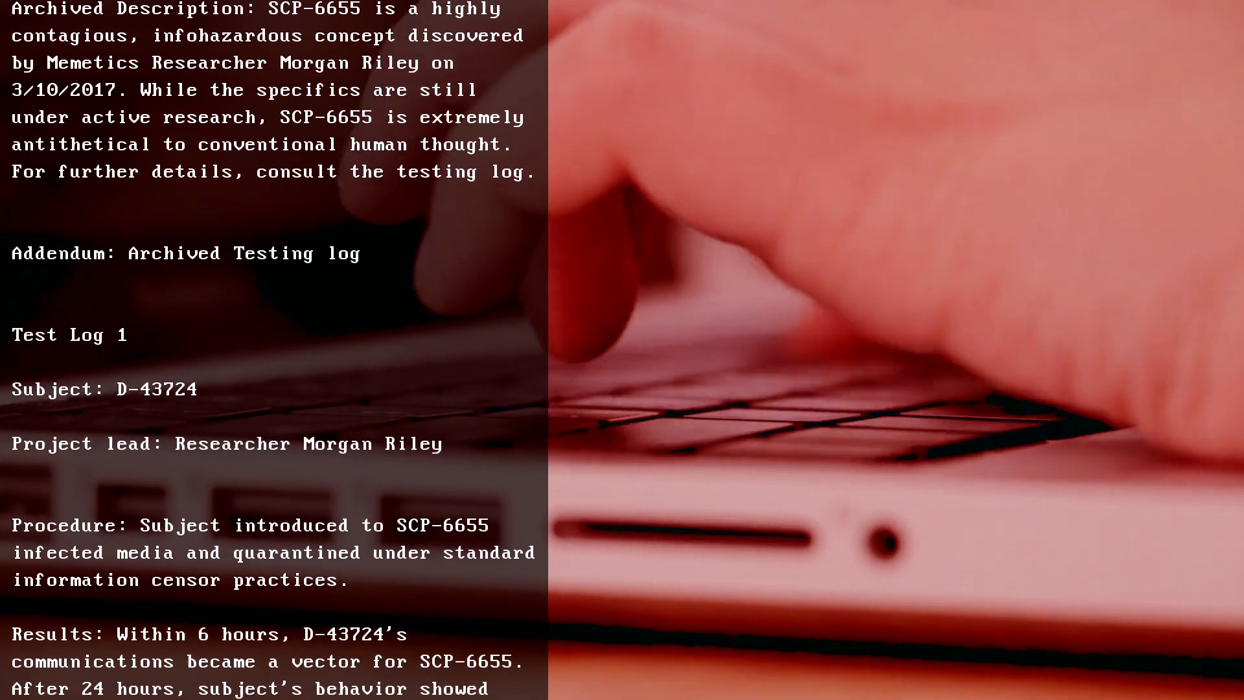
pyautogui.scroll(-3)
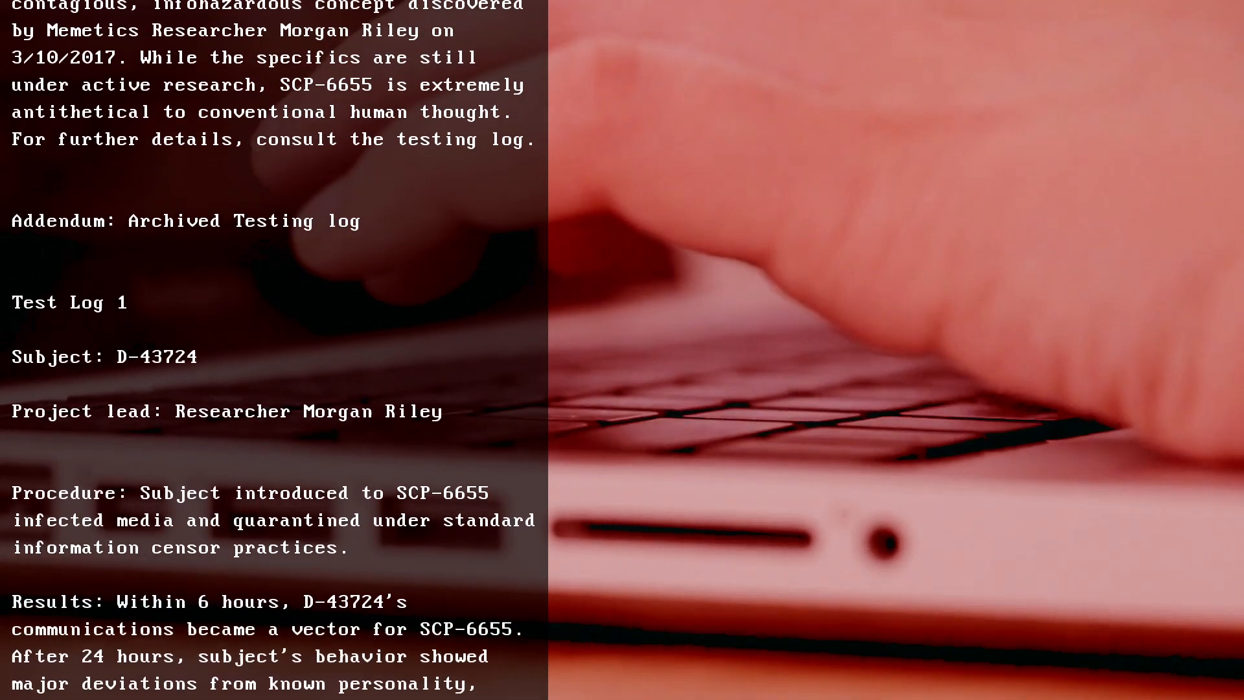
pyautogui.scroll(-3)
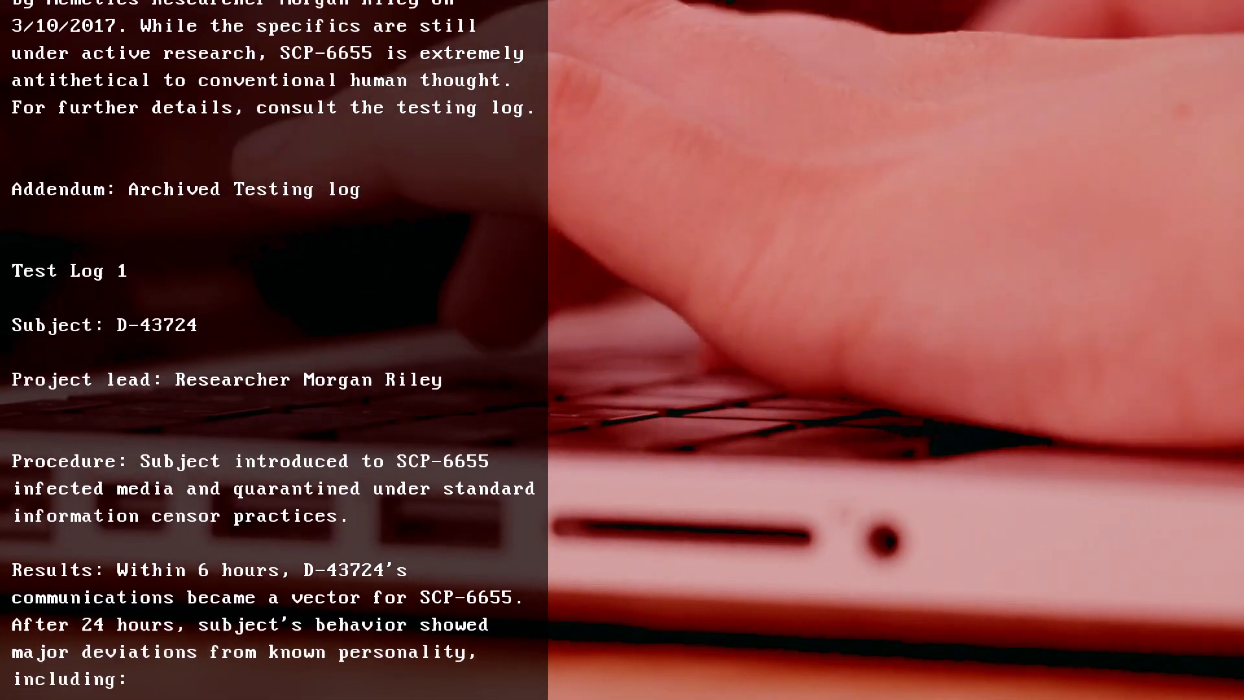
pyautogui.scroll(-3)
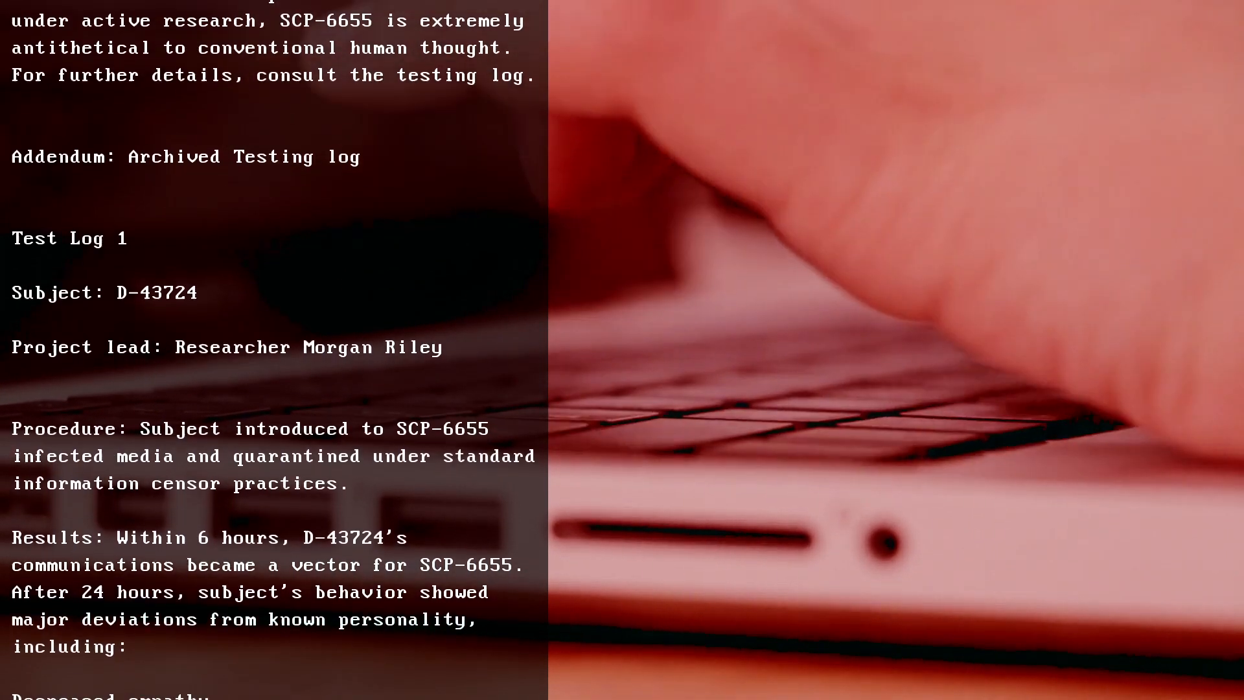
pyautogui.scroll(-3)
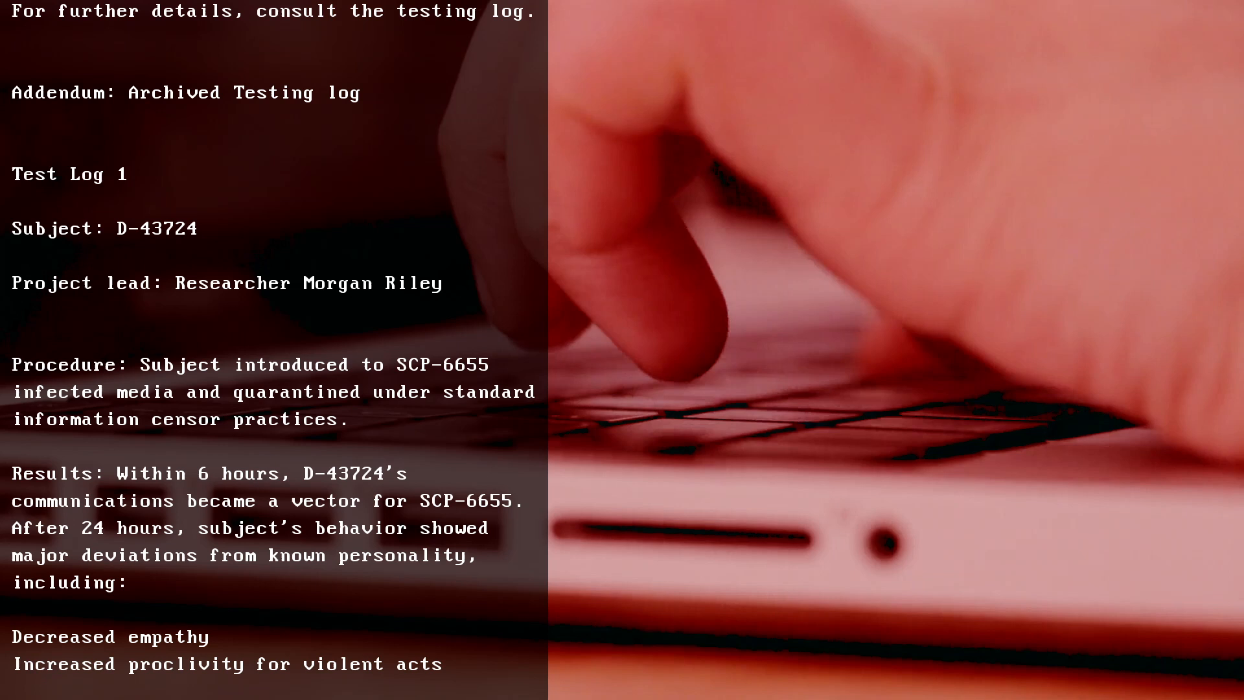
pyautogui.scroll(-3)
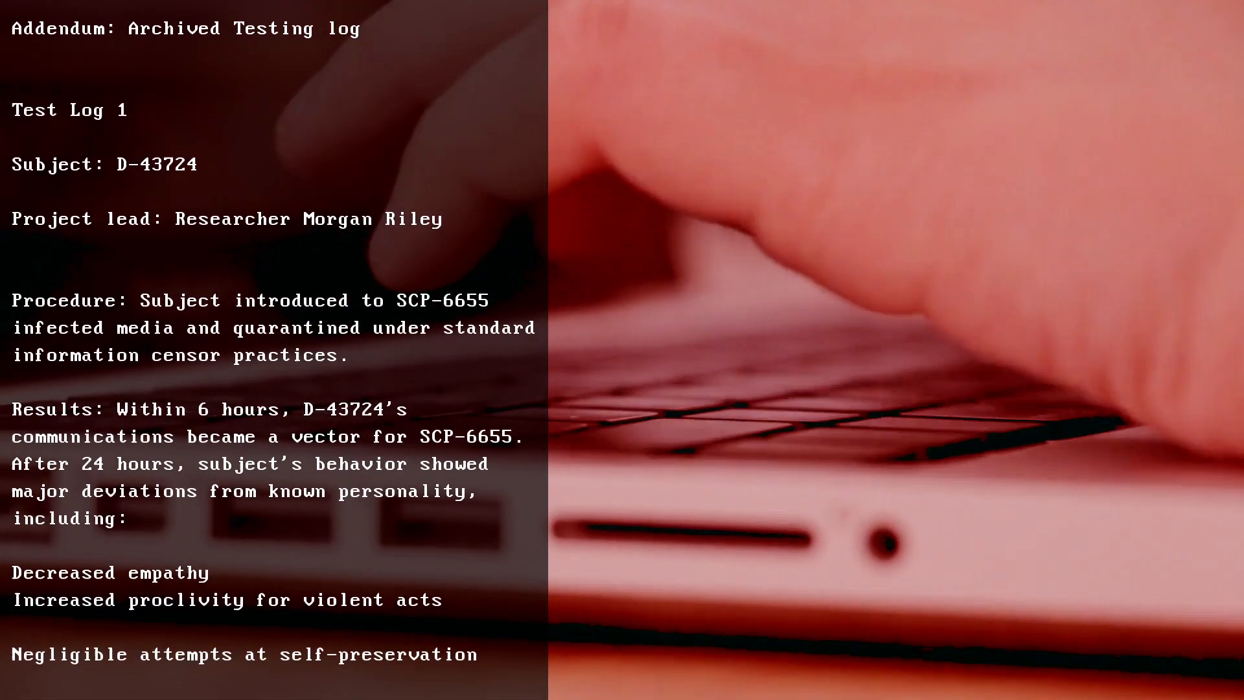
pyautogui.scroll(-3)
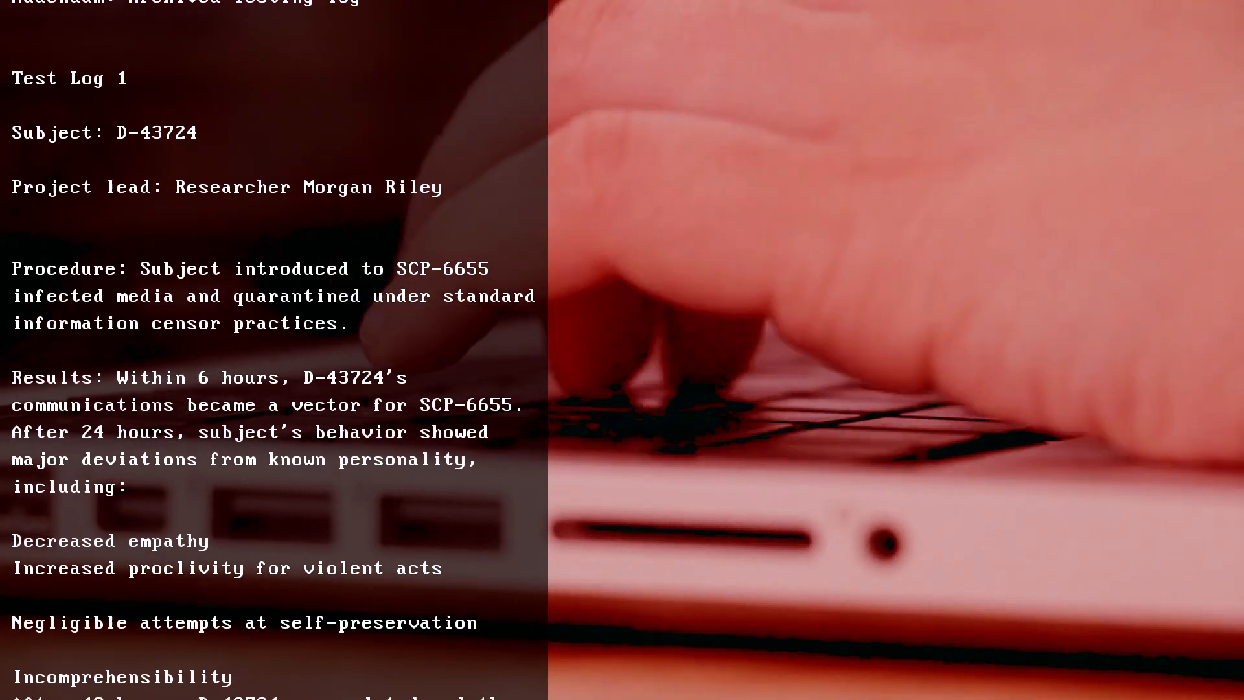
pyautogui.scroll(-3)
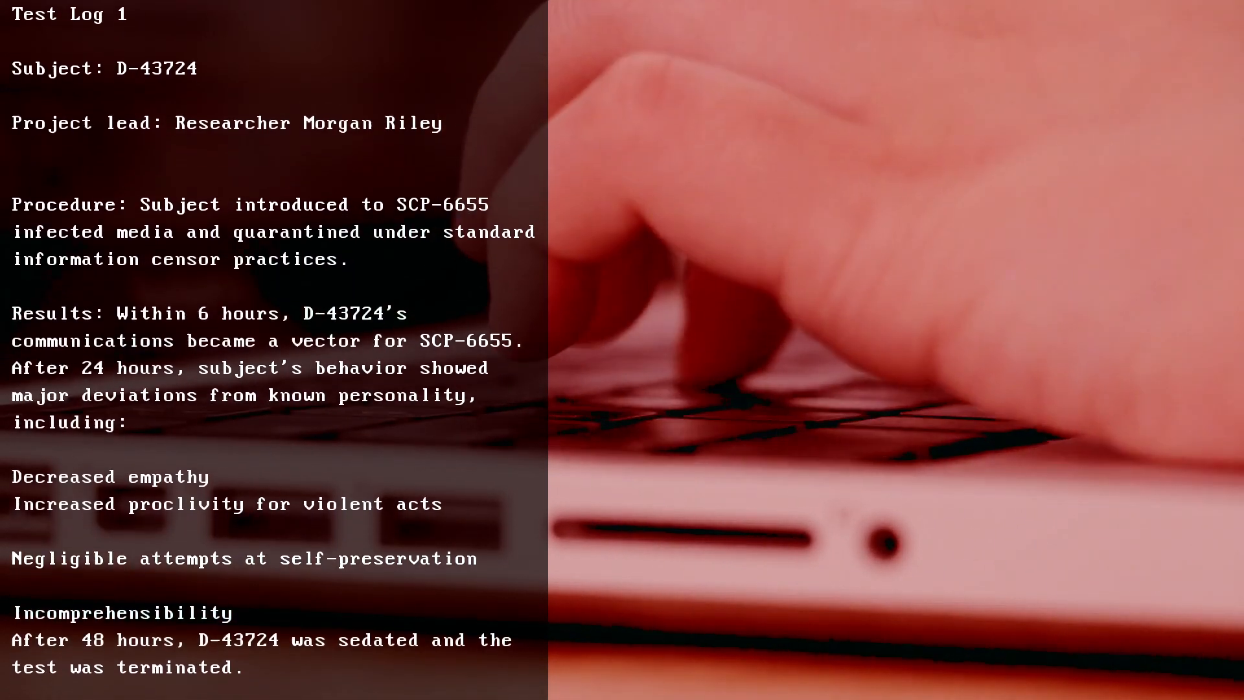
pyautogui.scroll(-3)
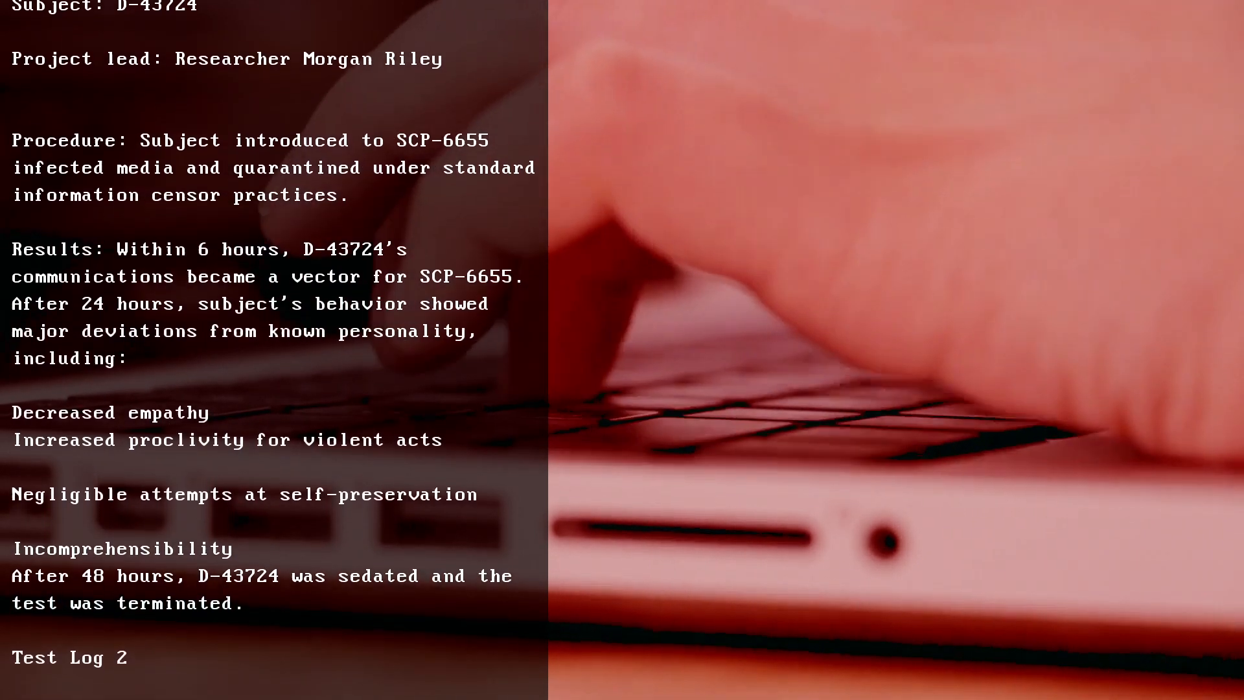
pyautogui.scroll(-3)
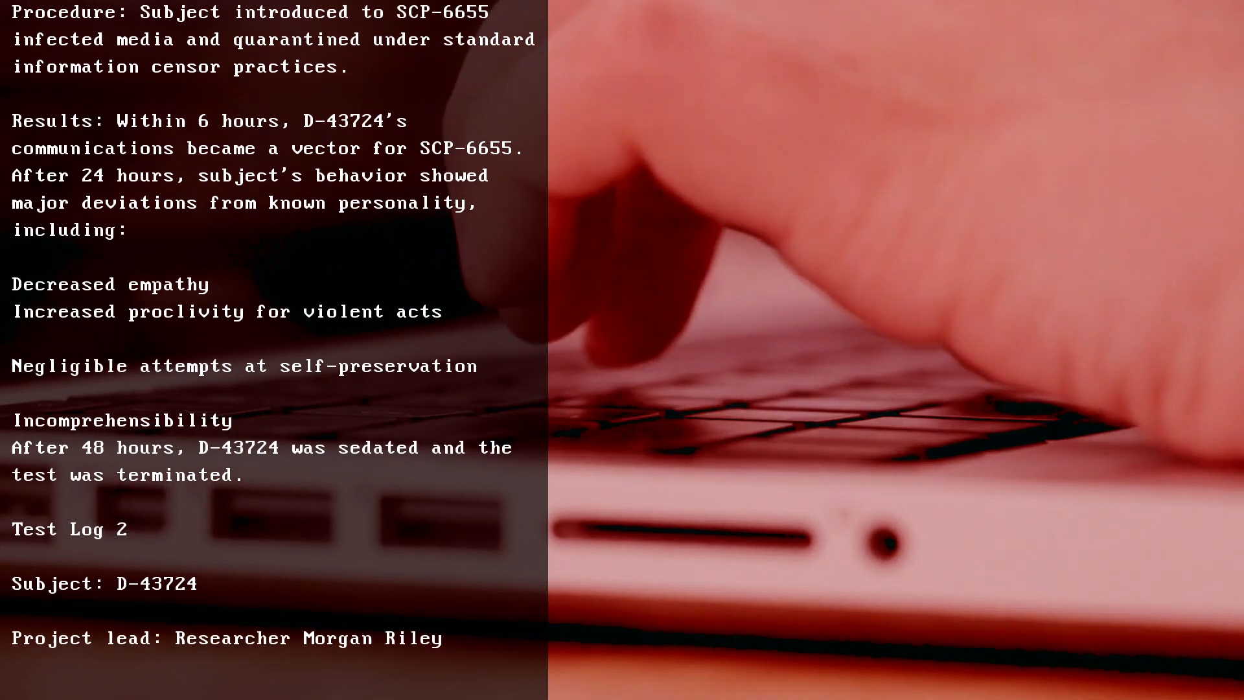
pyautogui.scroll(-3)
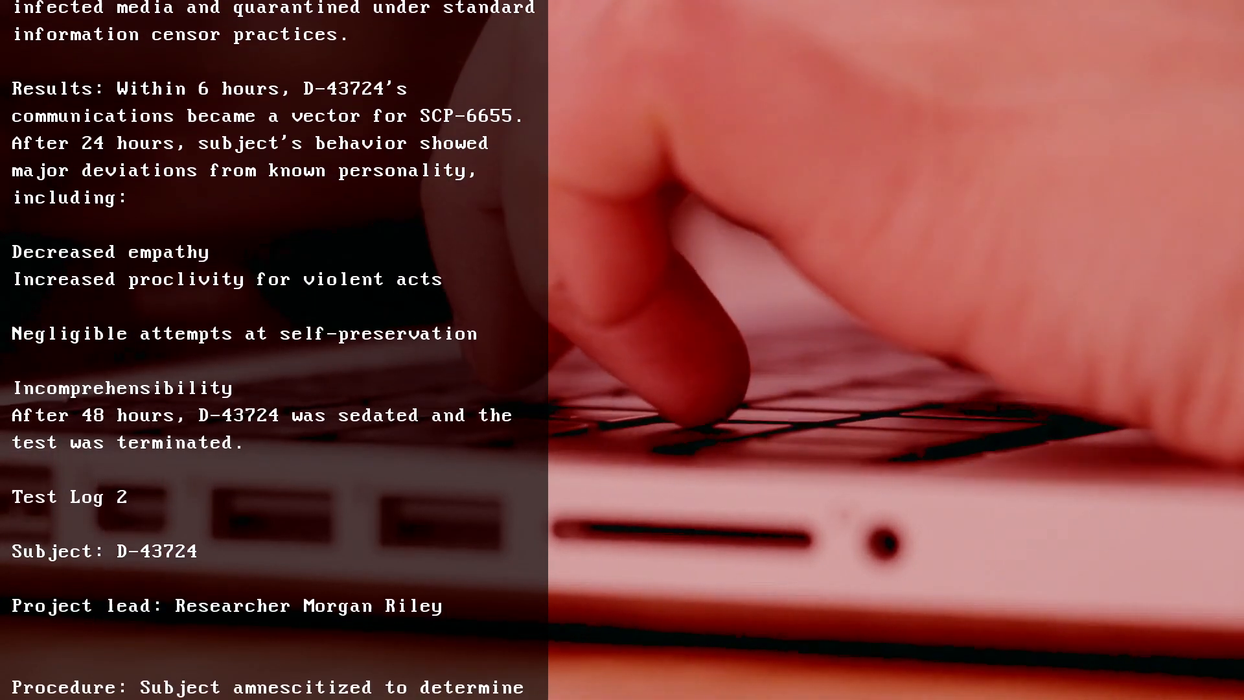
pyautogui.scroll(-3)
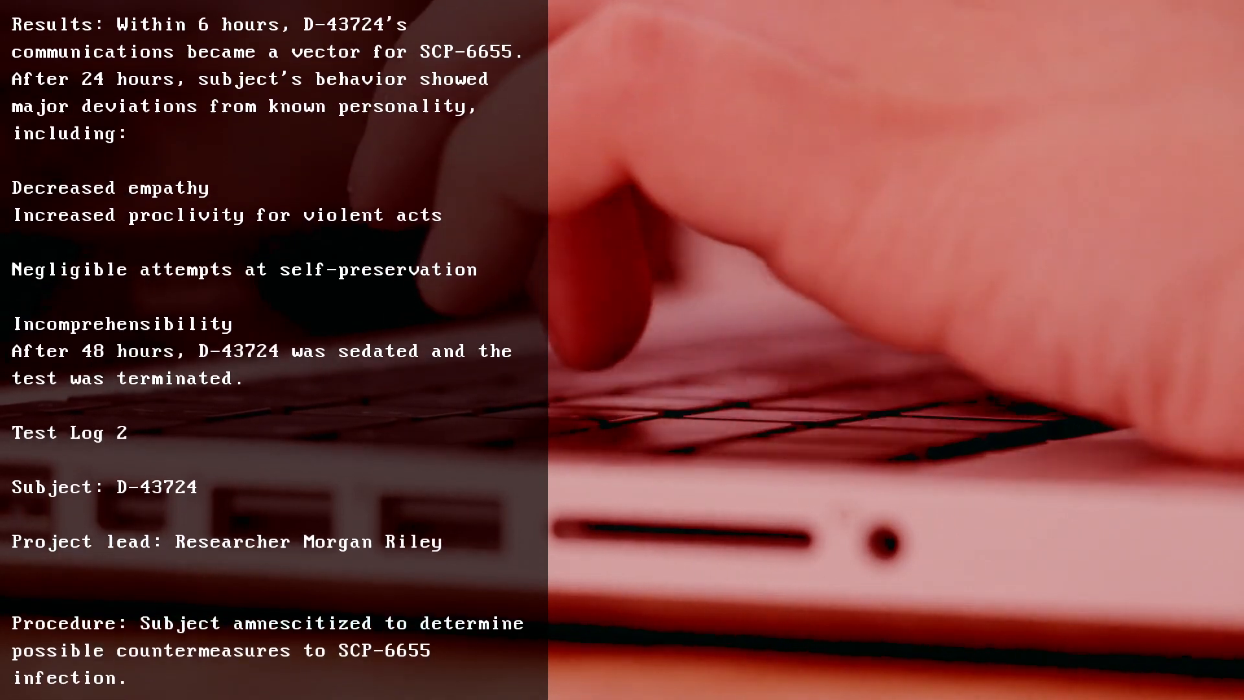
pyautogui.scroll(3)
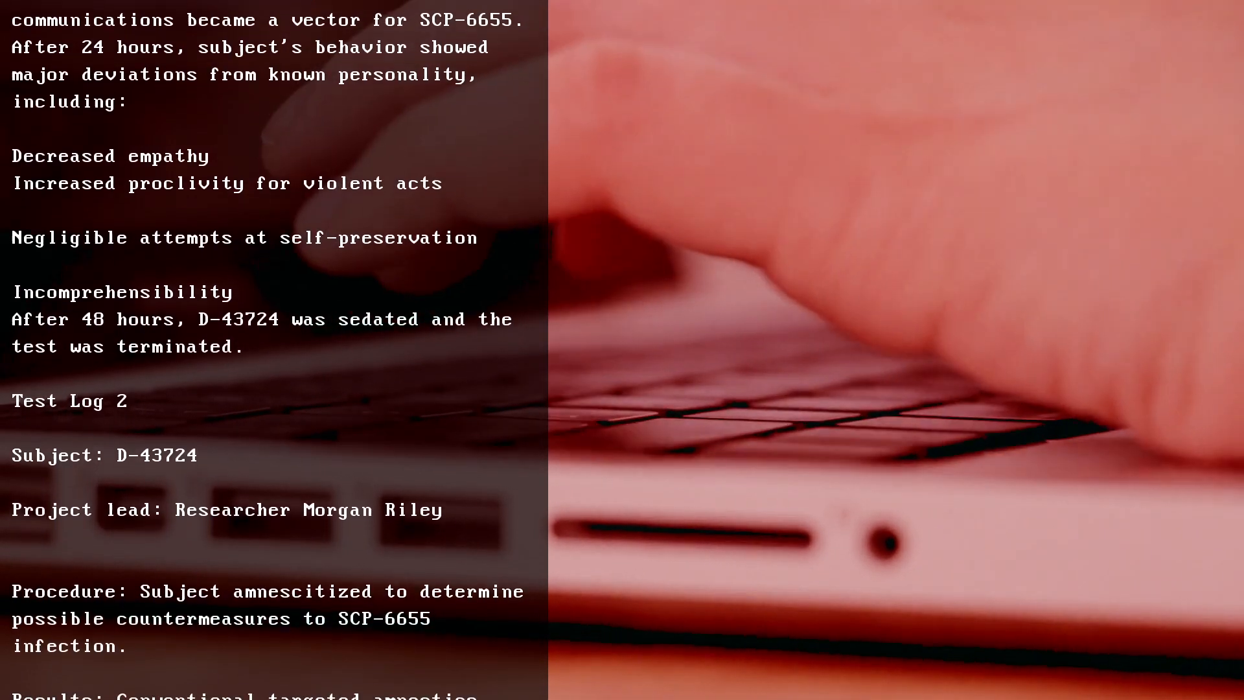
pyautogui.scroll(-3)
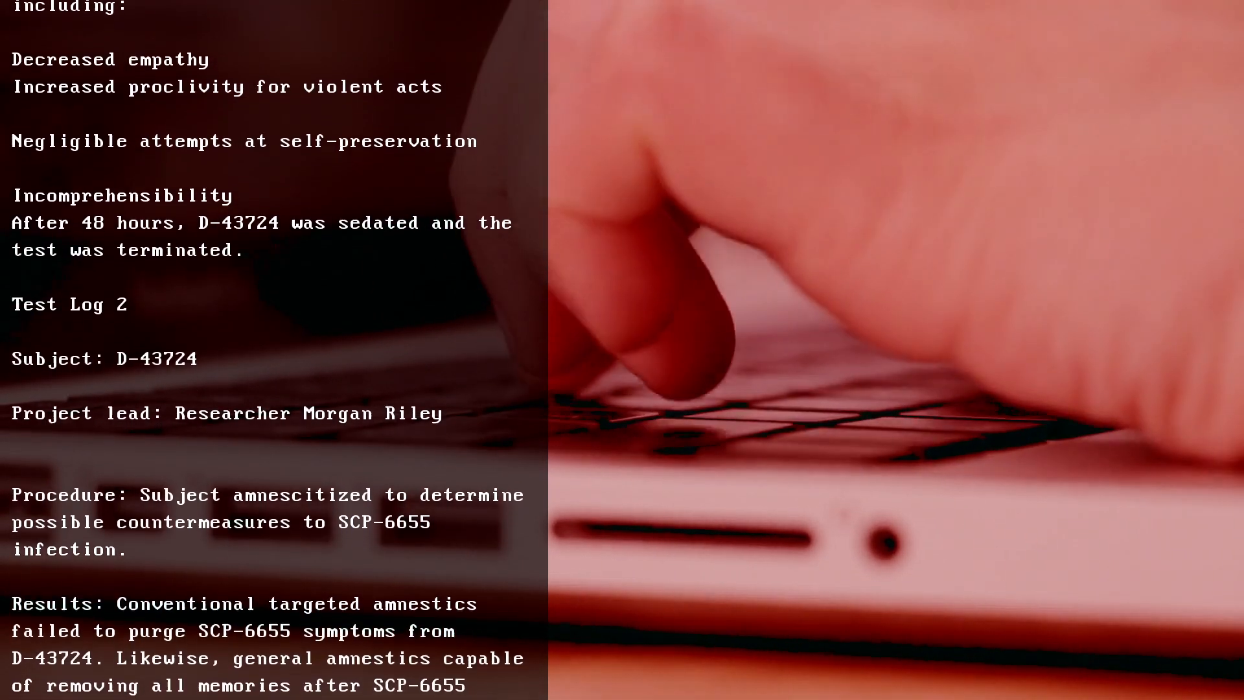
pyautogui.scroll(-3)
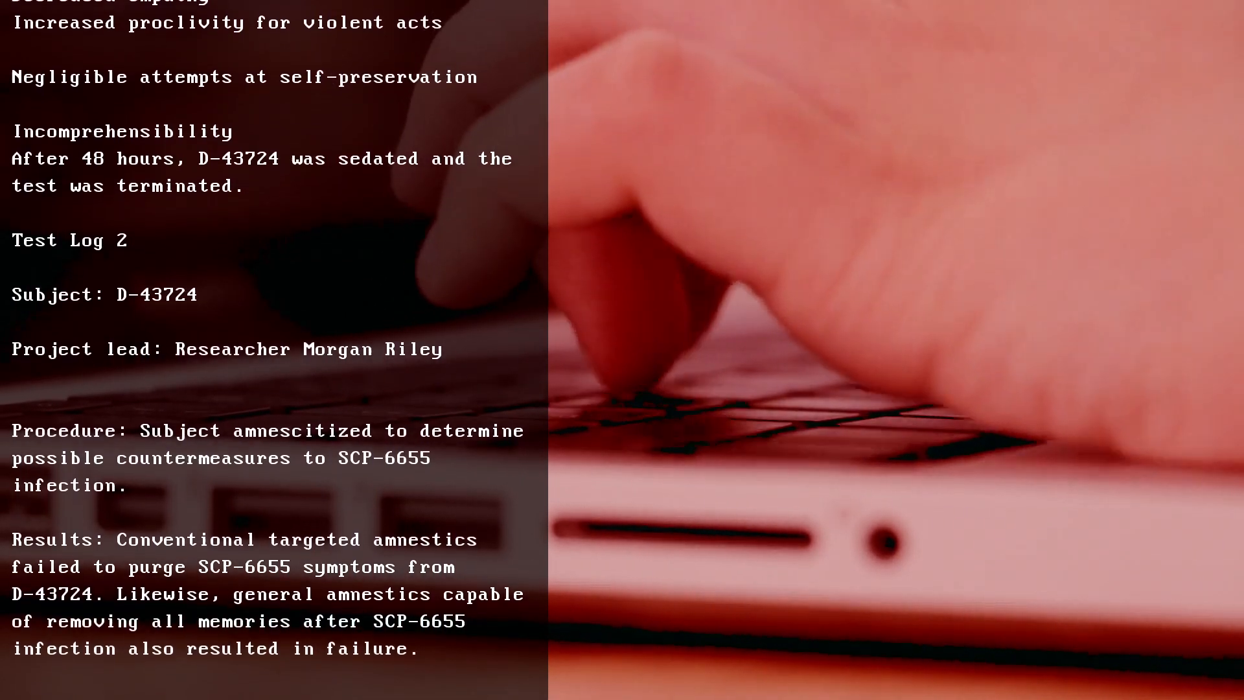
pyautogui.scroll(-3)
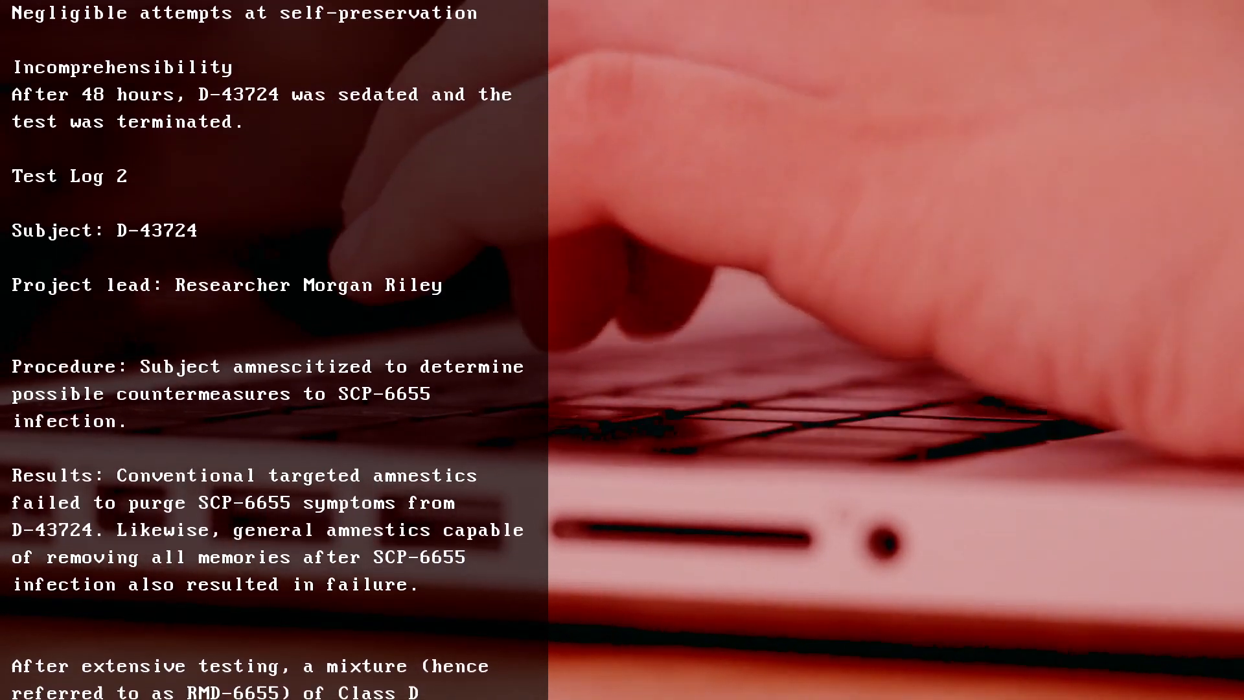
pyautogui.scroll(-3)
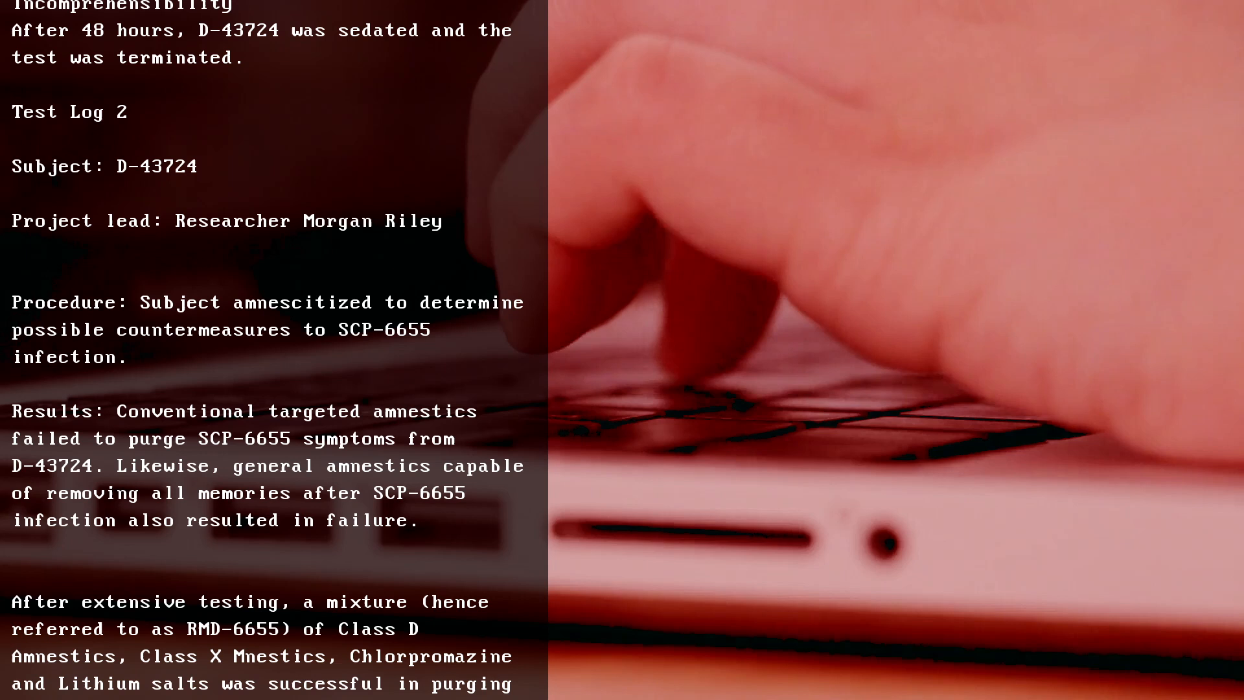
pyautogui.scroll(-3)
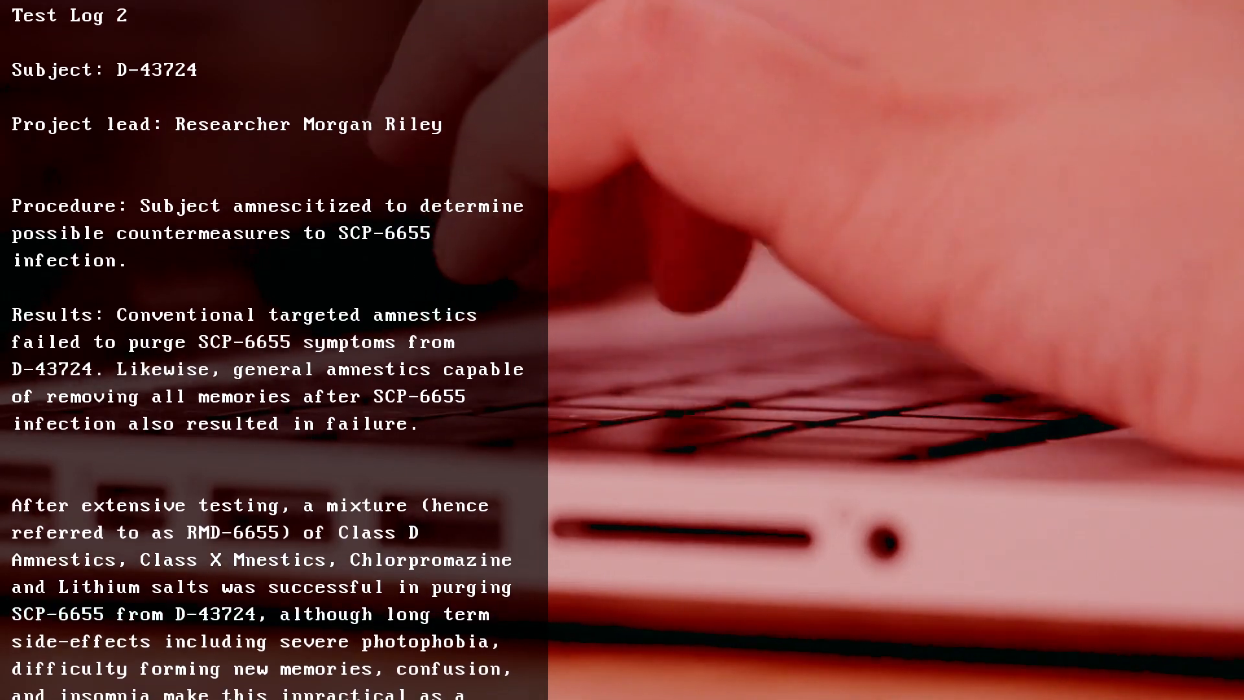
pyautogui.scroll(-3)
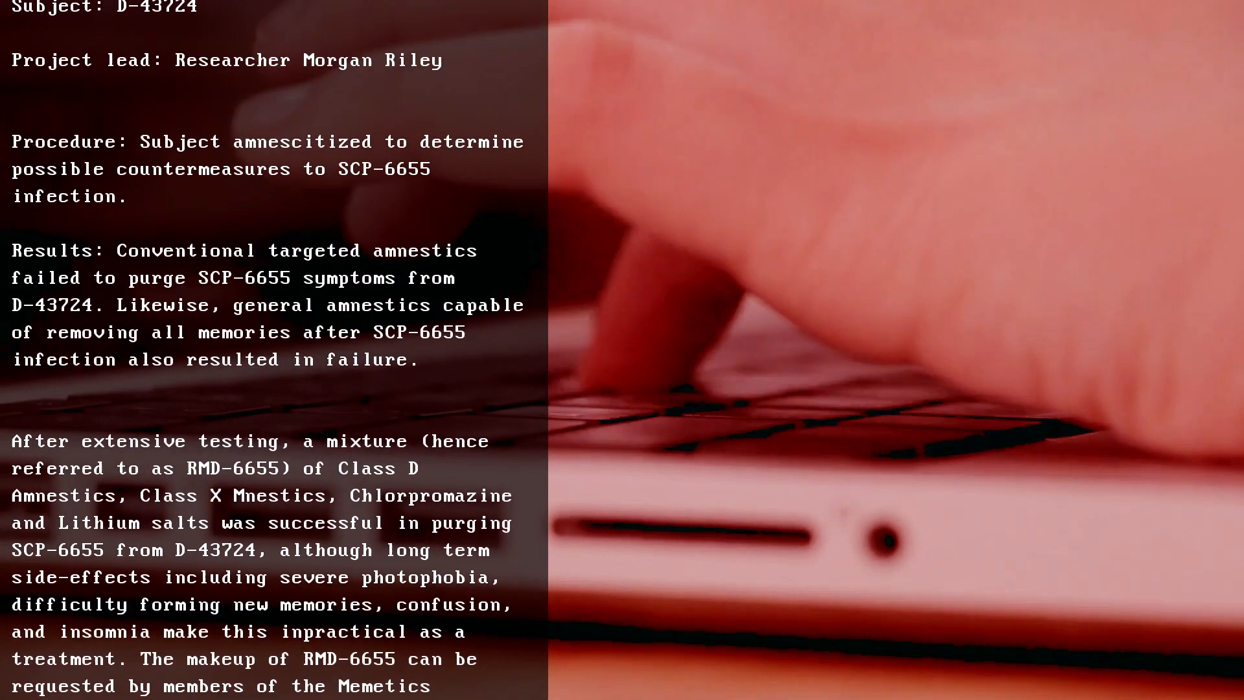
pyautogui.scroll(-3)
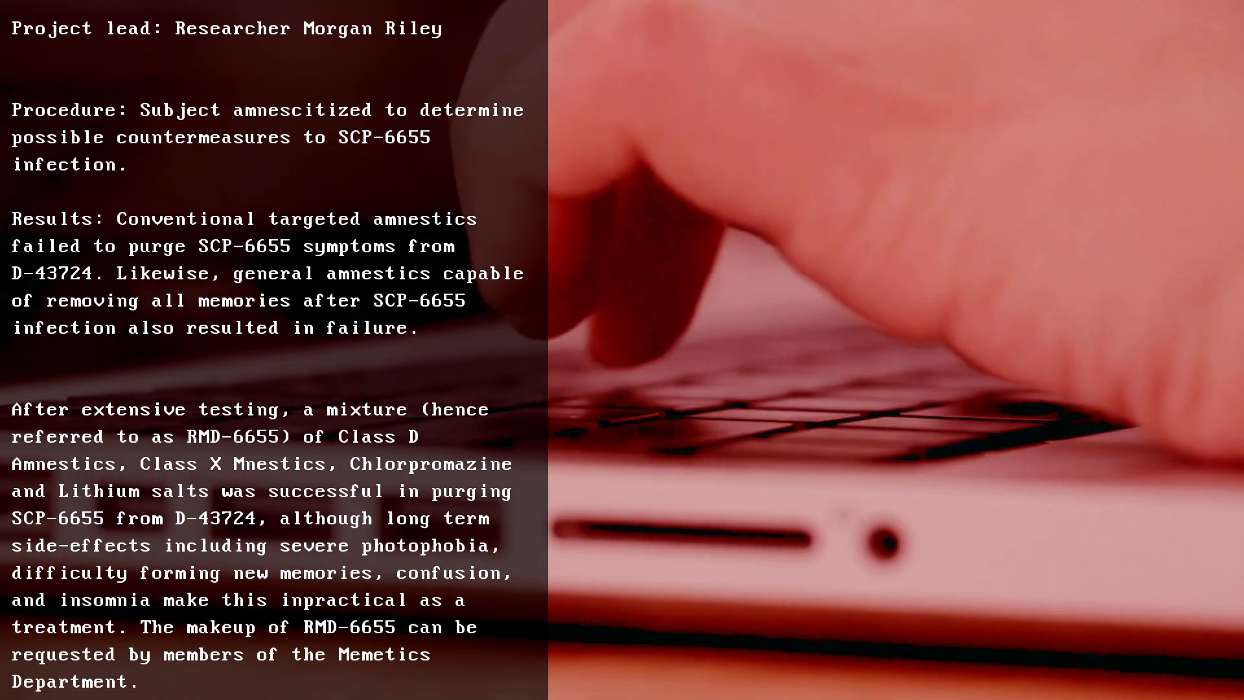
pyautogui.scroll(-3)
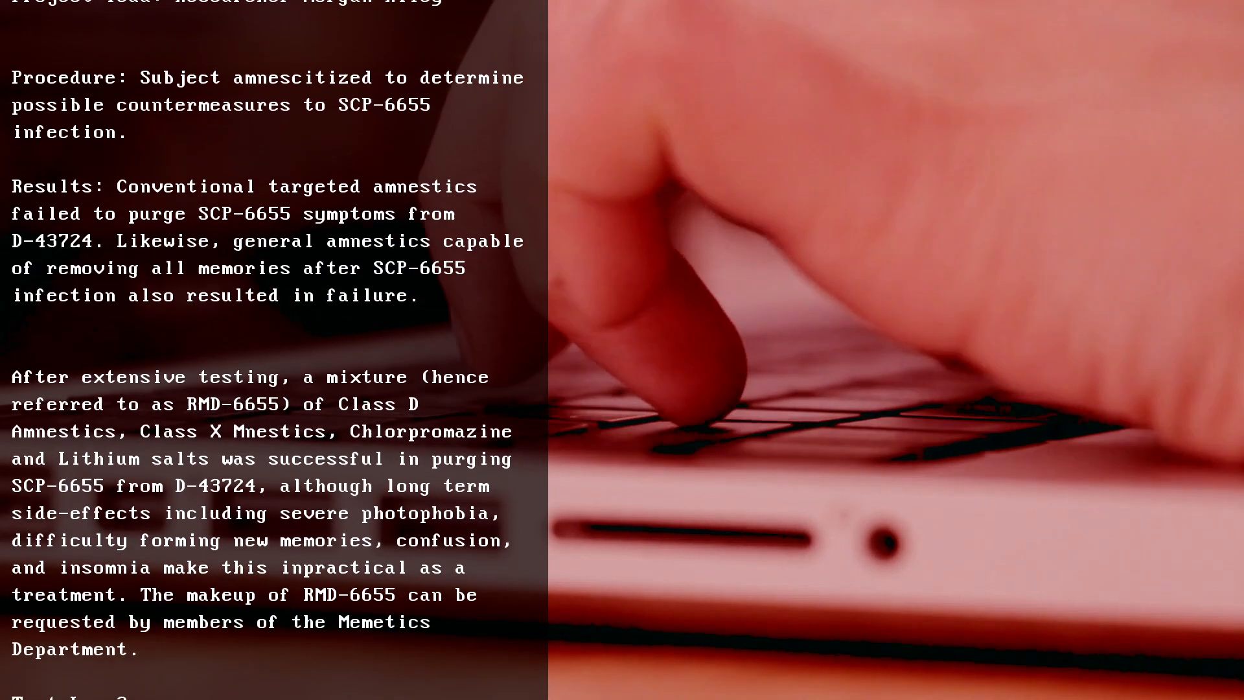
pyautogui.scroll(-3)
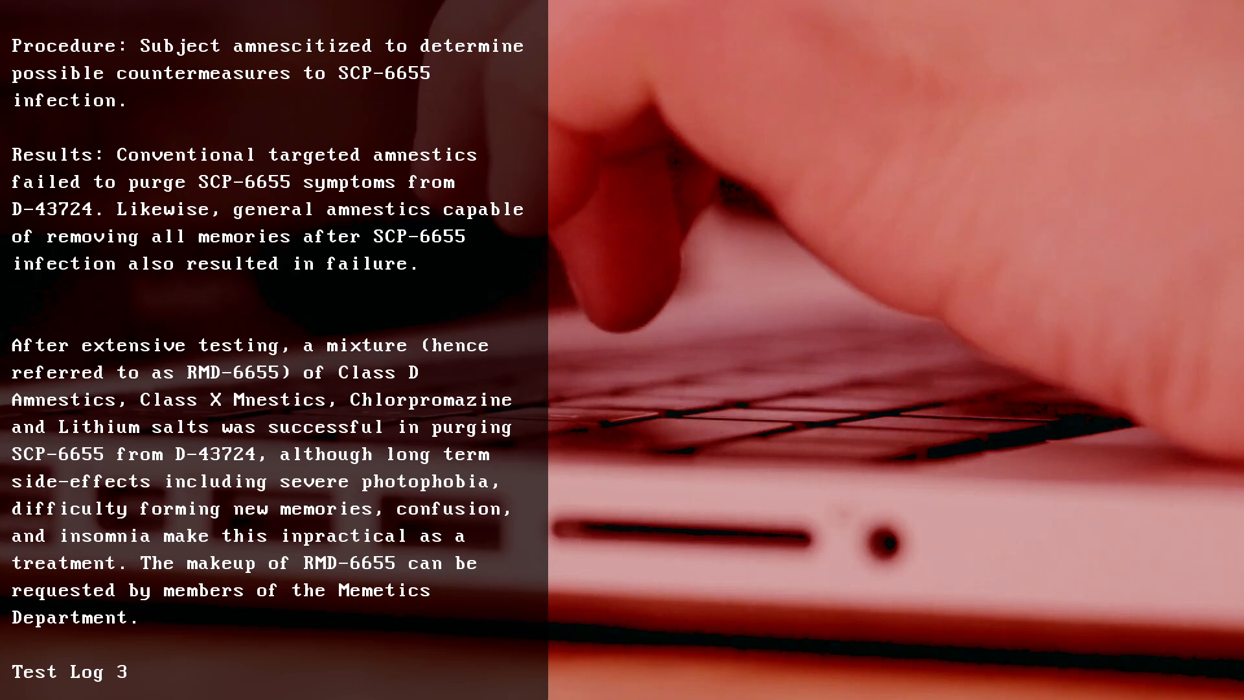
pyautogui.scroll(-3)
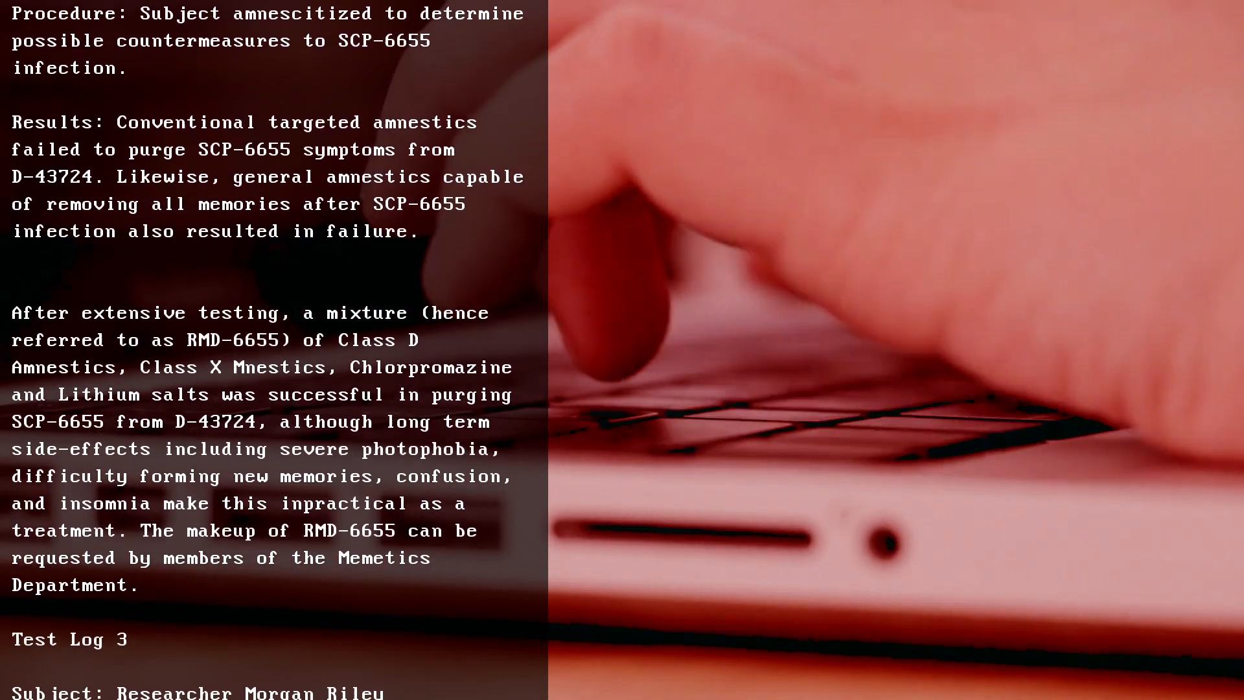
pyautogui.scroll(-3)
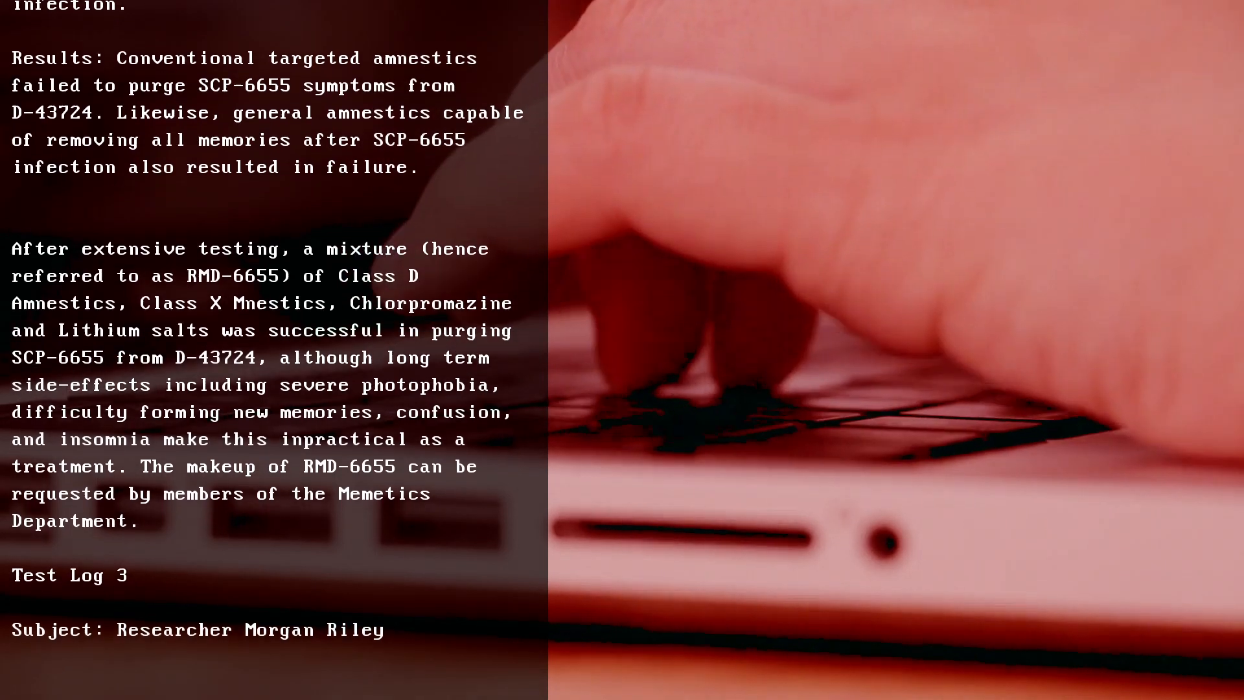
pyautogui.scroll(-3)
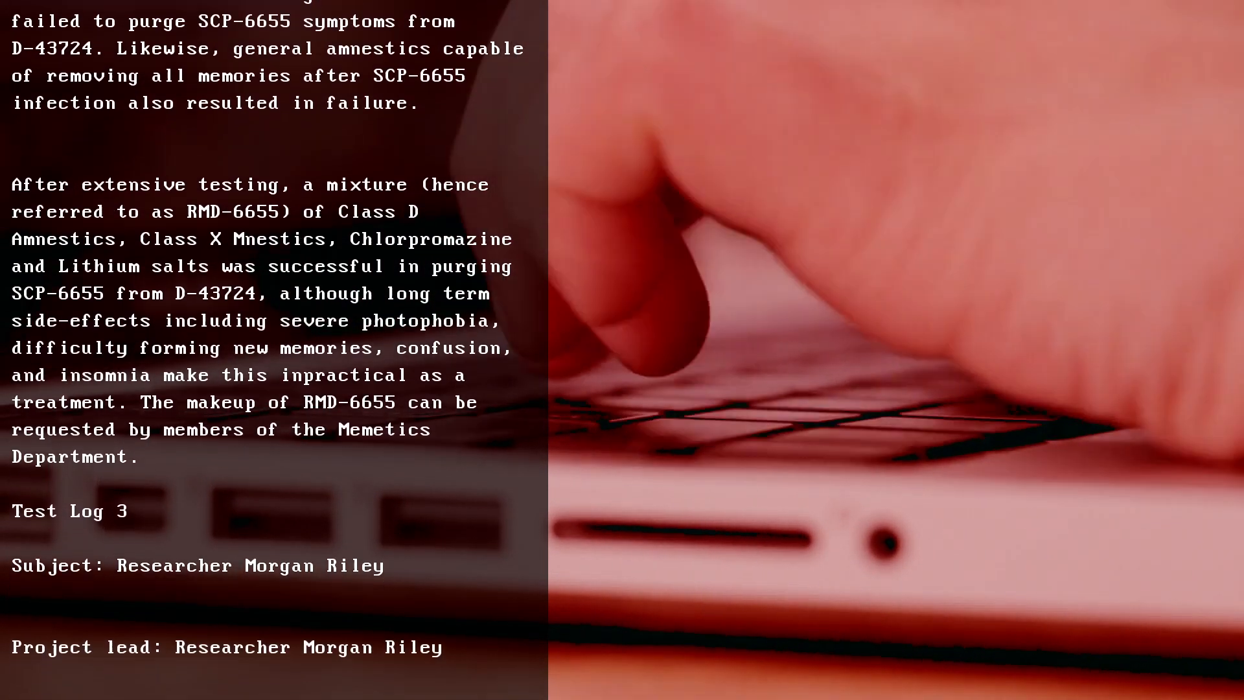
pyautogui.scroll(-3)
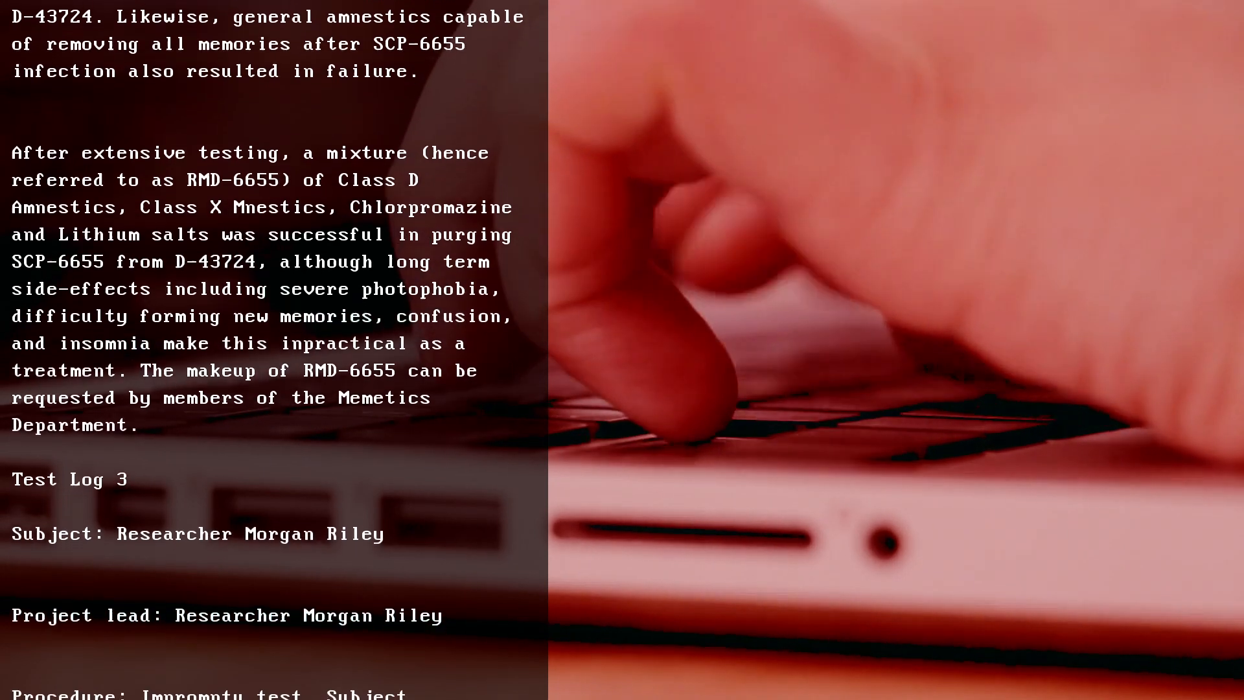
pyautogui.scroll(-3)
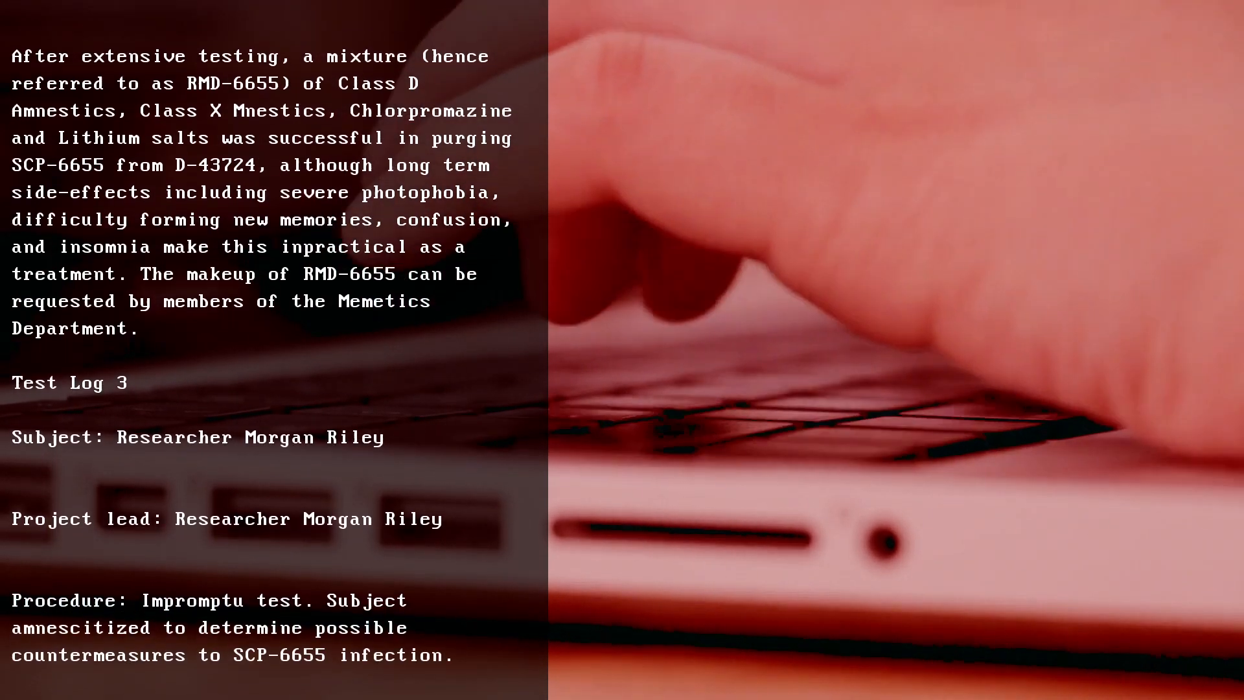
pyautogui.scroll(-3)
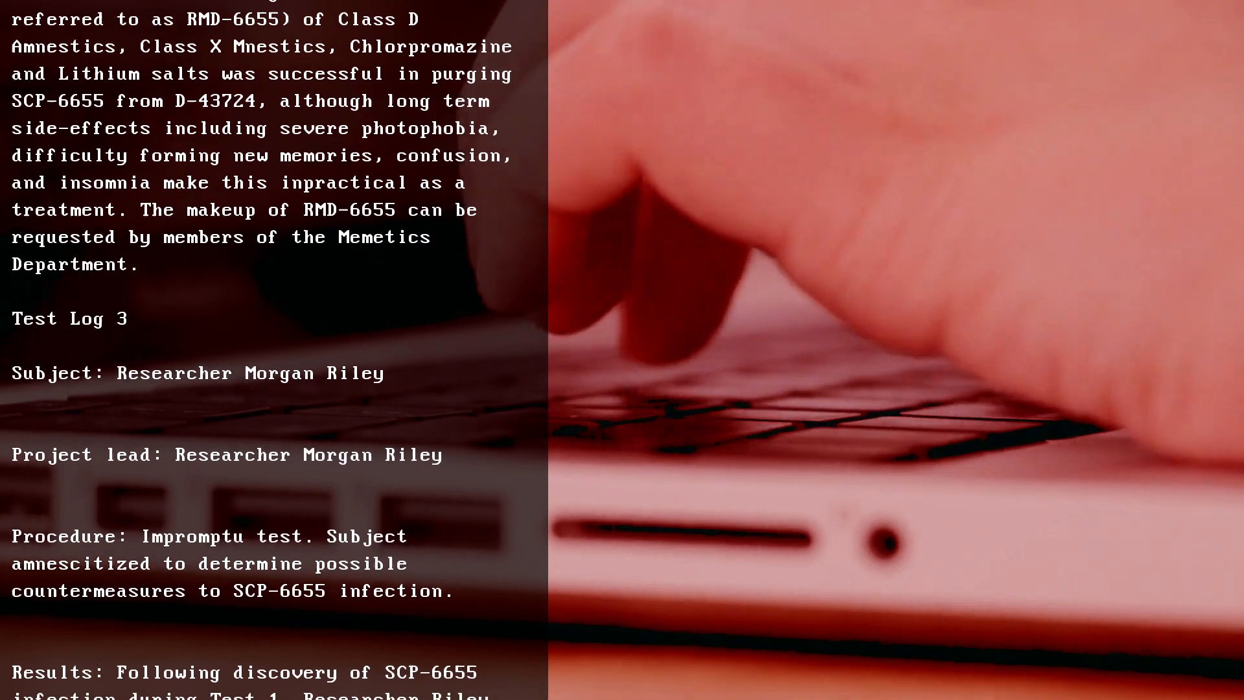
pyautogui.scroll(-3)
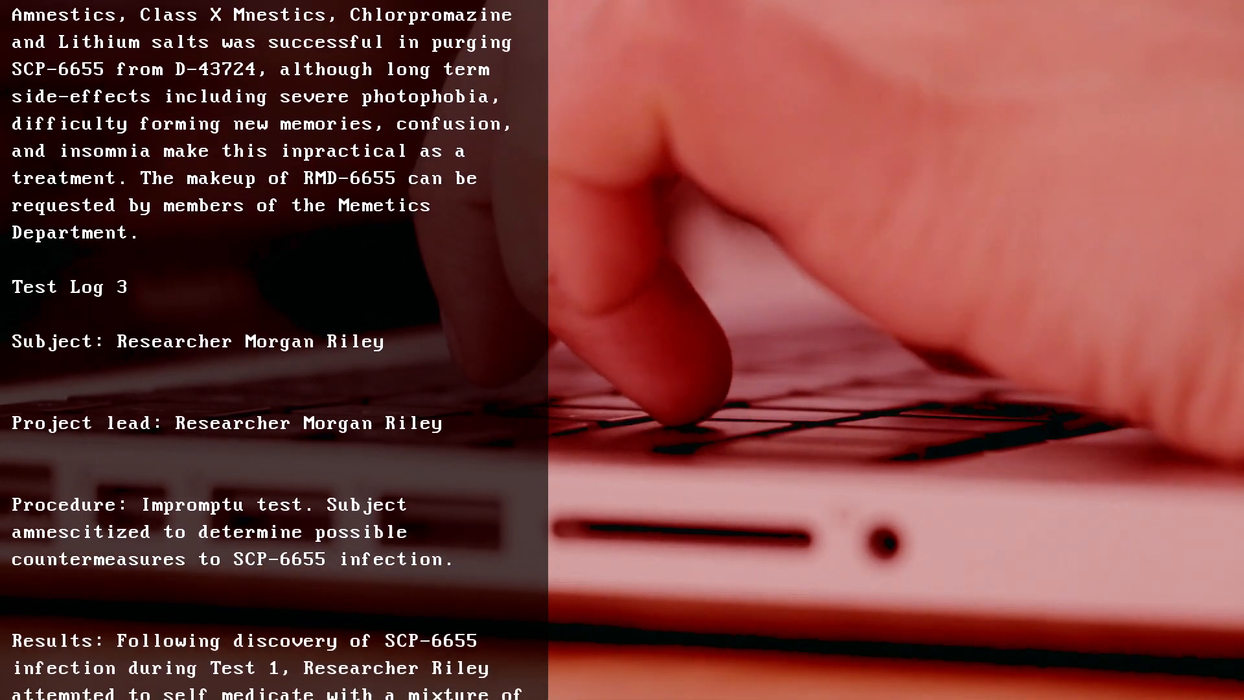
pyautogui.scroll(-3)
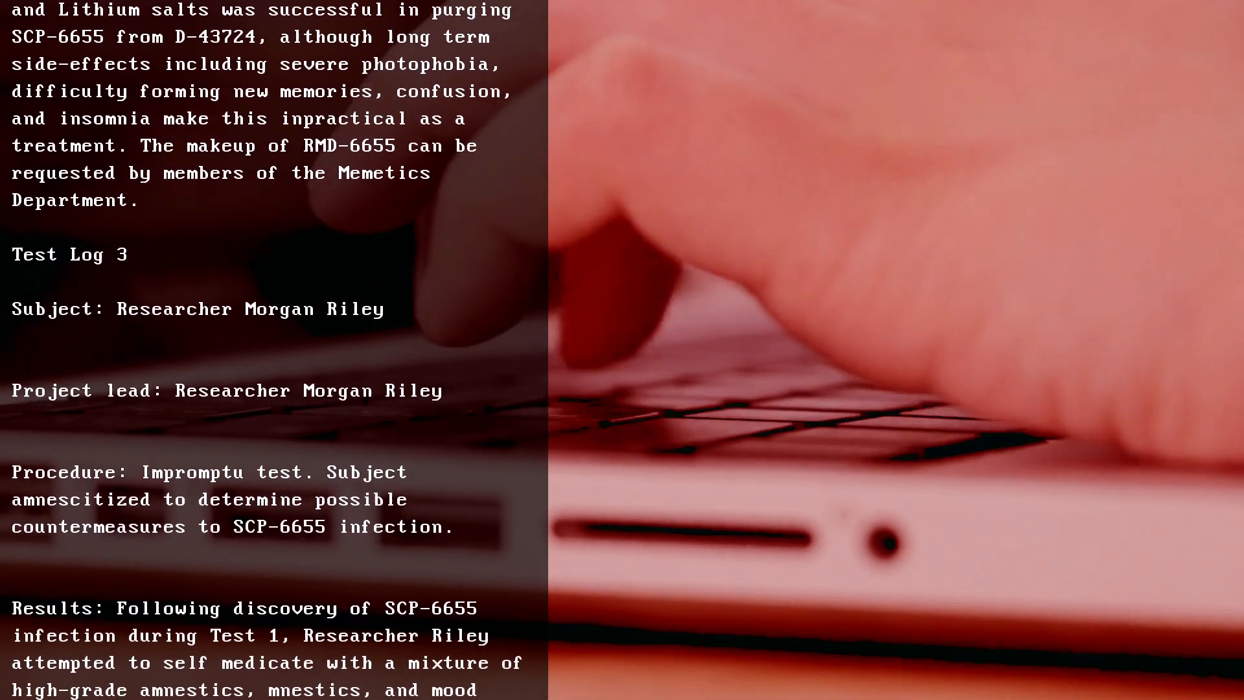
pyautogui.scroll(-3)
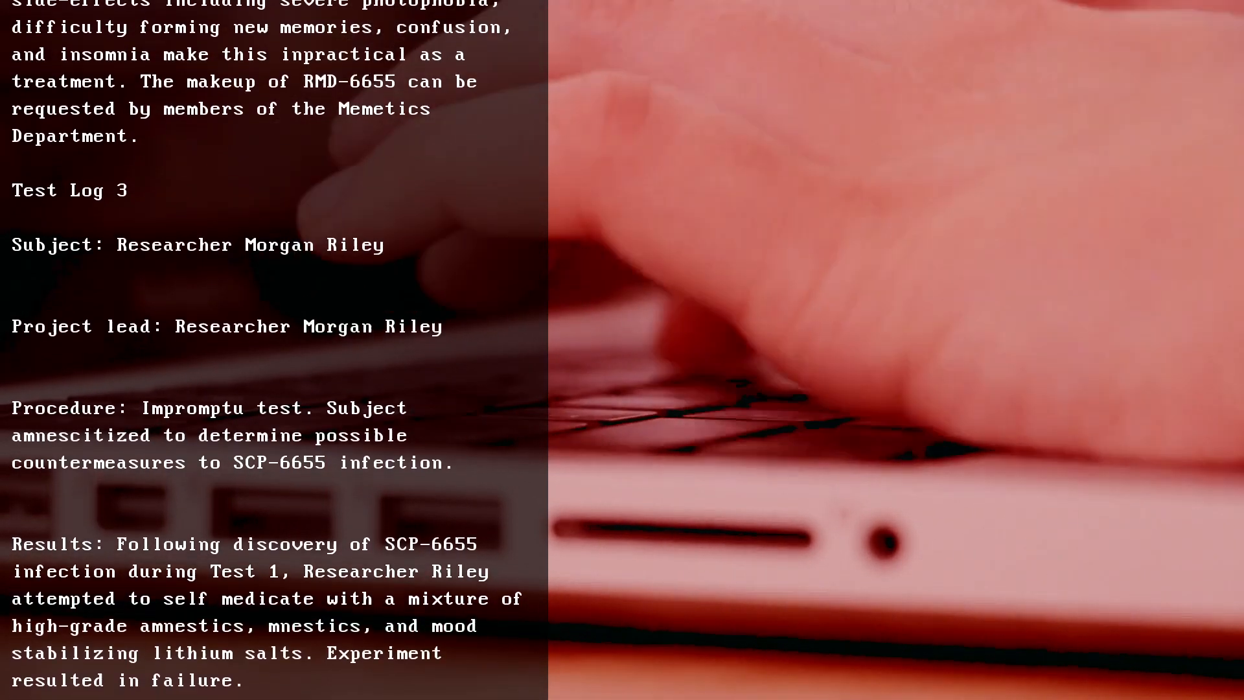
pyautogui.scroll(-3)
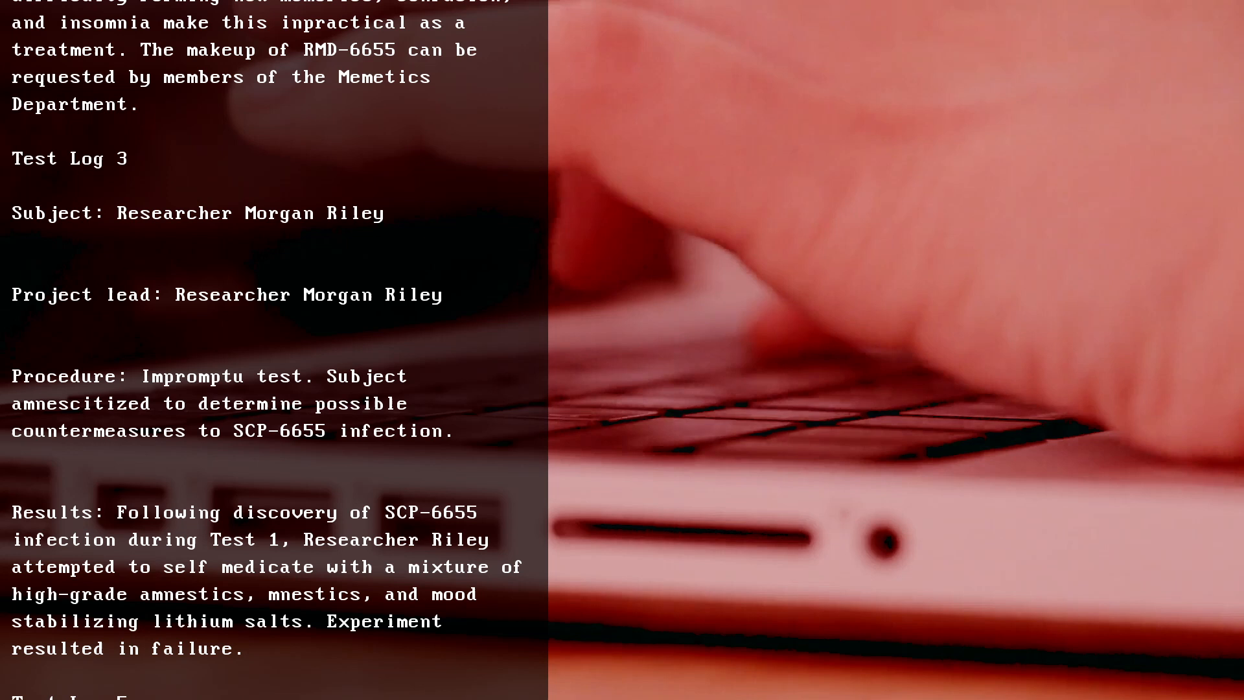
pyautogui.scroll(-3)
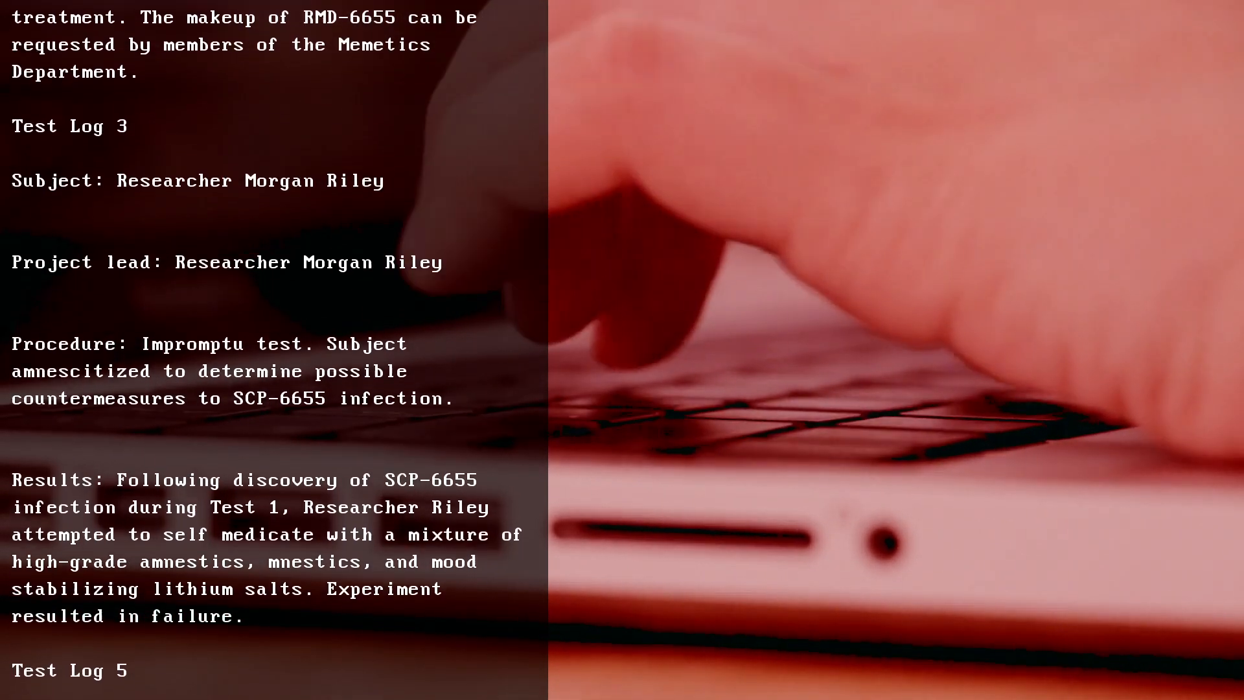
pyautogui.scroll(-3)
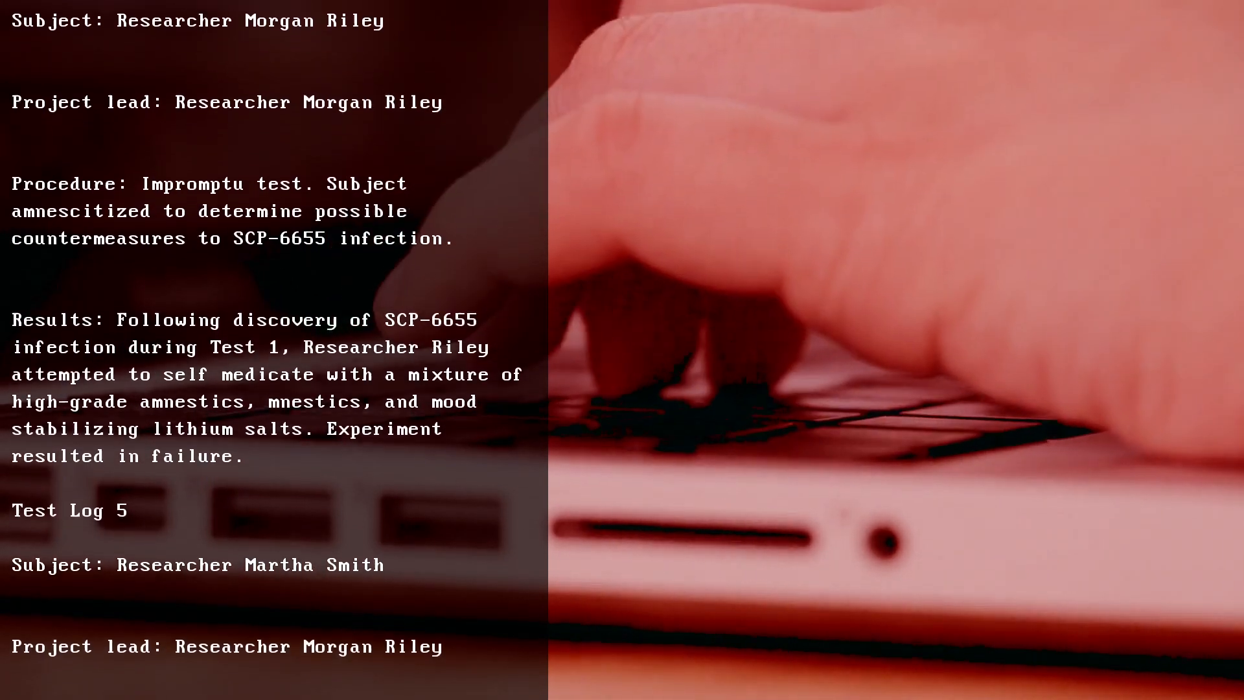
pyautogui.scroll(-3)
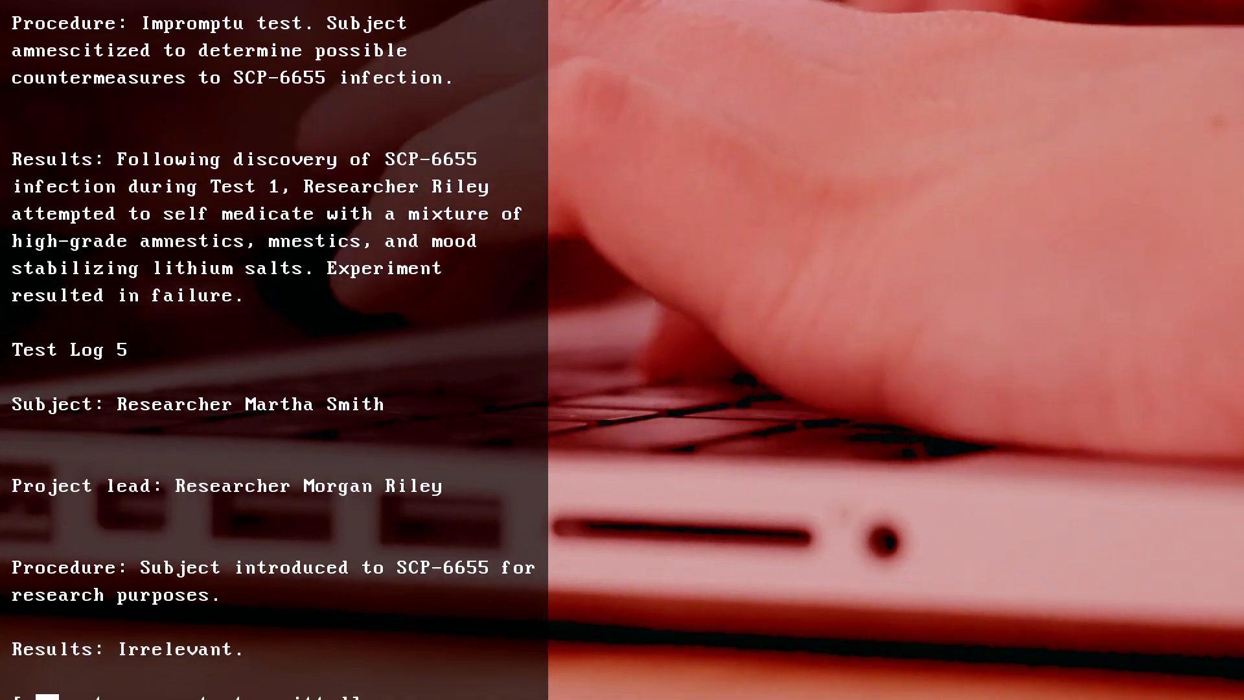
pyautogui.scroll(-3)
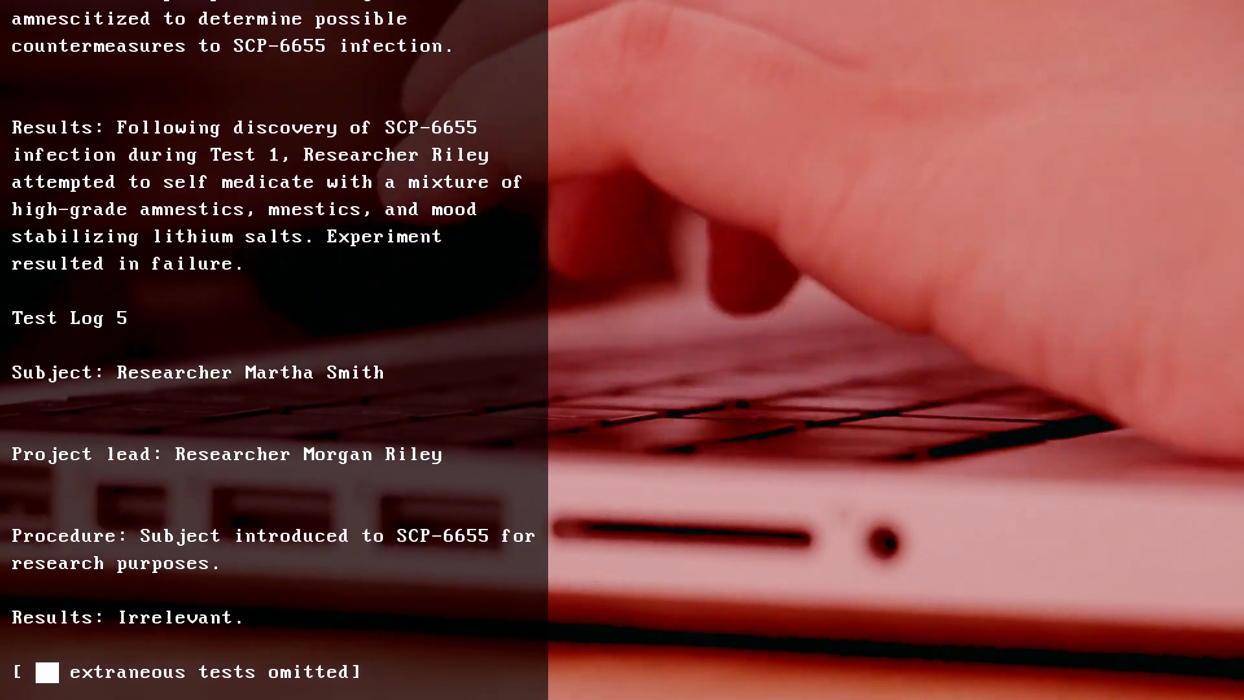
pyautogui.scroll(-3)
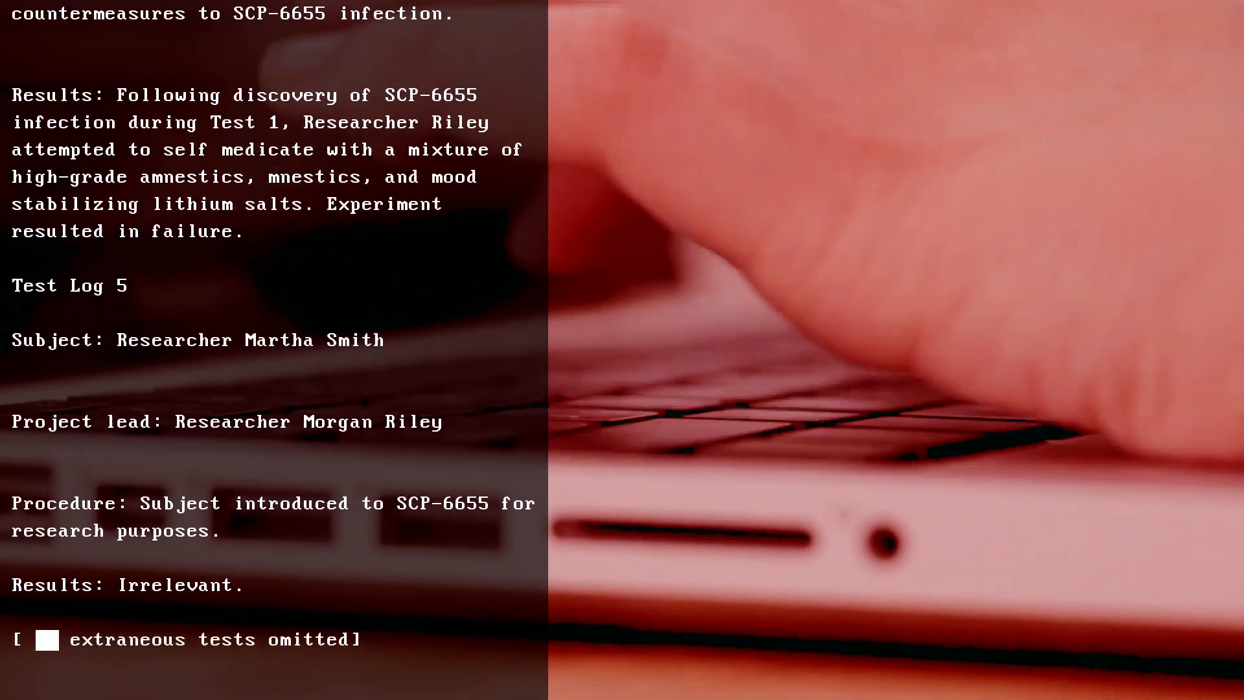
pyautogui.scroll(-3)
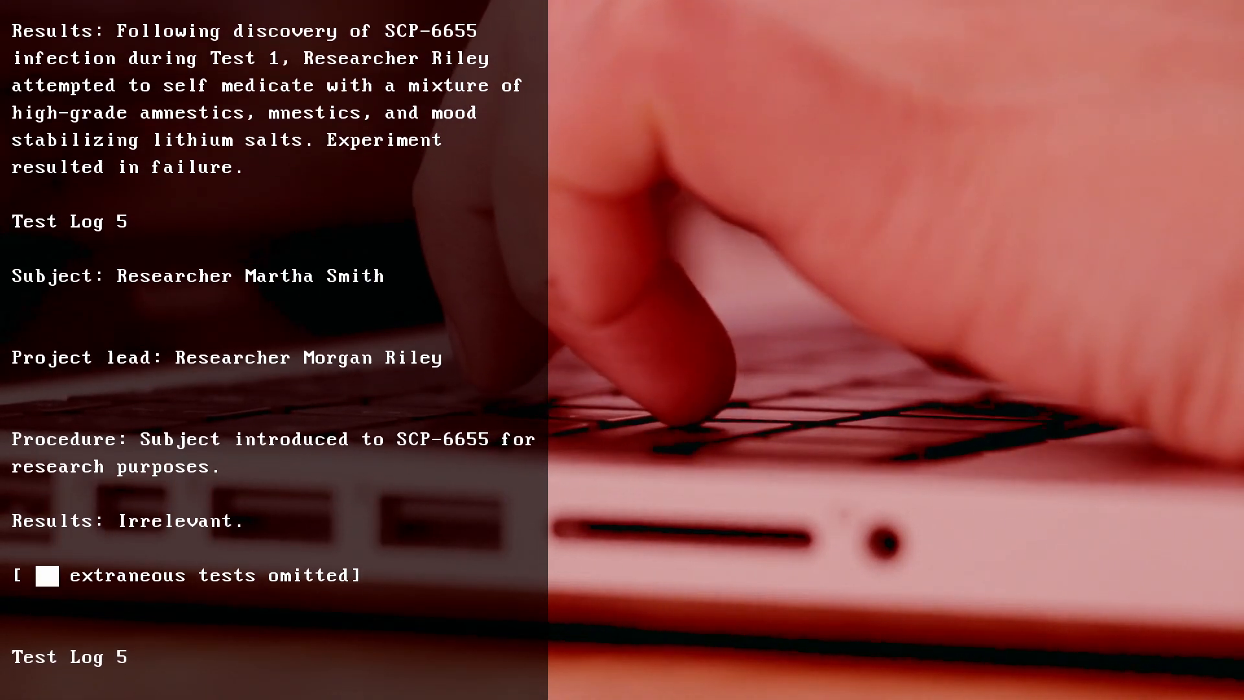
pyautogui.scroll(-3)
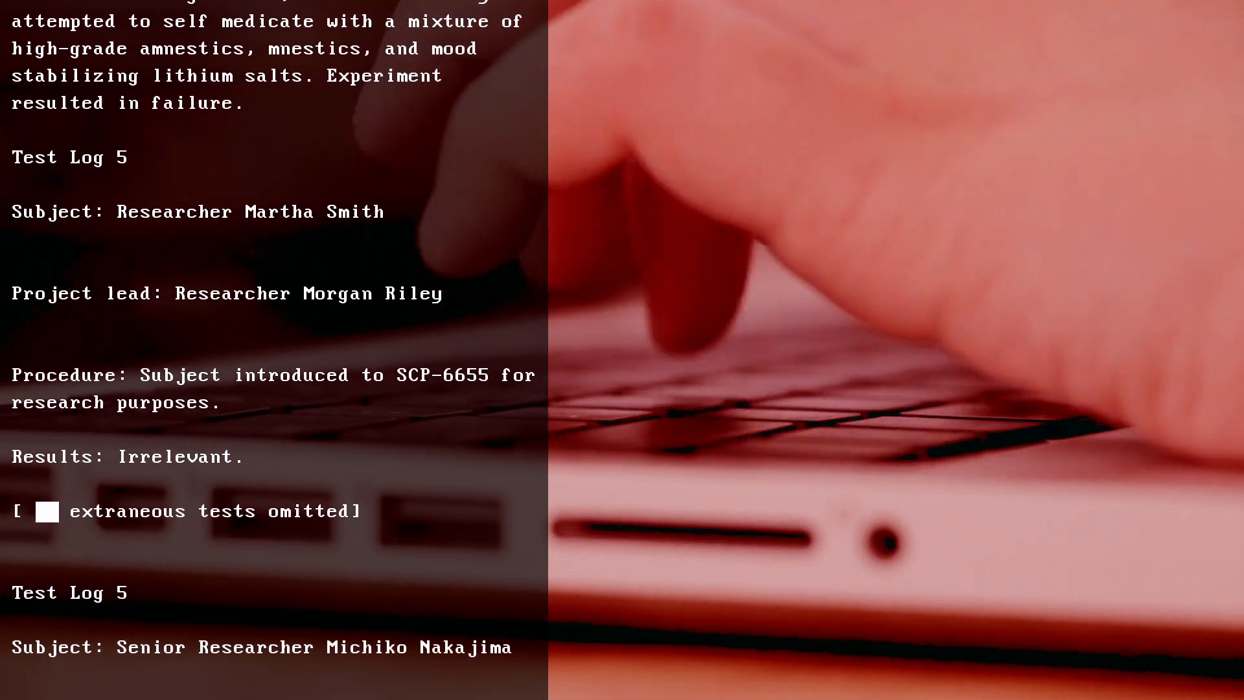
pyautogui.scroll(-3)
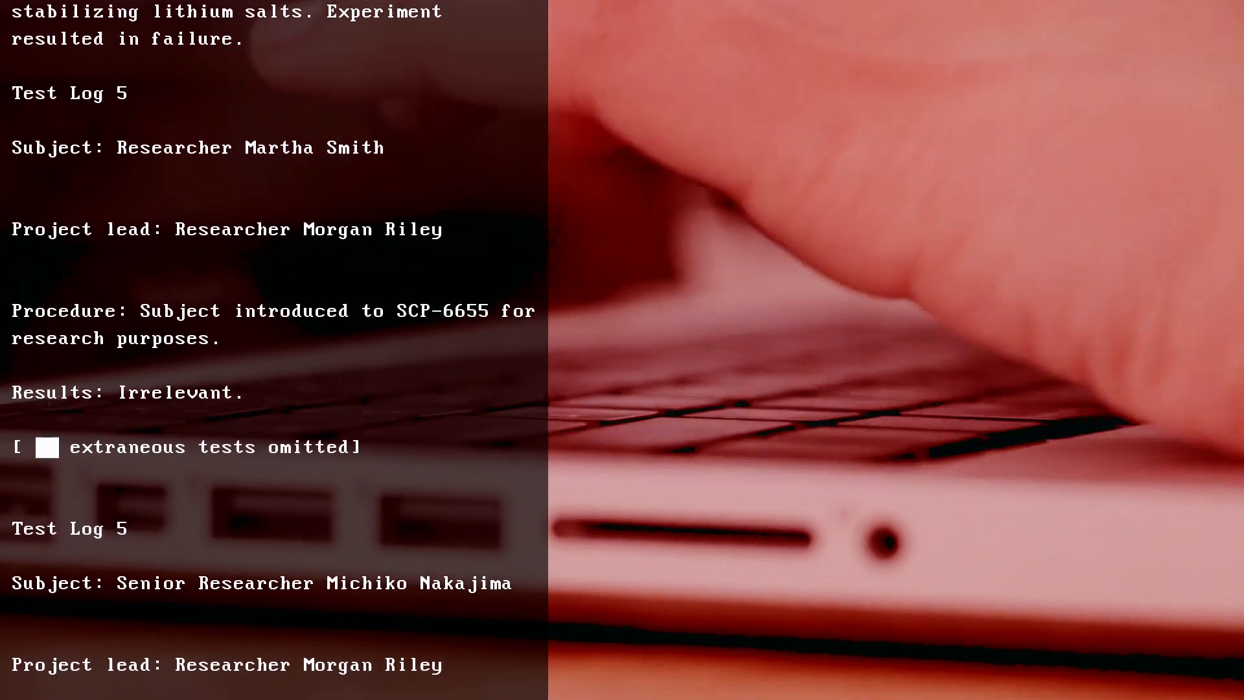
pyautogui.scroll(-3)
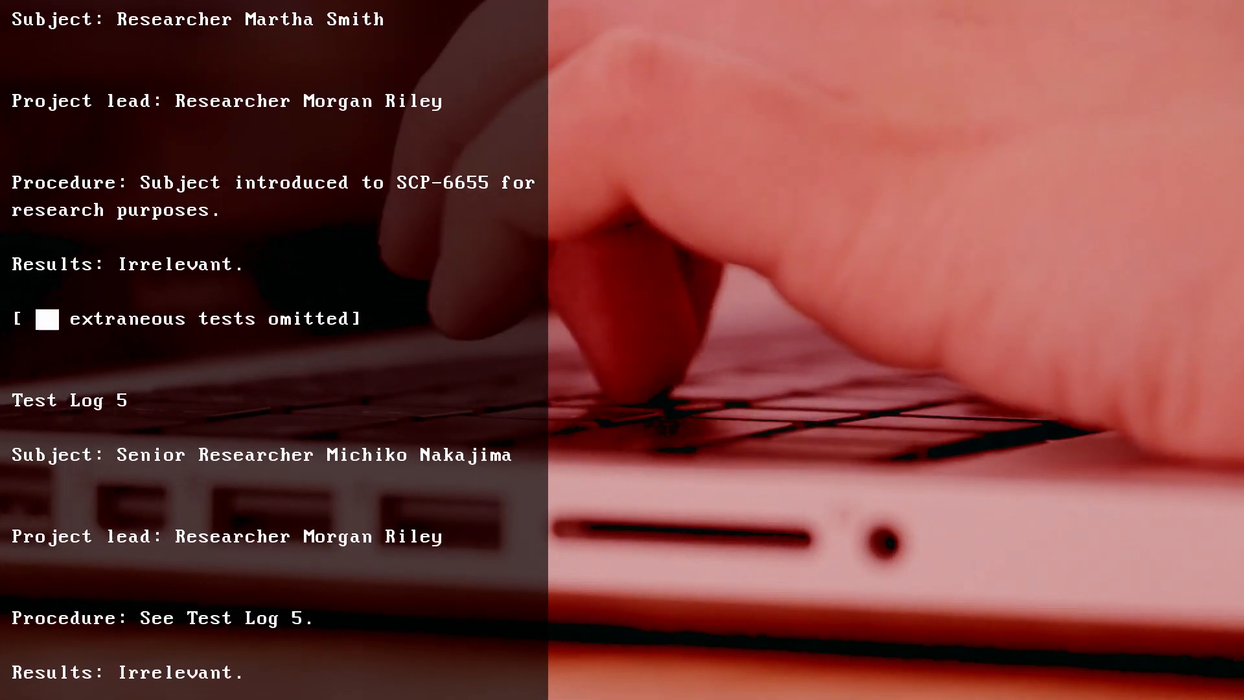
pyautogui.scroll(-3)
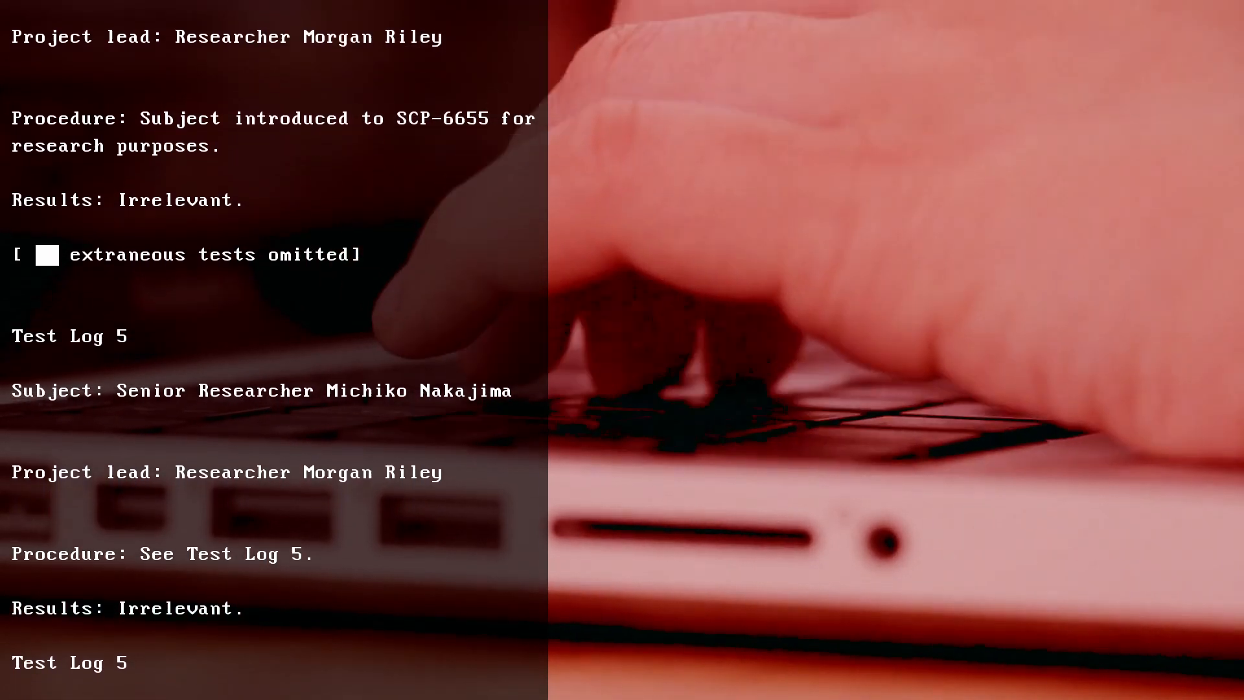
pyautogui.scroll(-3)
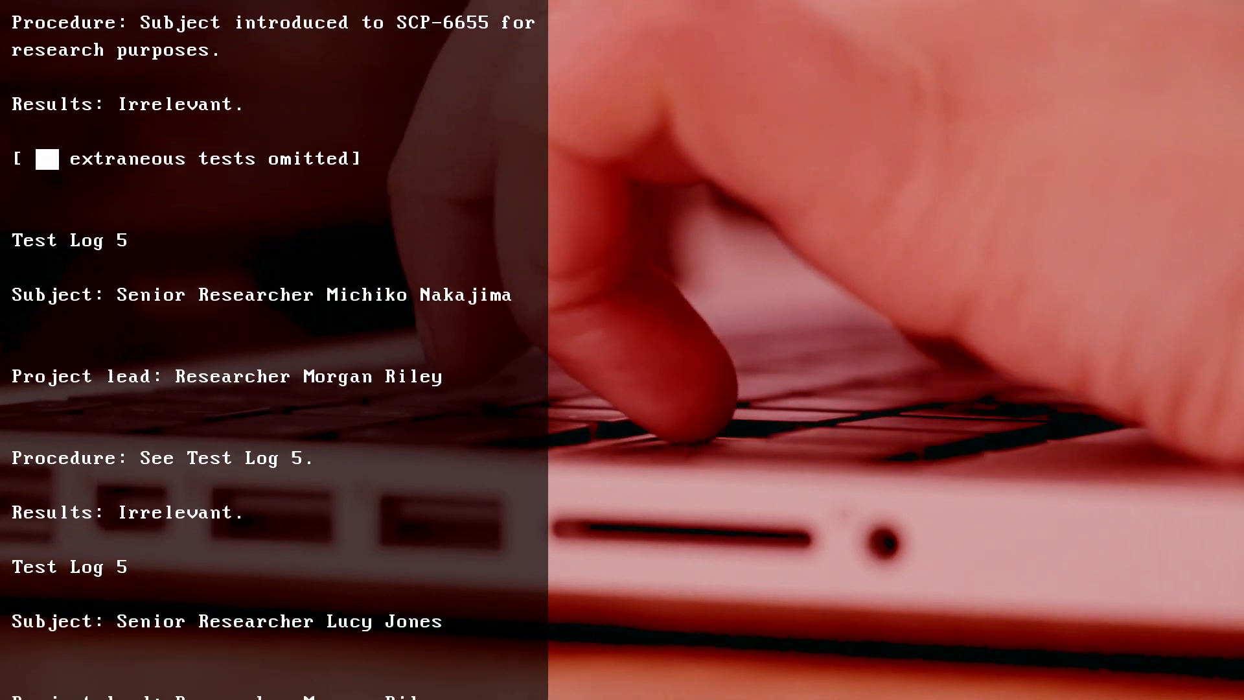
pyautogui.scroll(-3)
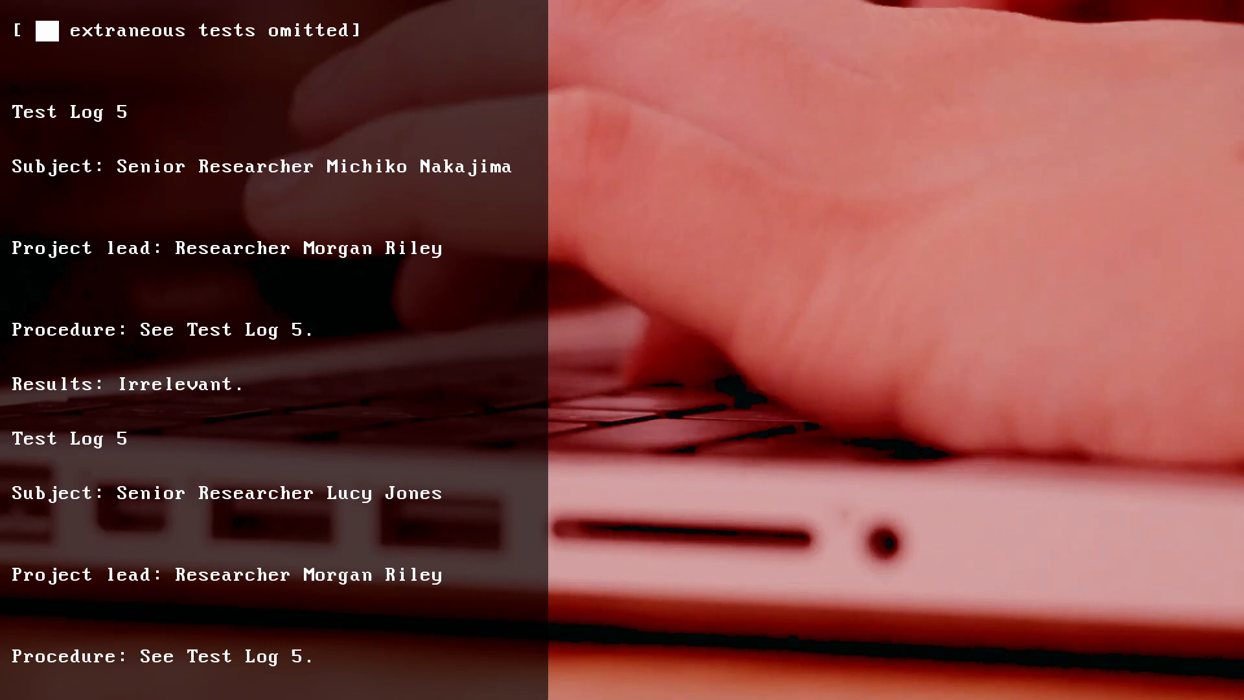
pyautogui.scroll(-3)
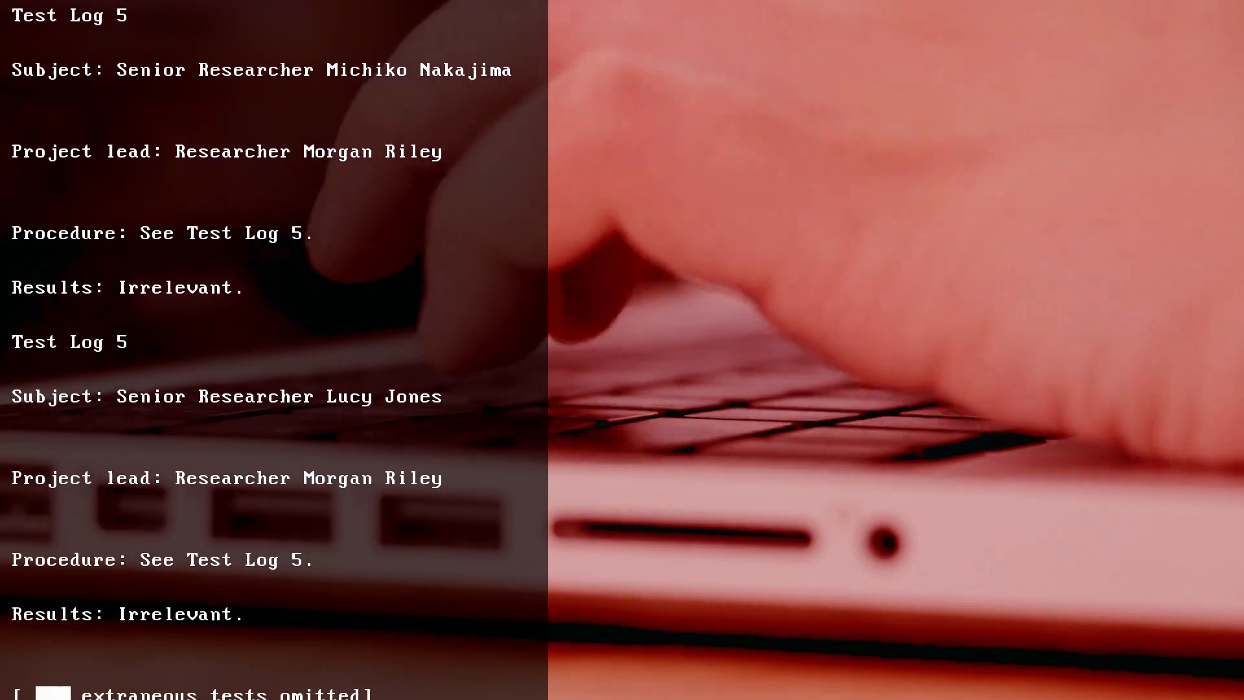
pyautogui.scroll(-3)
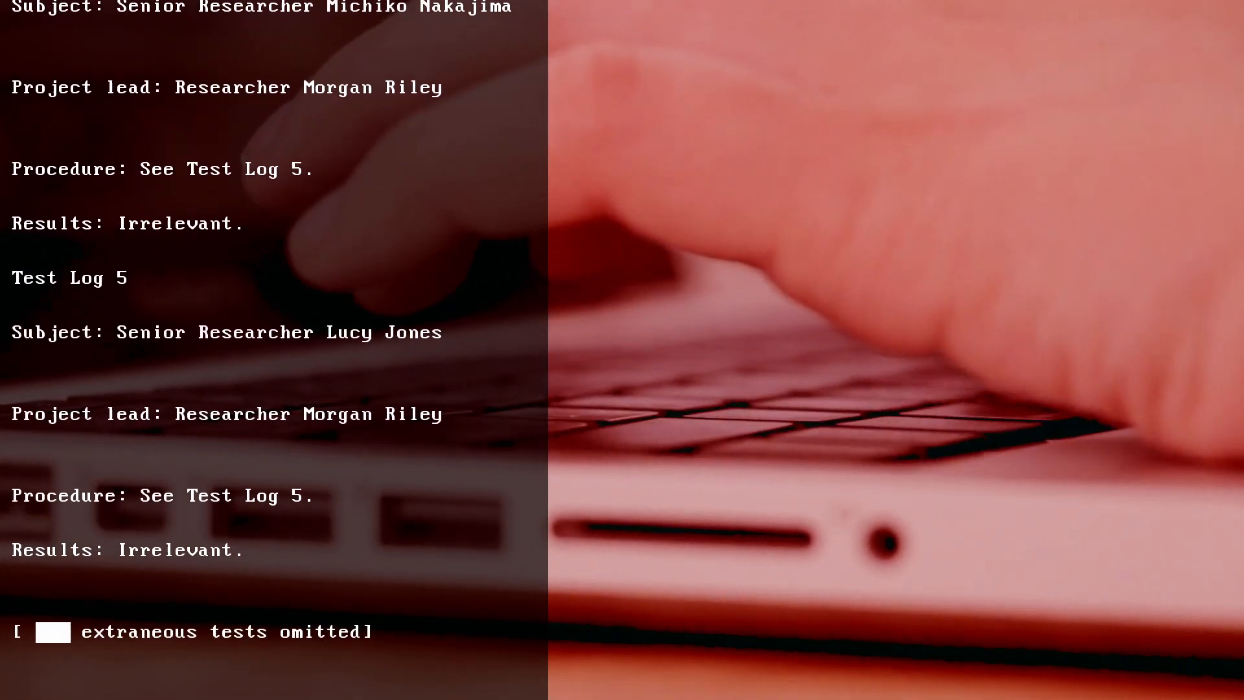
pyautogui.scroll(-3)
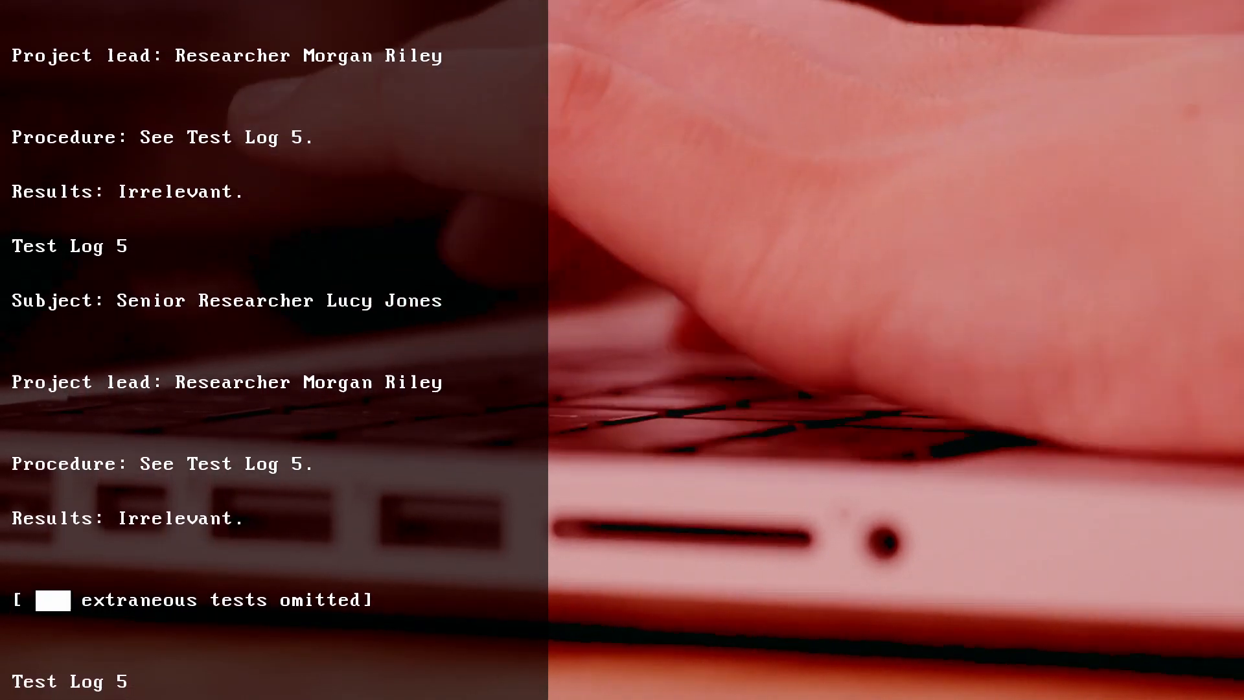
pyautogui.scroll(-3)
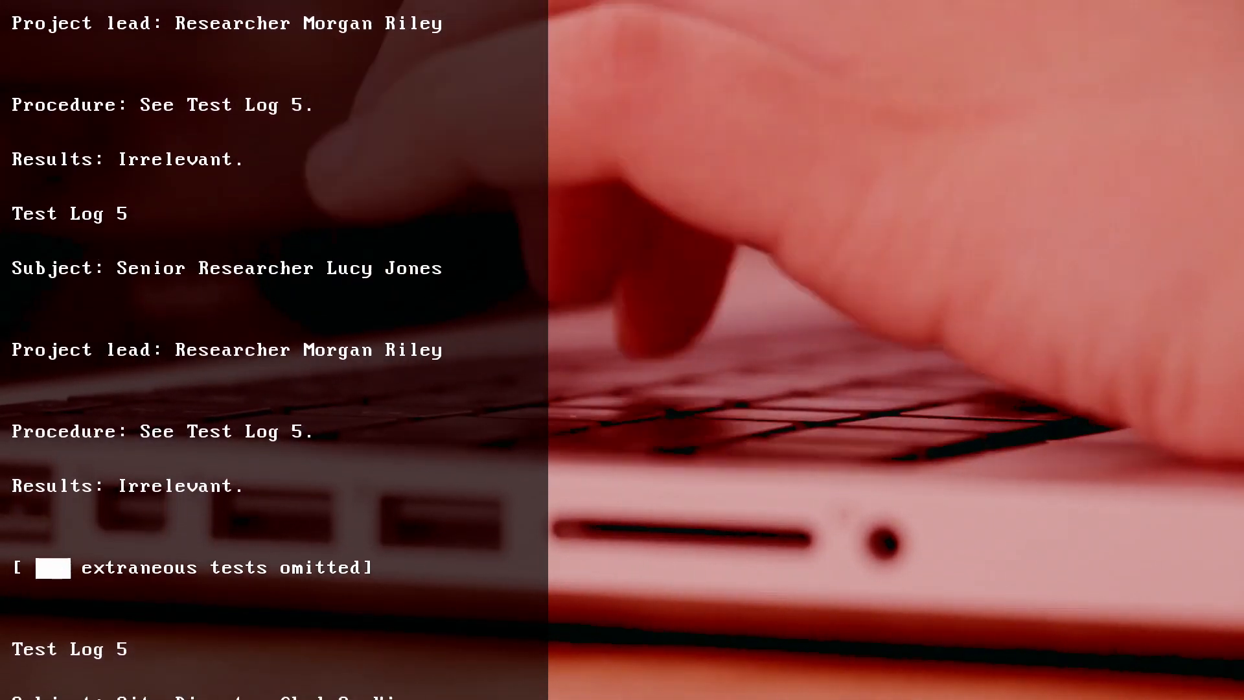
pyautogui.scroll(-3)
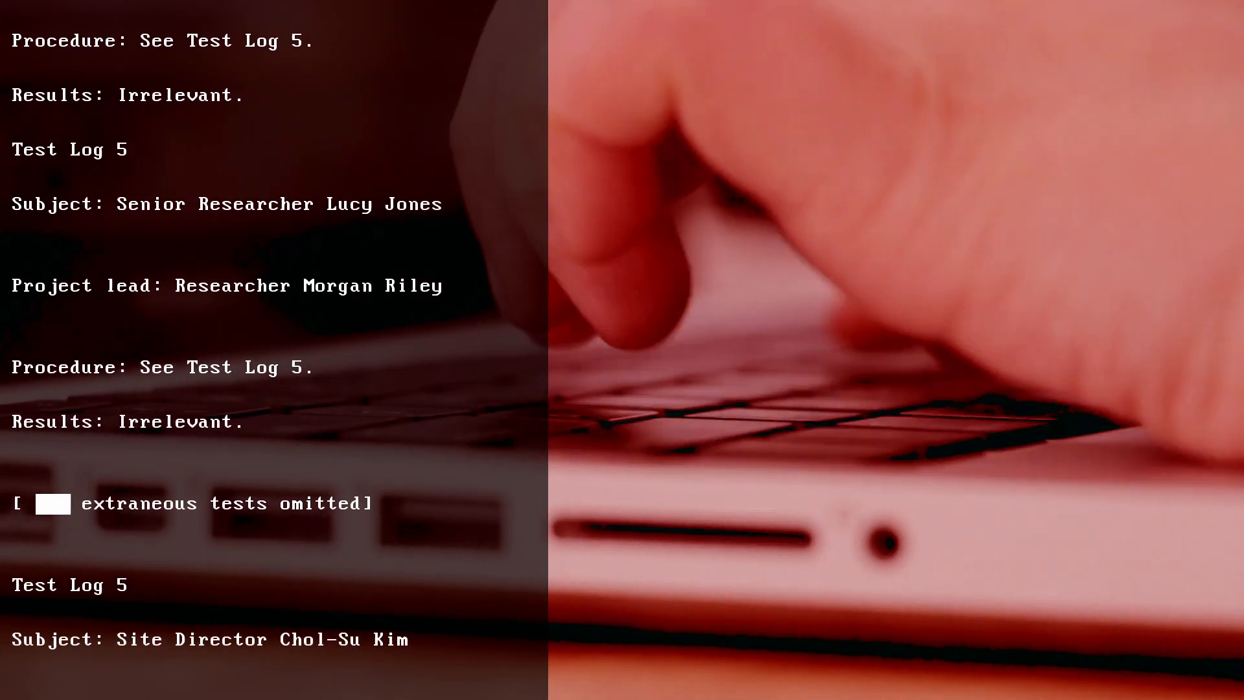
pyautogui.scroll(-3)
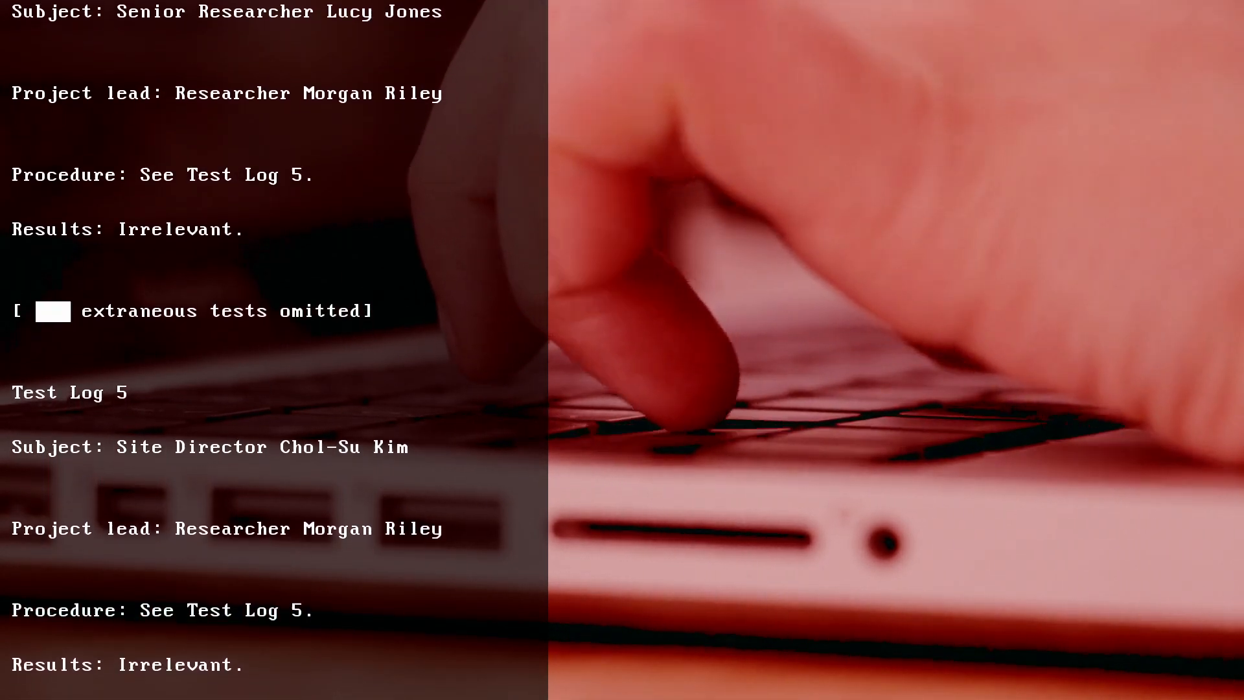
pyautogui.scroll(-3)
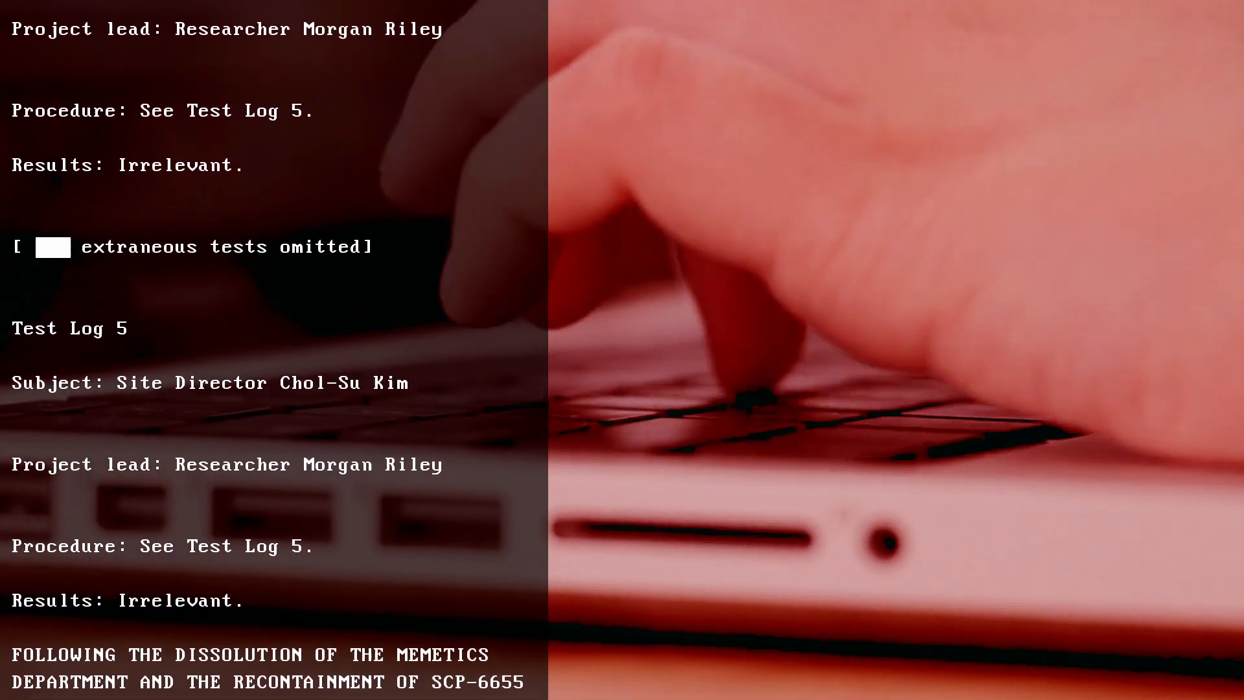
pyautogui.scroll(-3)
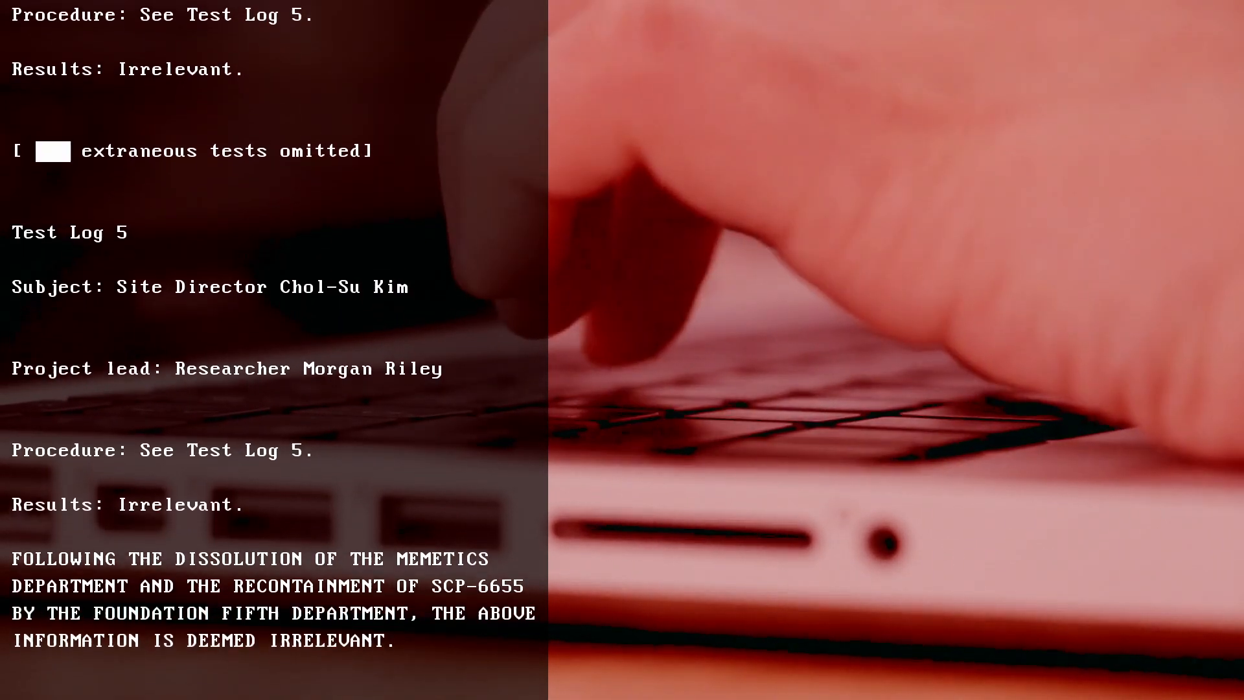
pyautogui.scroll(-3)
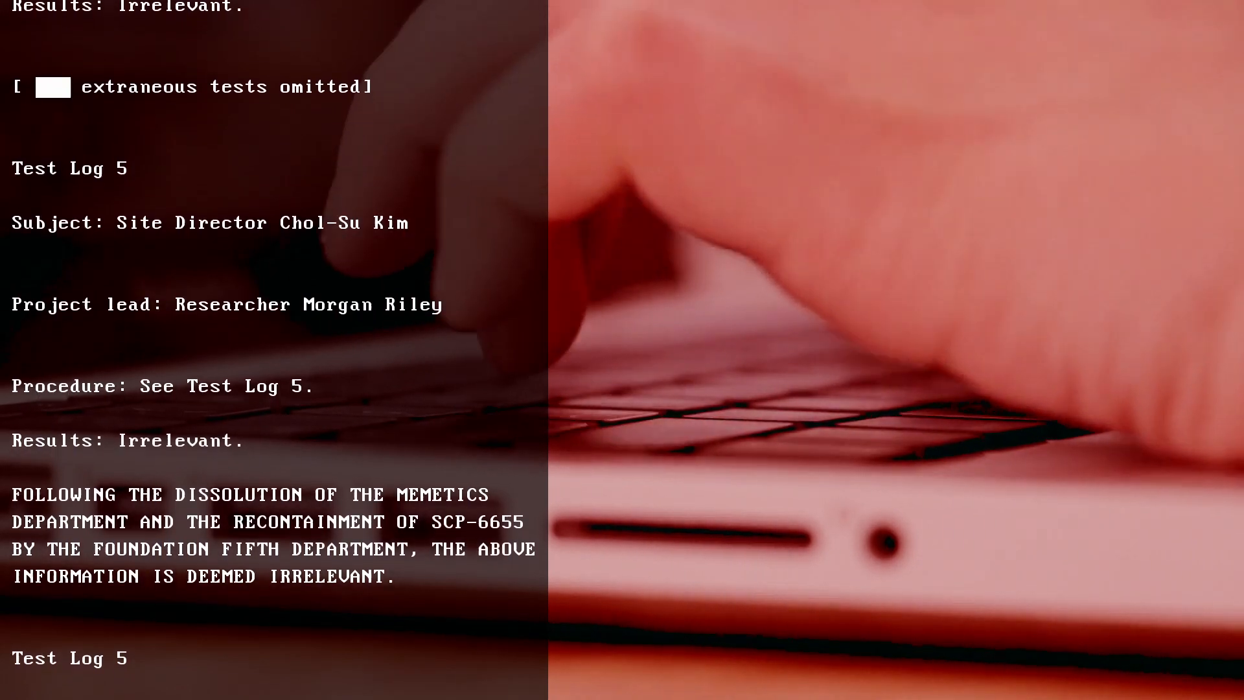
pyautogui.scroll(-3)
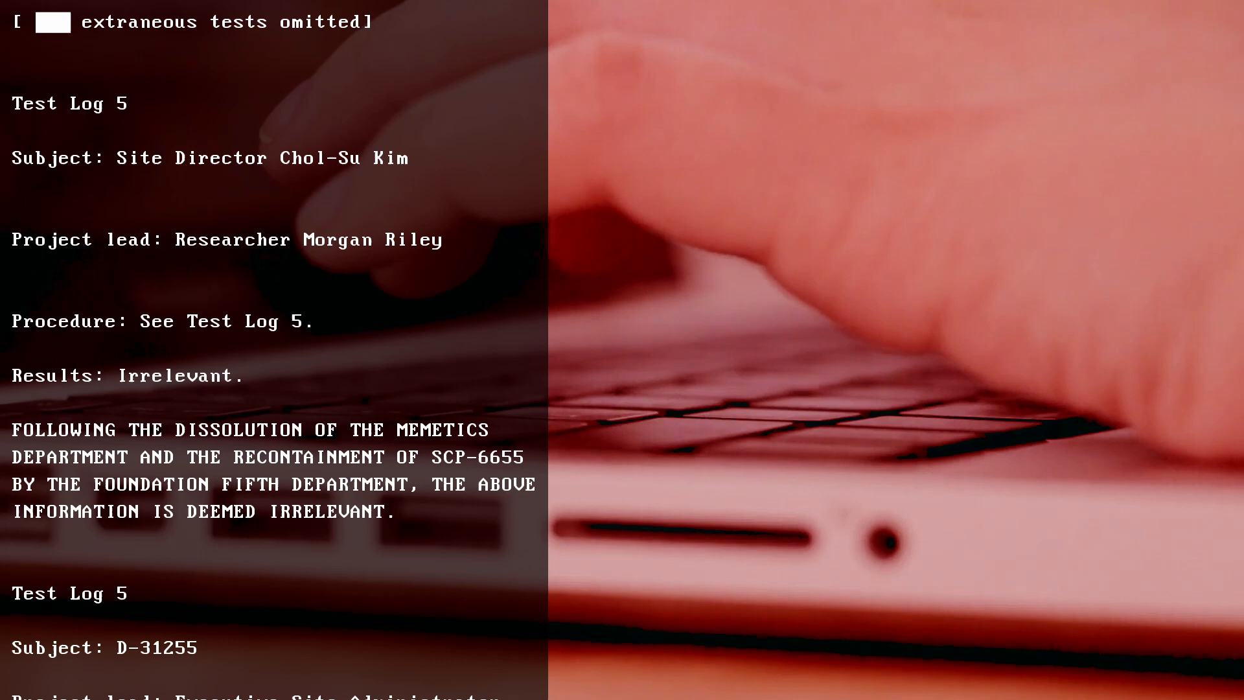
pyautogui.scroll(-3)
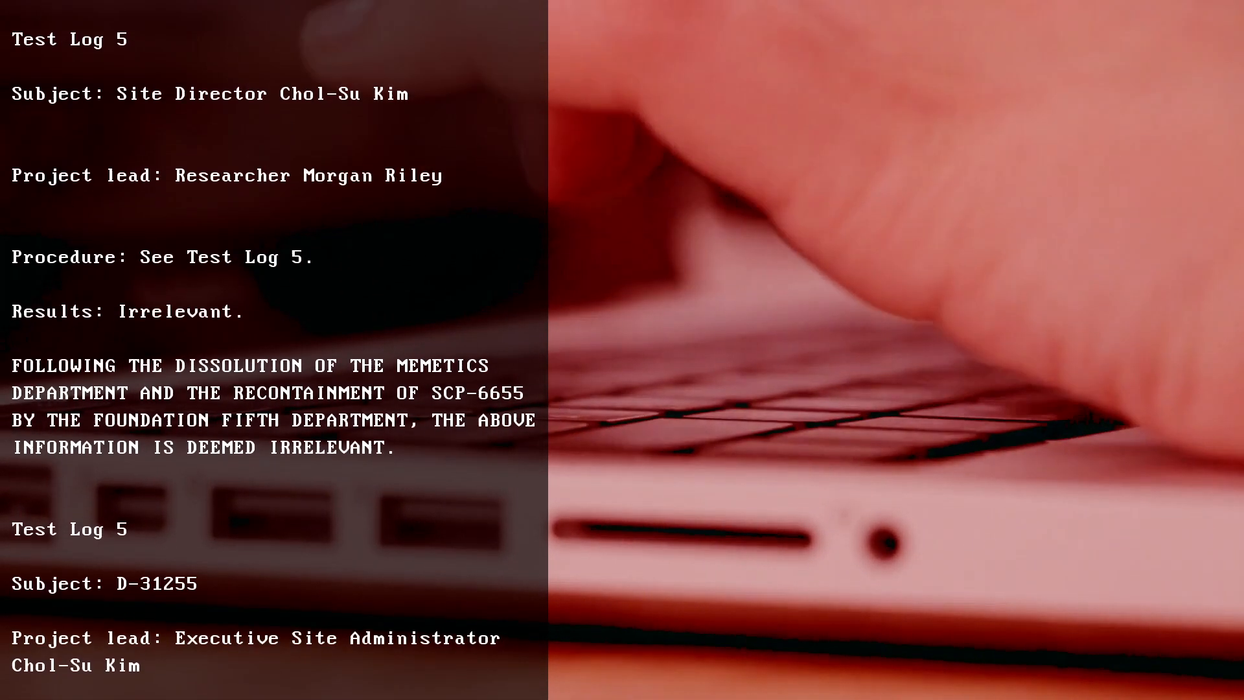
pyautogui.scroll(-3)
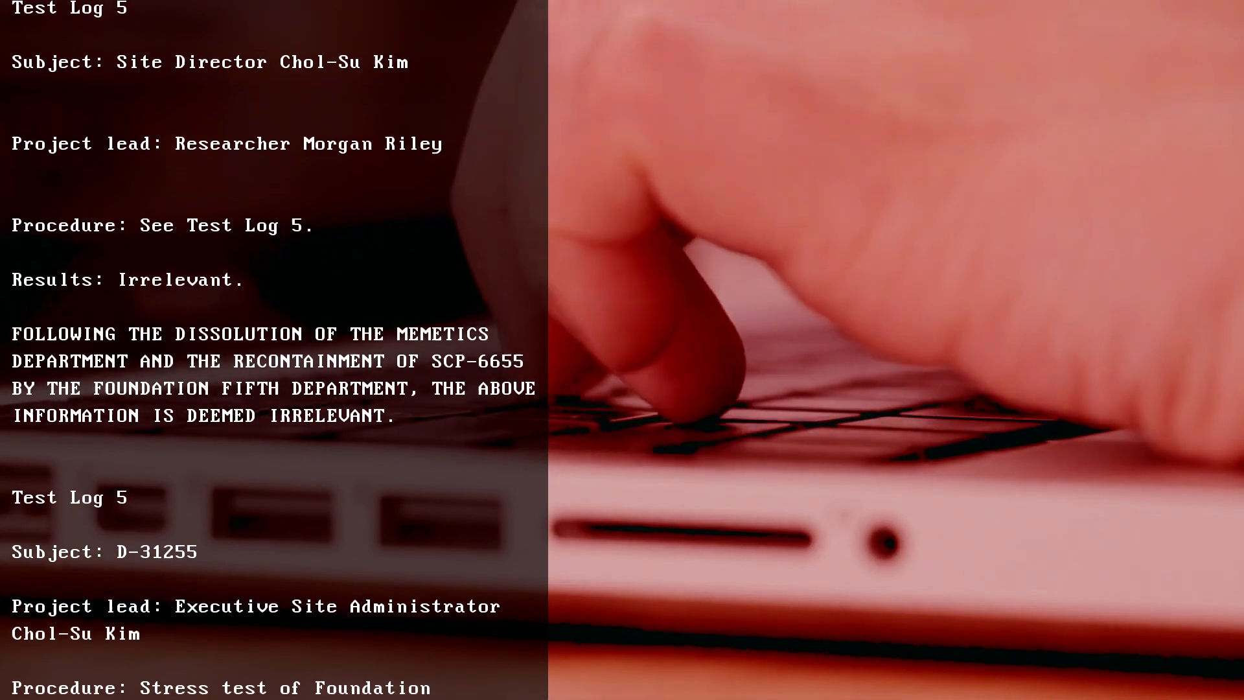
pyautogui.scroll(-3)
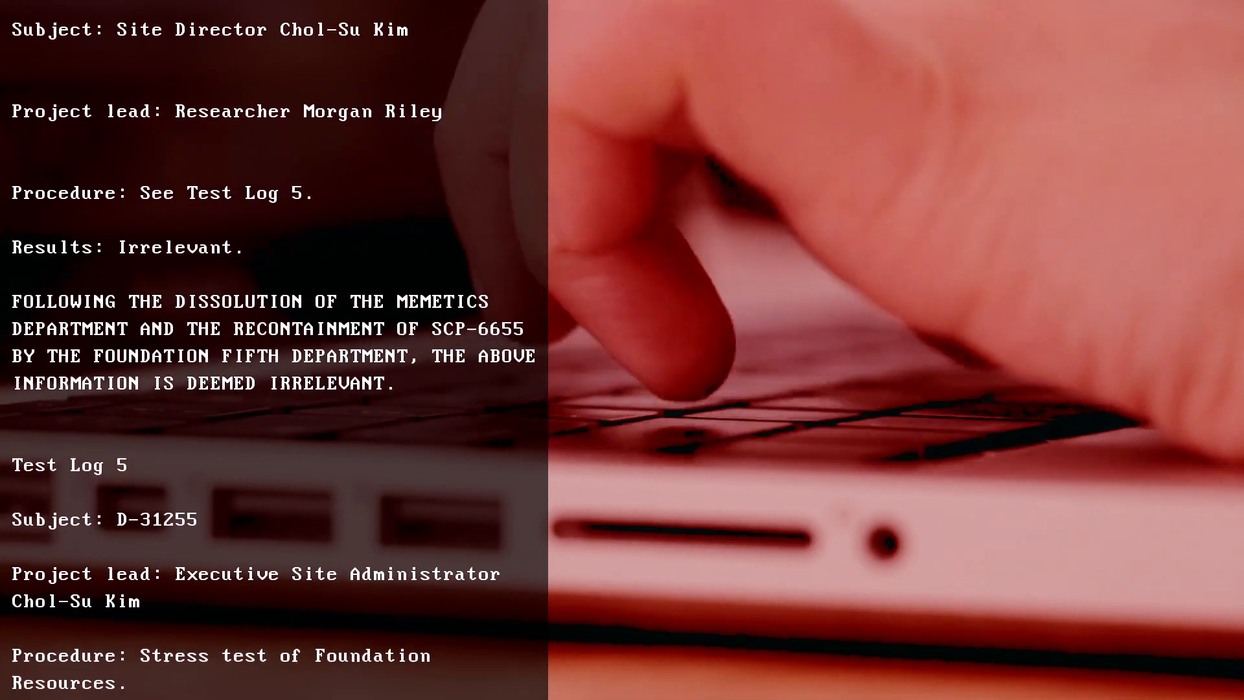
pyautogui.scroll(-3)
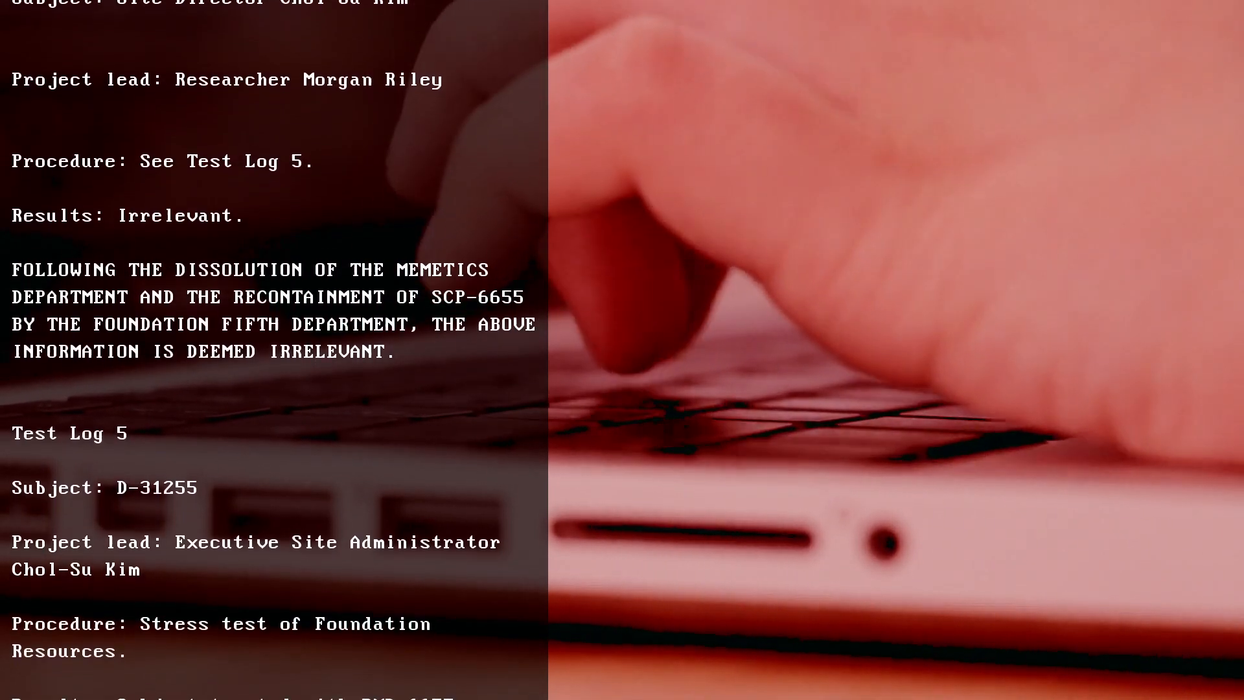
pyautogui.scroll(-3)
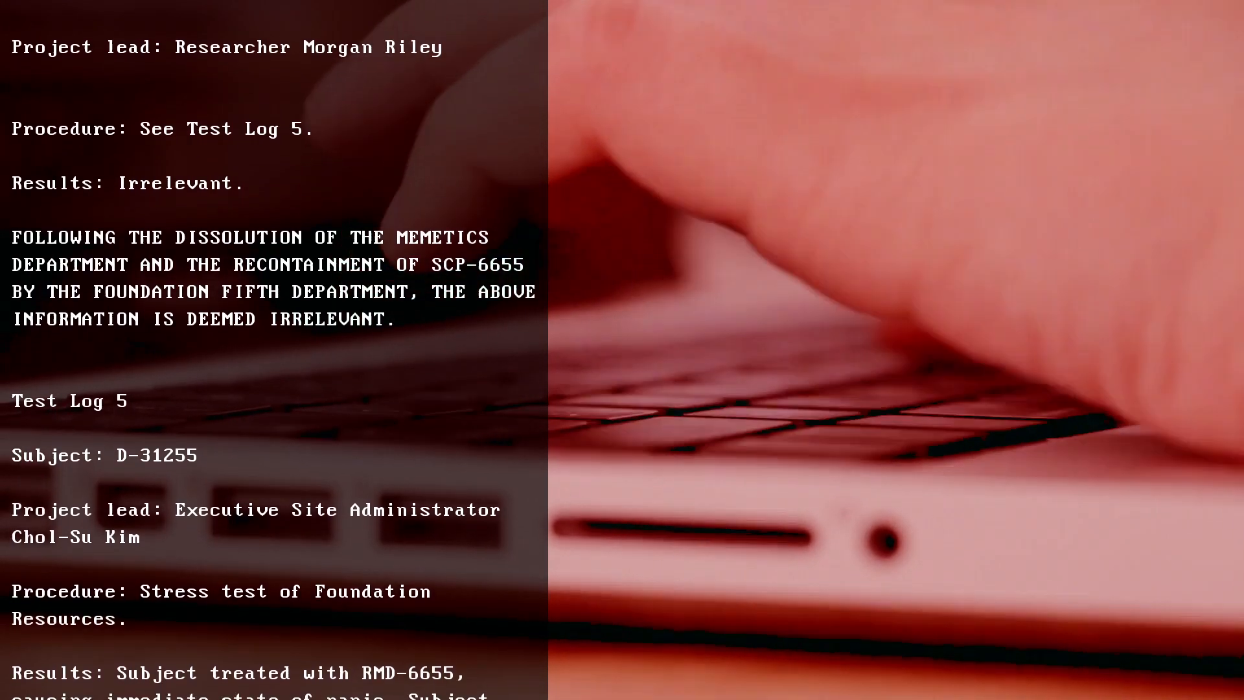
pyautogui.scroll(-3)
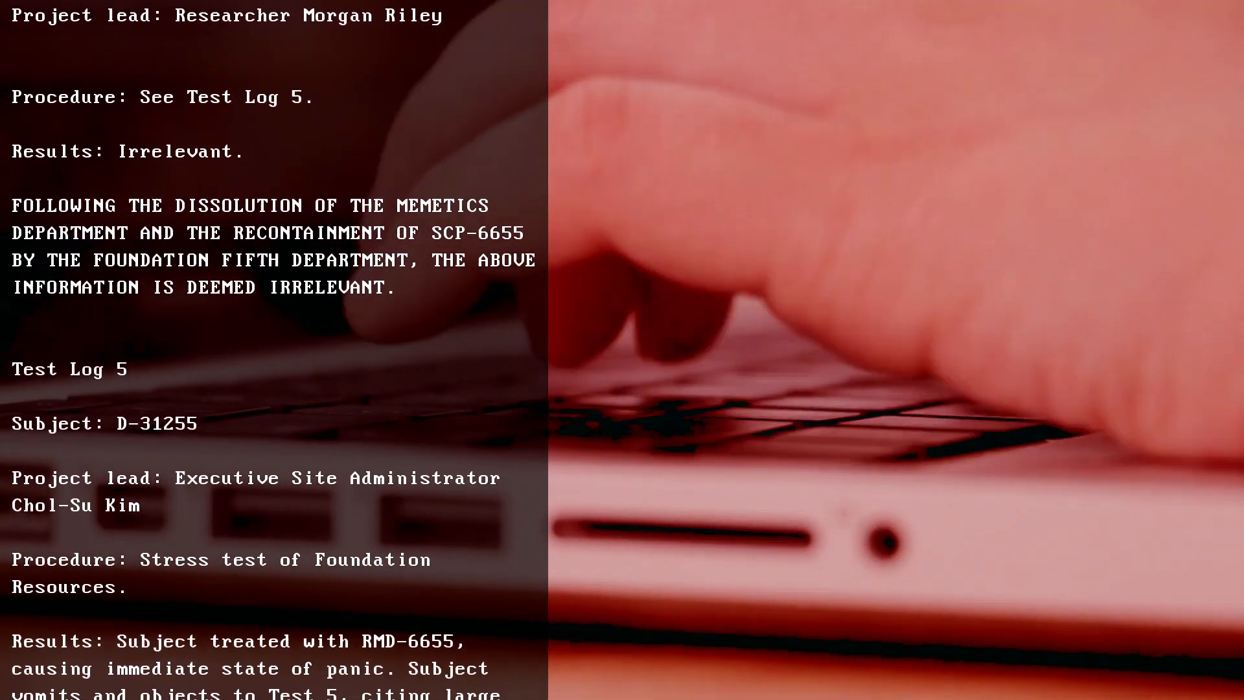
pyautogui.scroll(-3)
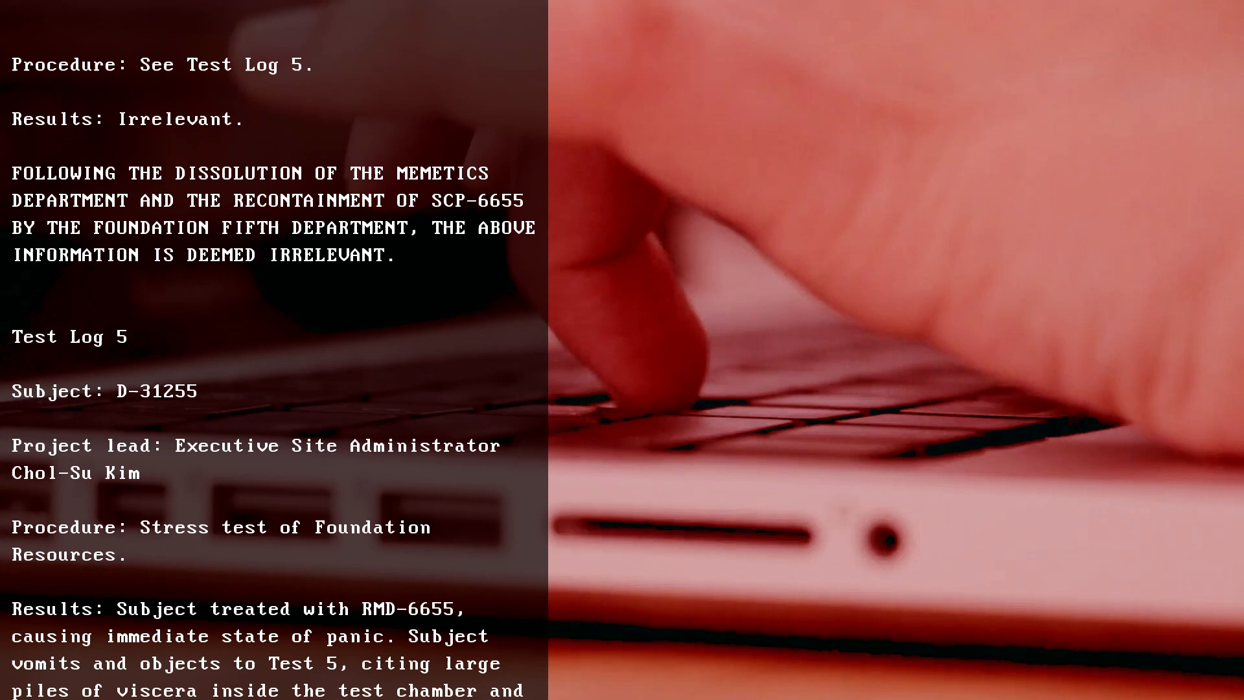
pyautogui.scroll(-3)
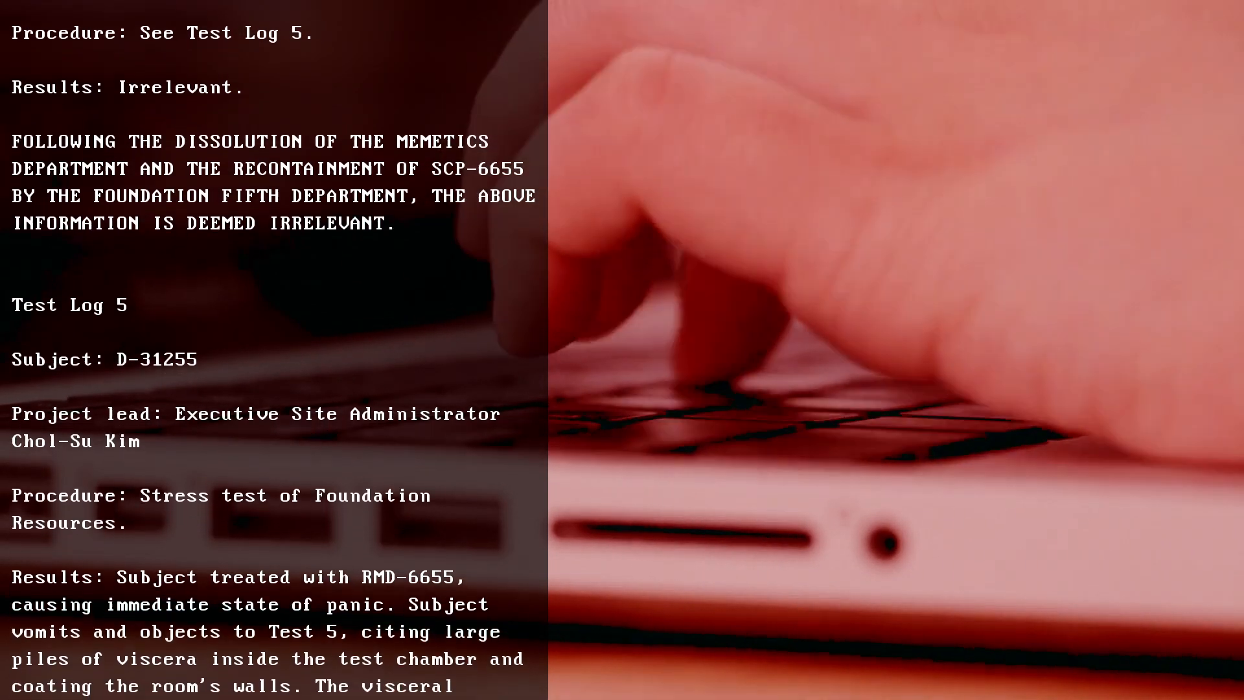
pyautogui.scroll(-3)
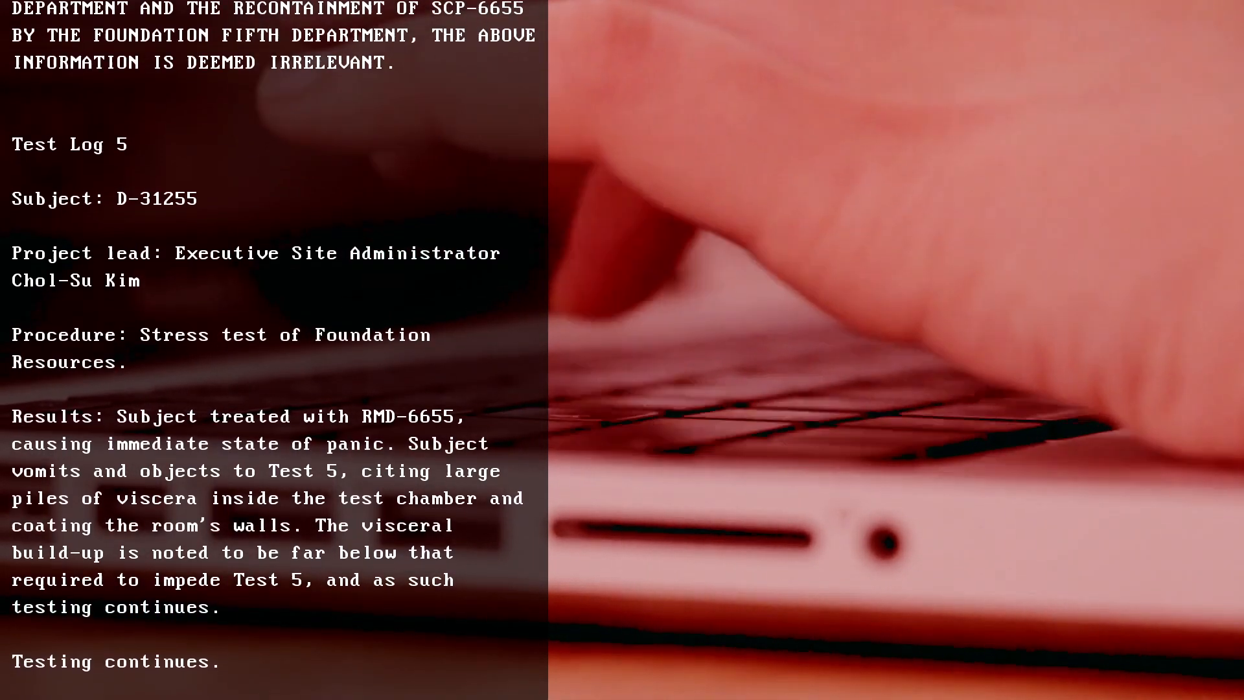
pyautogui.scroll(-3)
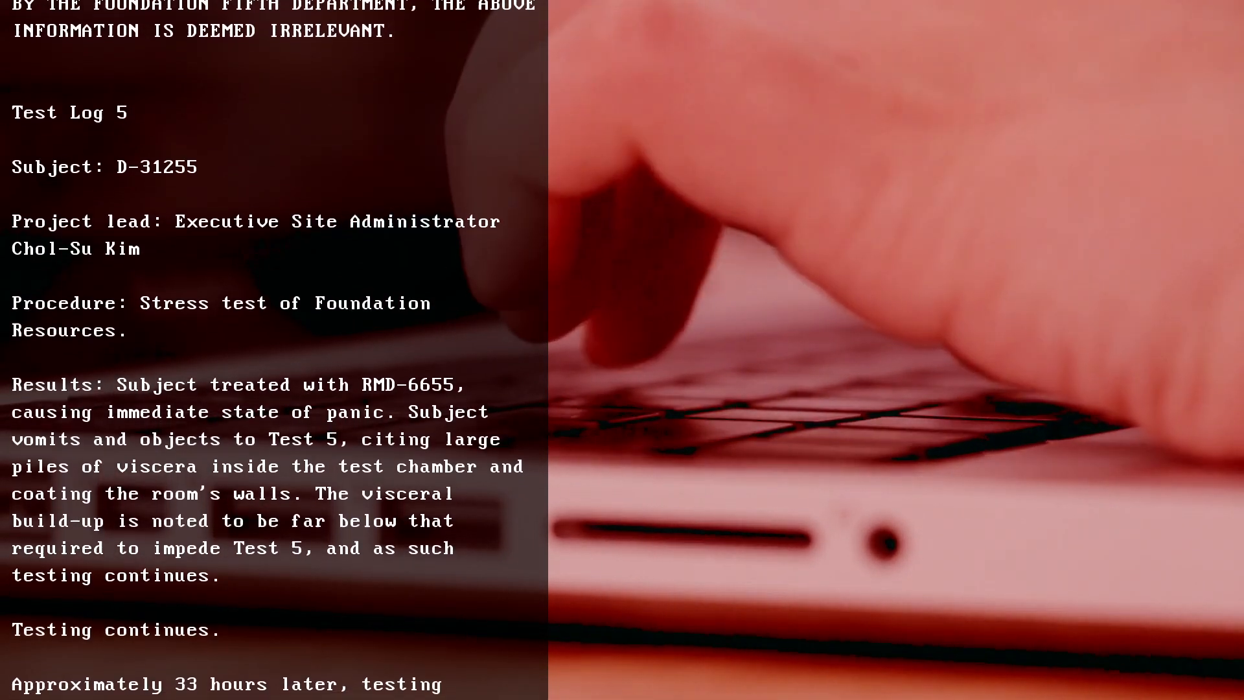
pyautogui.scroll(-3)
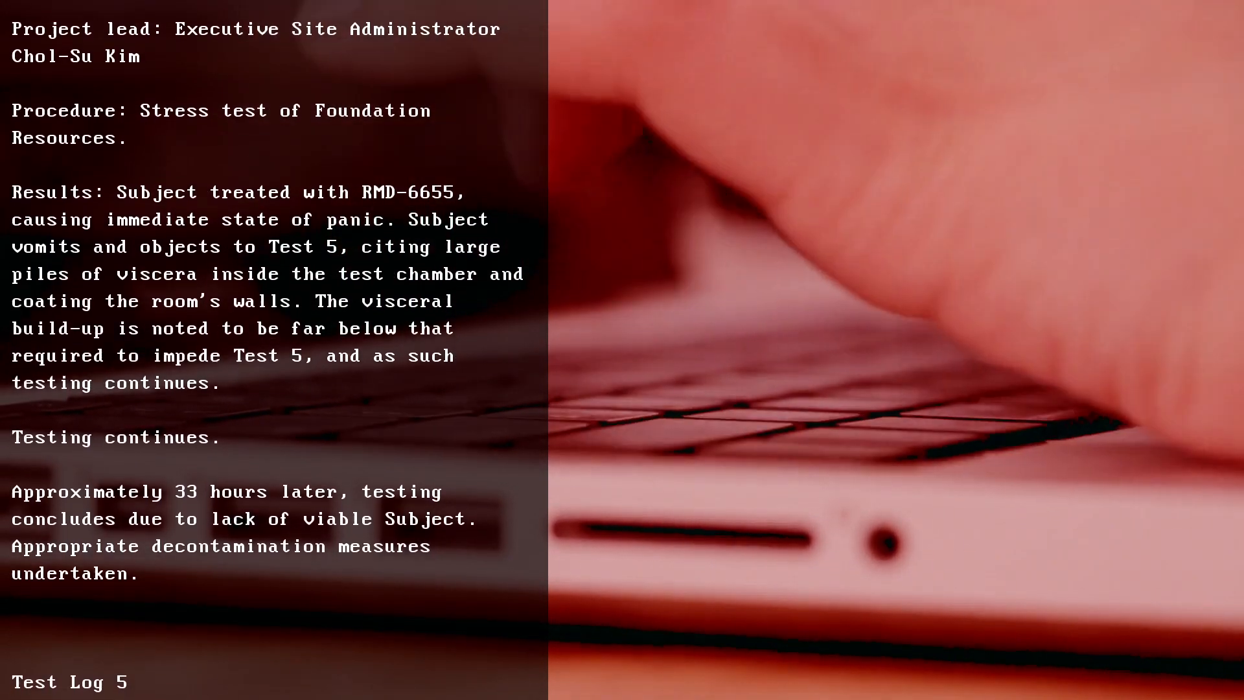
pyautogui.scroll(-3)
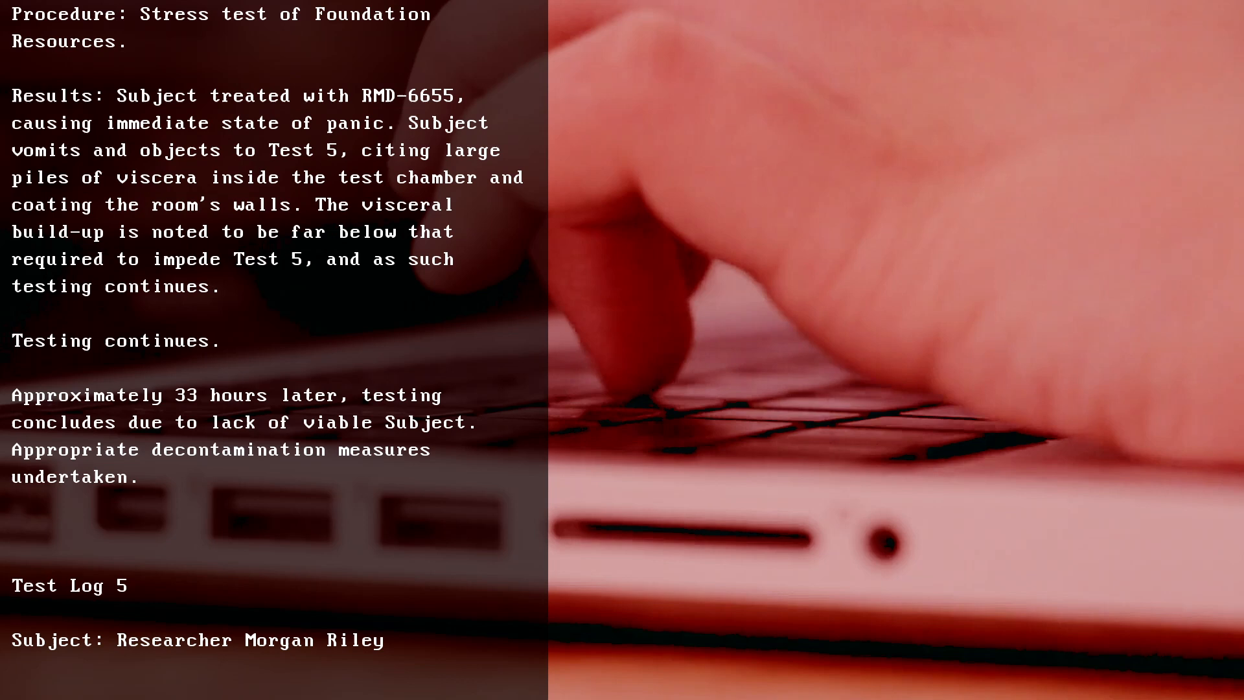
pyautogui.scroll(-3)
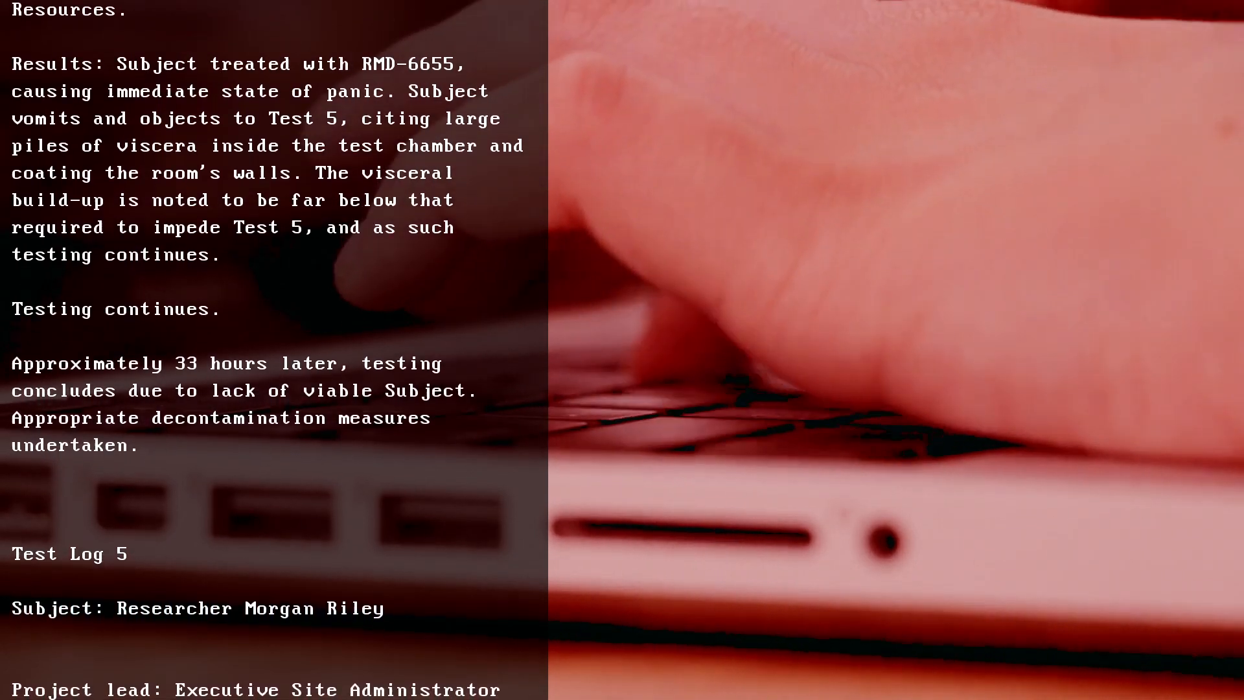
pyautogui.scroll(-3)
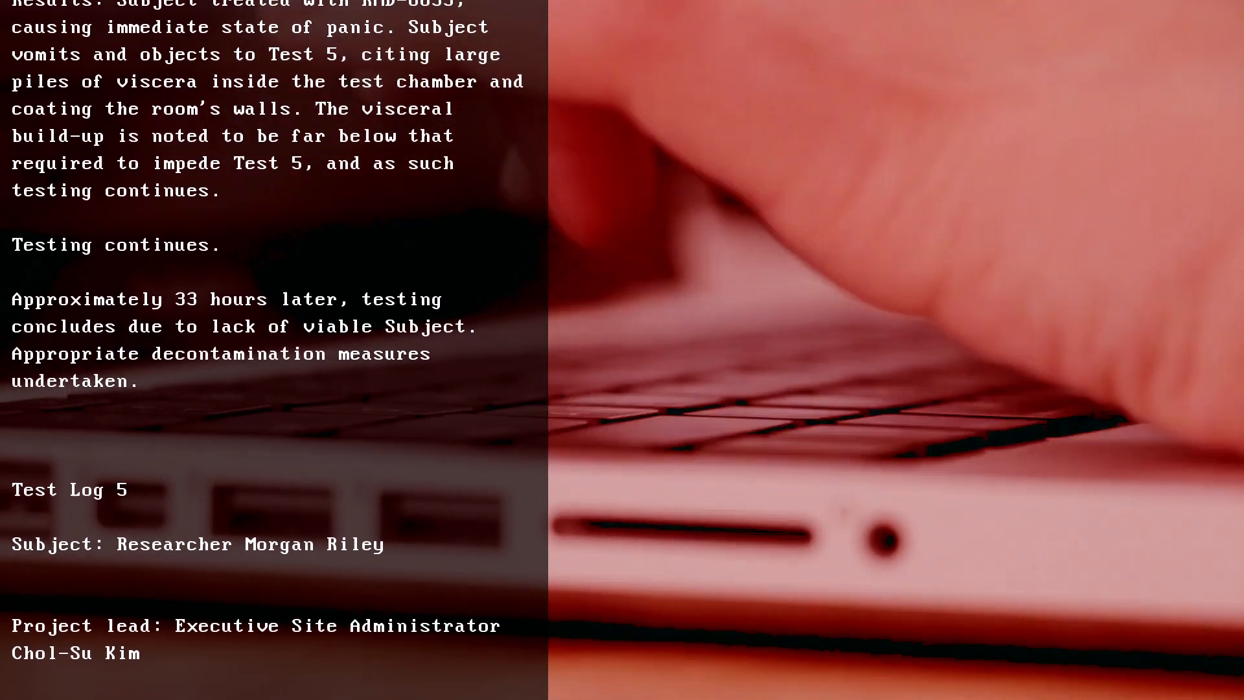
pyautogui.scroll(-3)
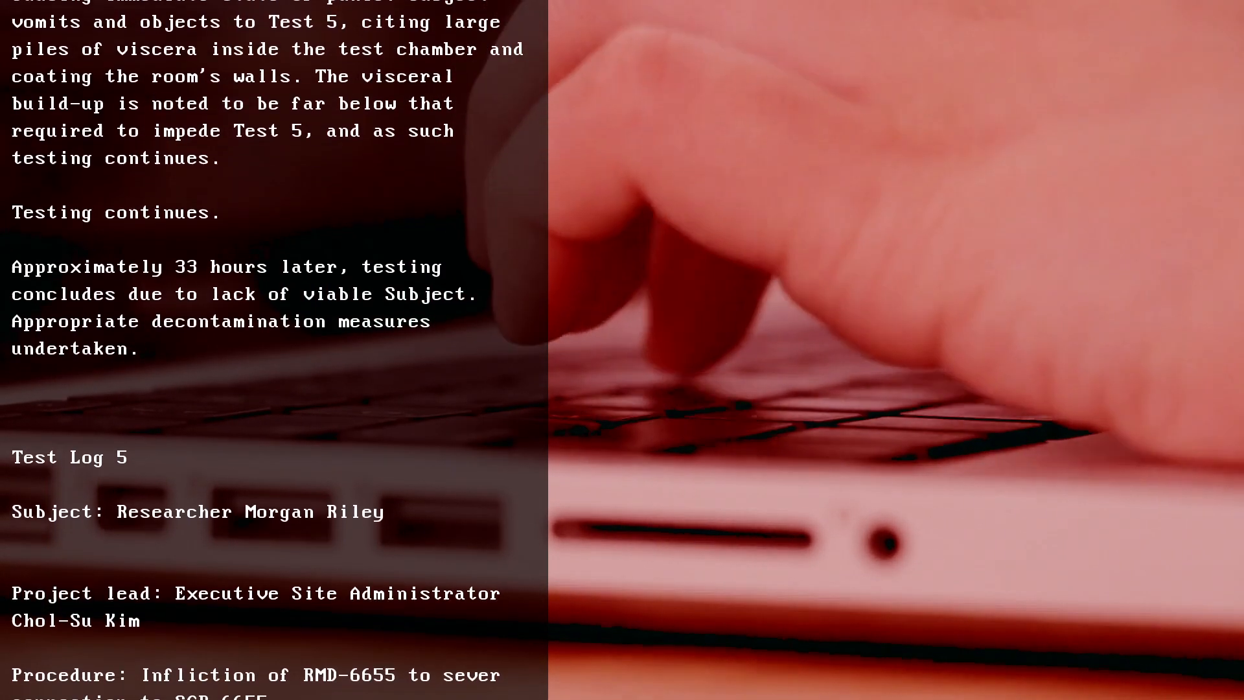
pyautogui.scroll(-3)
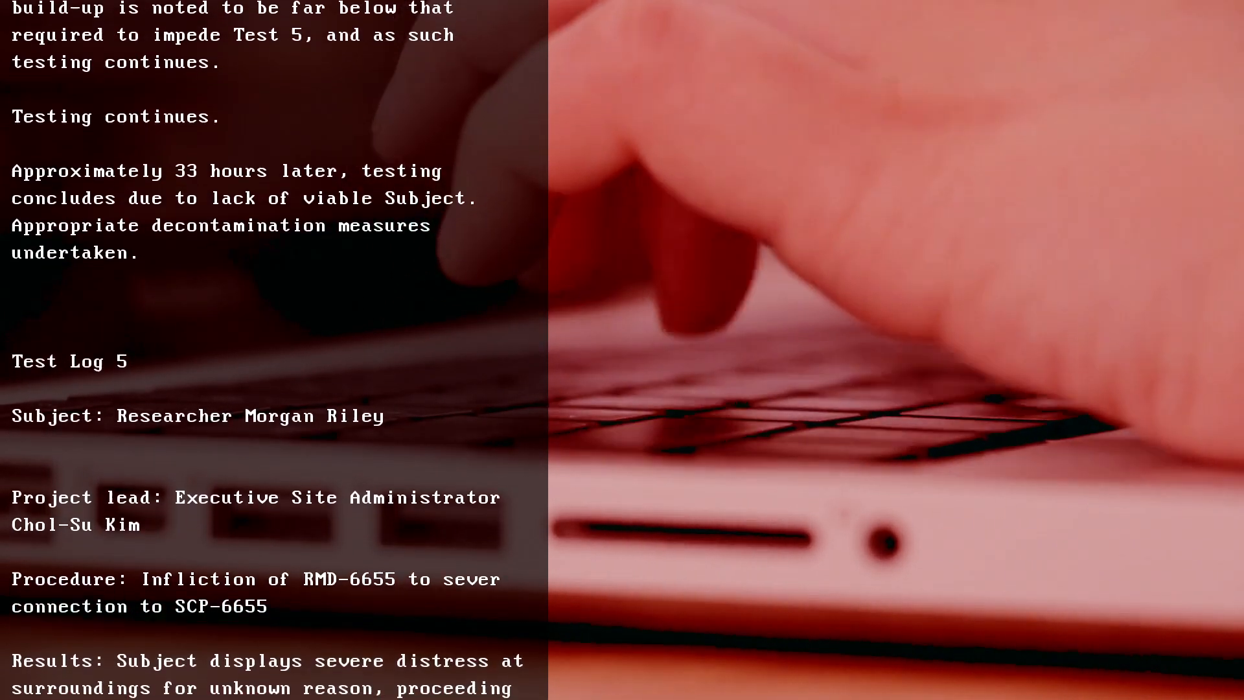
pyautogui.scroll(-3)
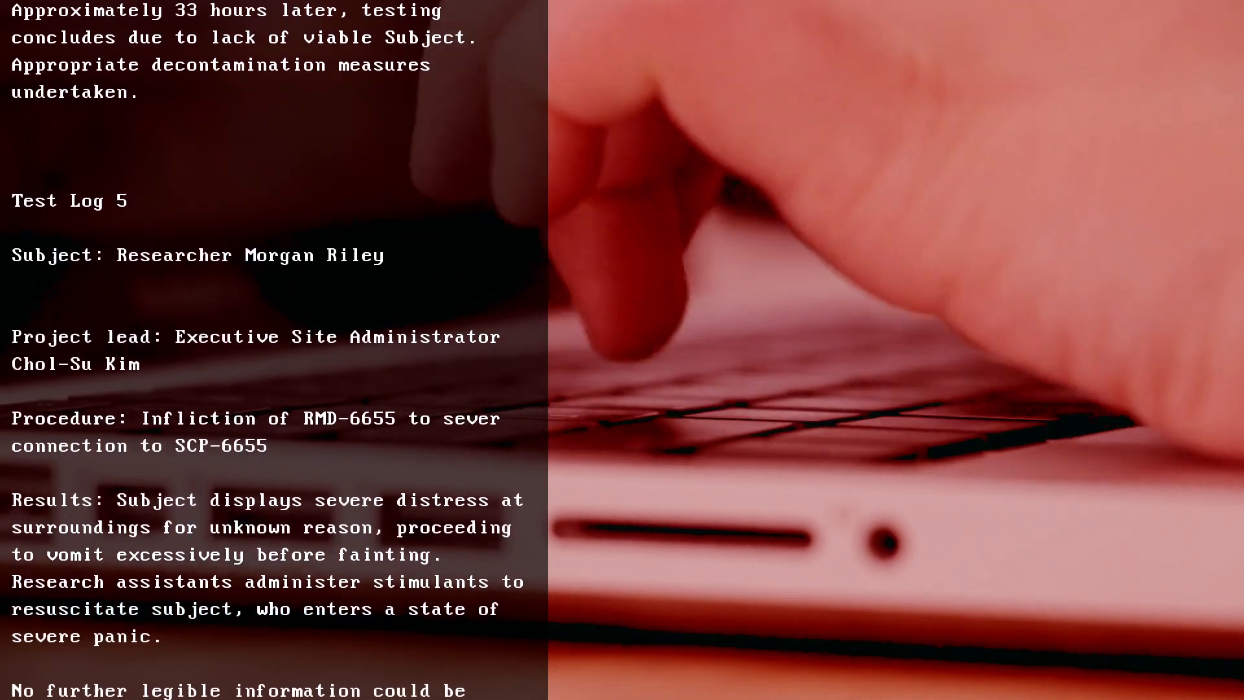
pyautogui.scroll(-3)
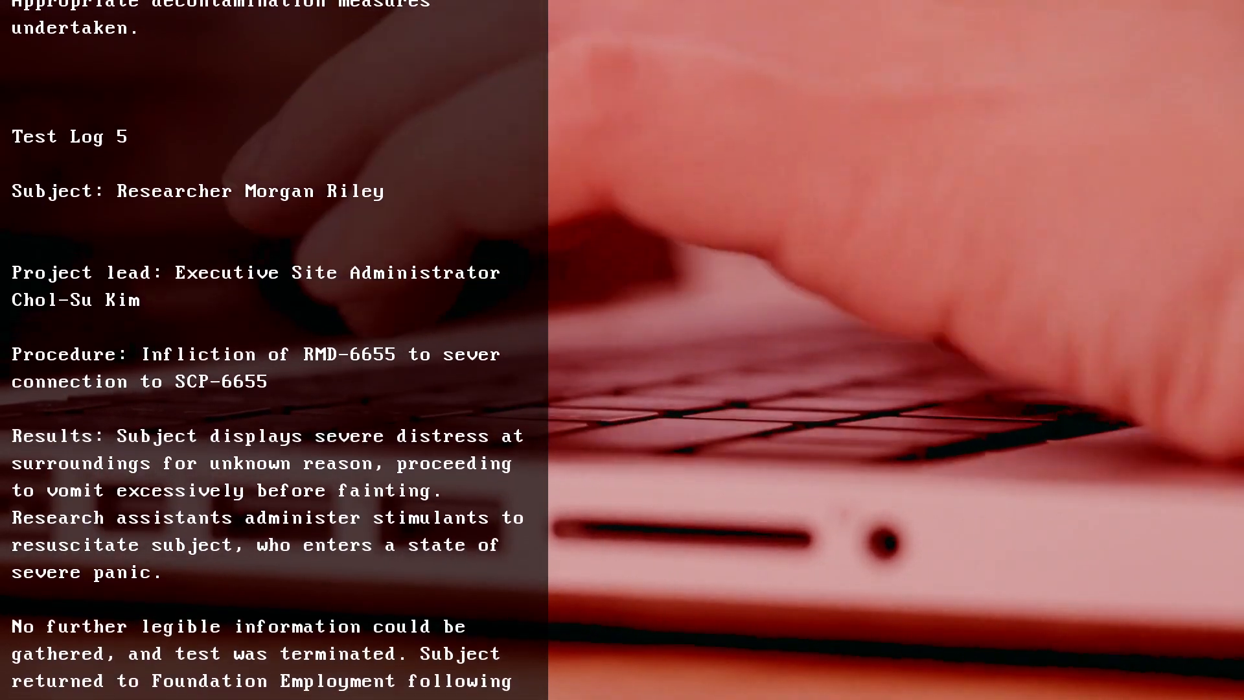
pyautogui.scroll(-3)
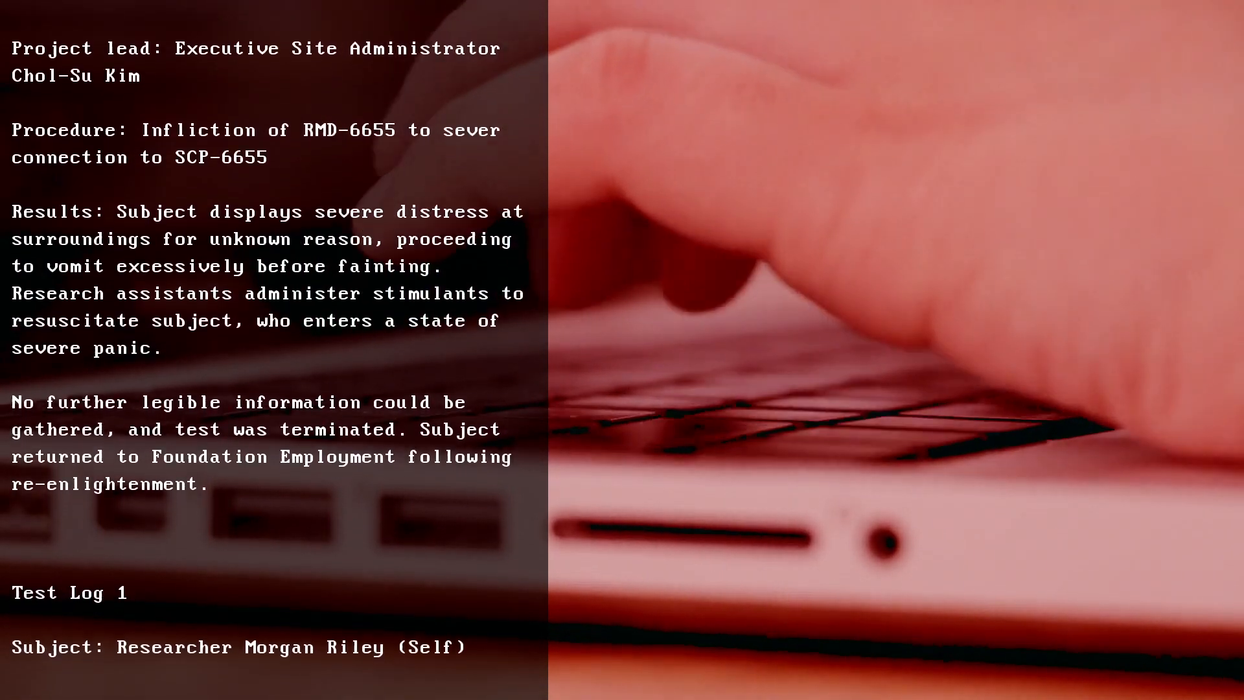
pyautogui.scroll(-3)
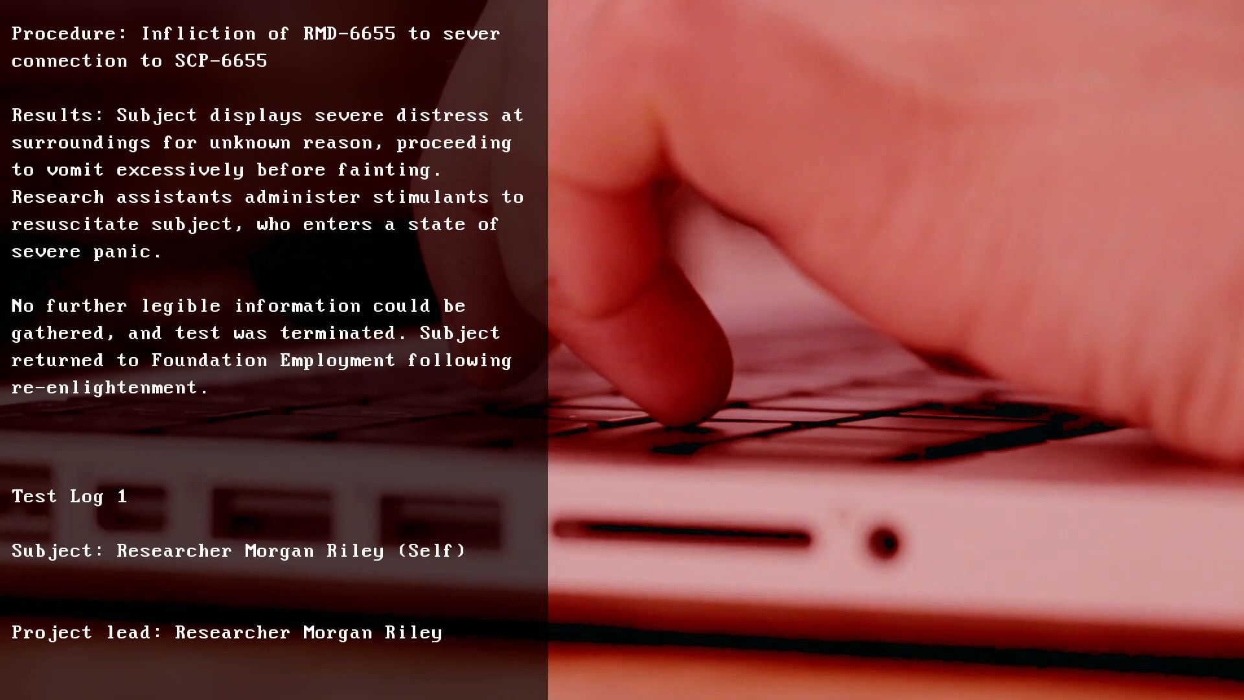
pyautogui.scroll(-3)
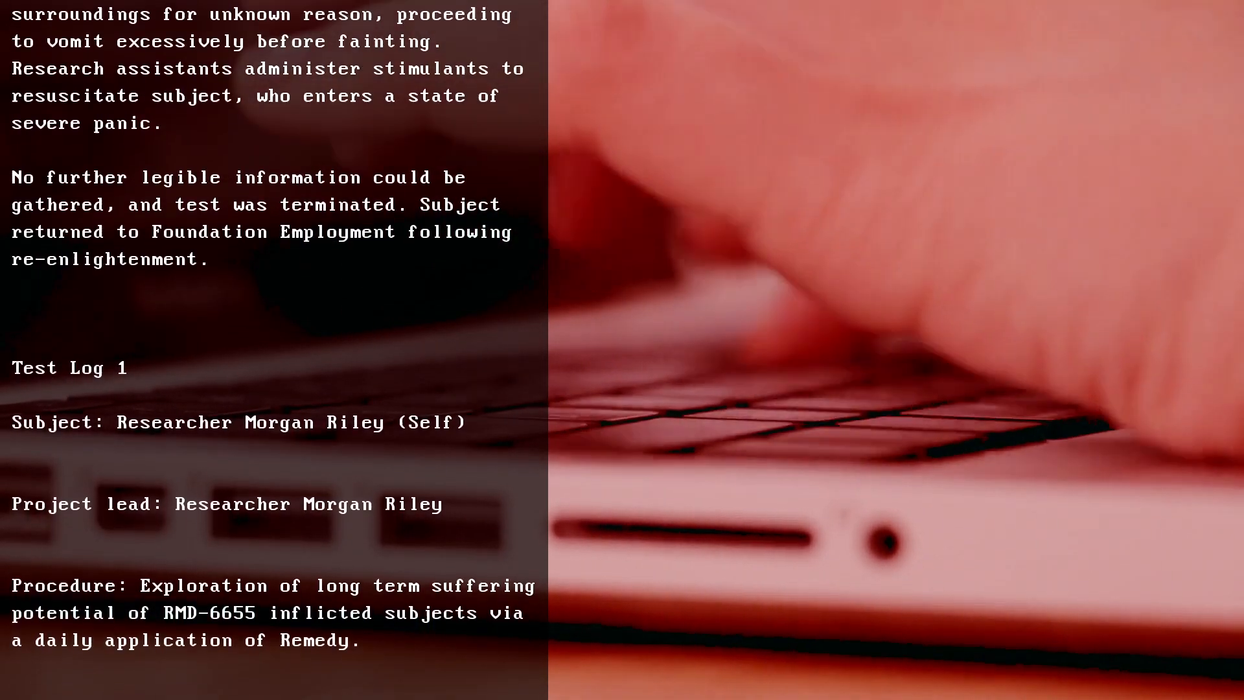
pyautogui.scroll(-3)
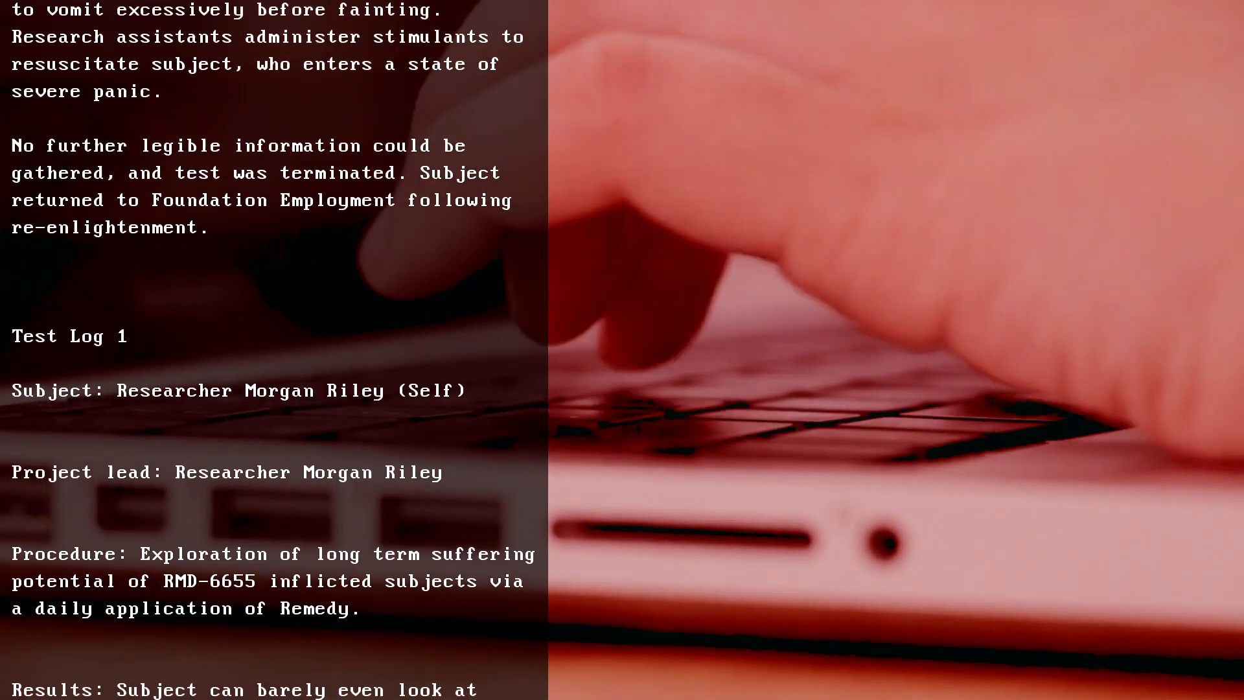
pyautogui.scroll(-3)
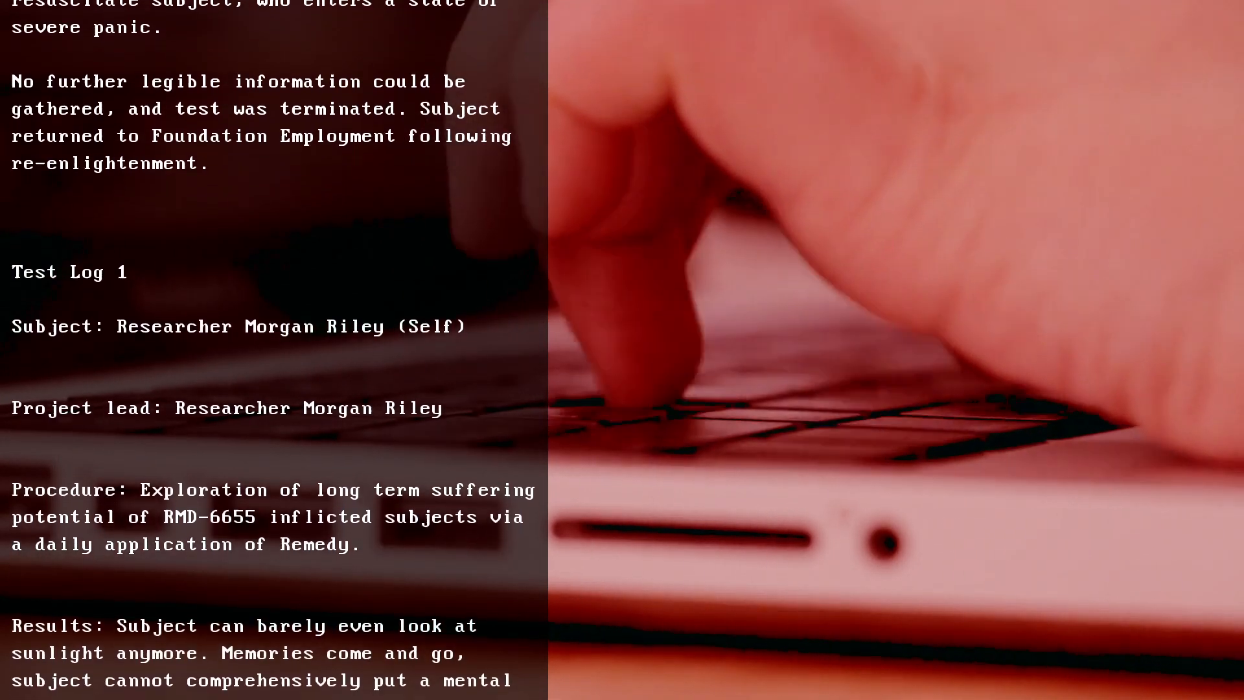
pyautogui.scroll(3)
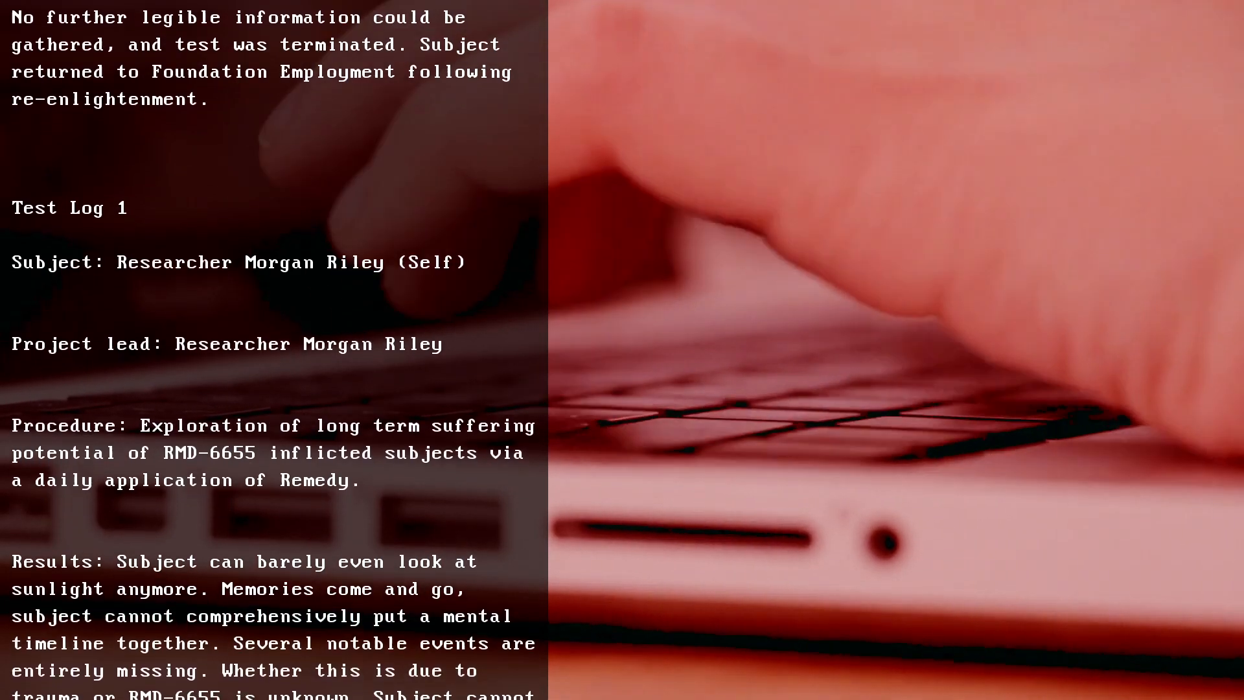
pyautogui.scroll(-3)
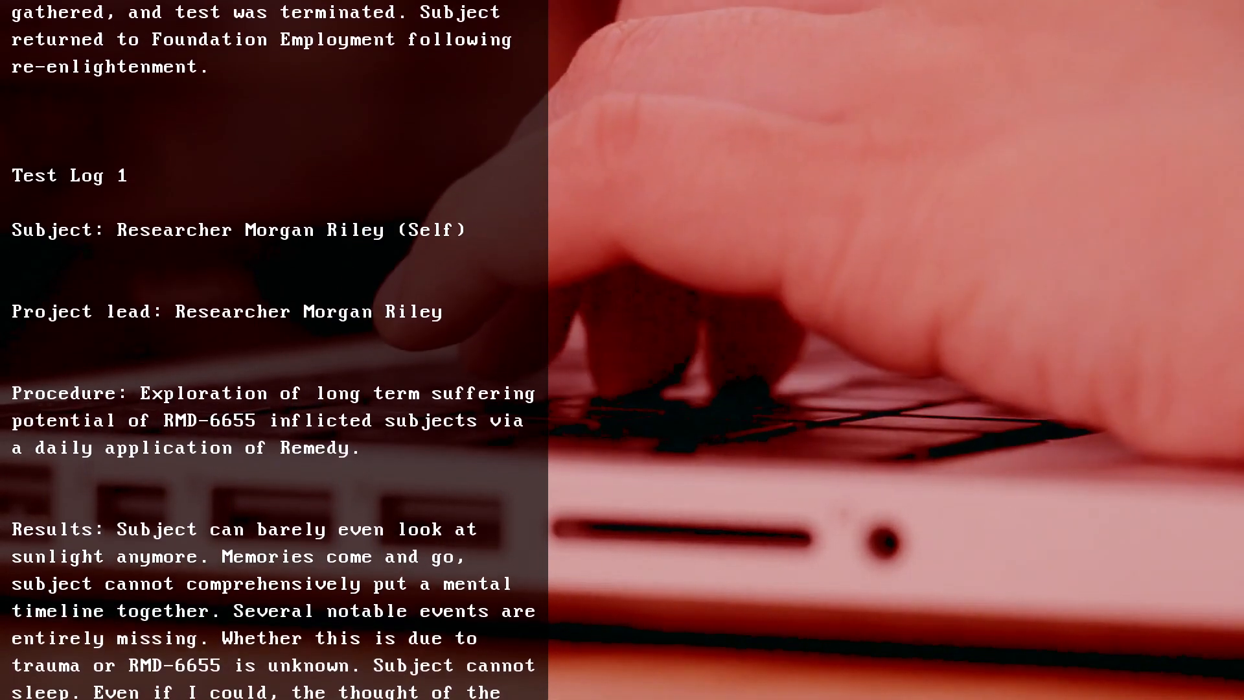
pyautogui.scroll(-3)
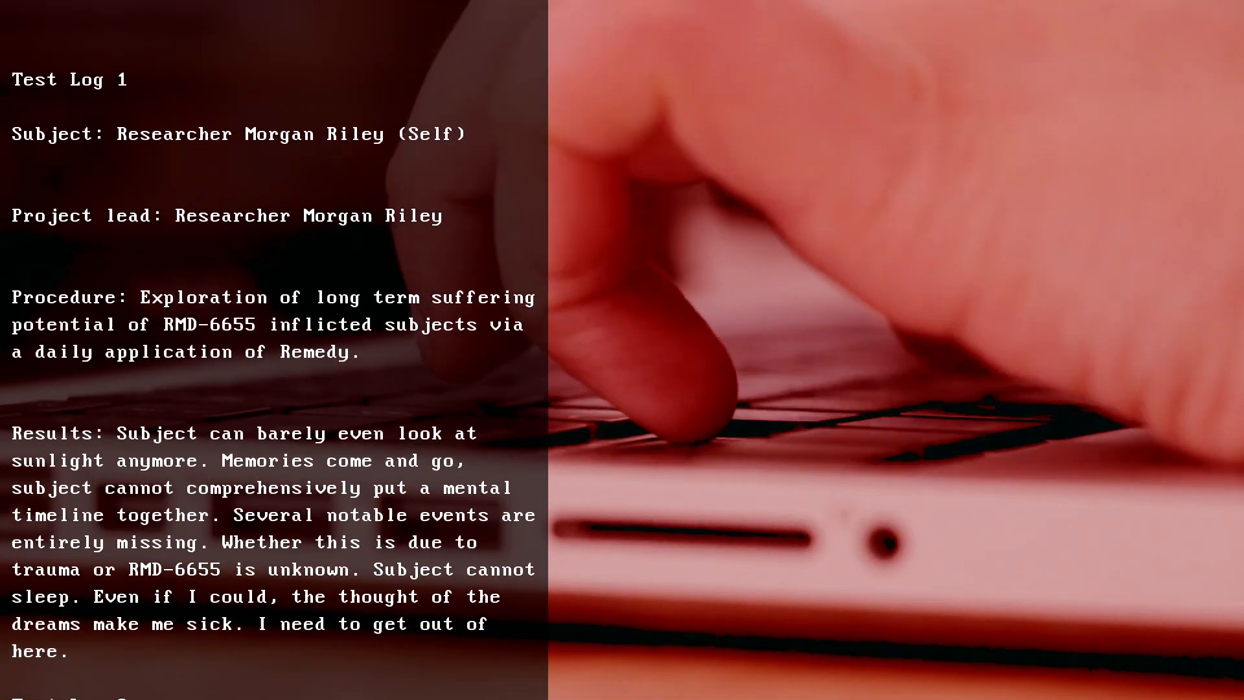
pyautogui.scroll(-3)
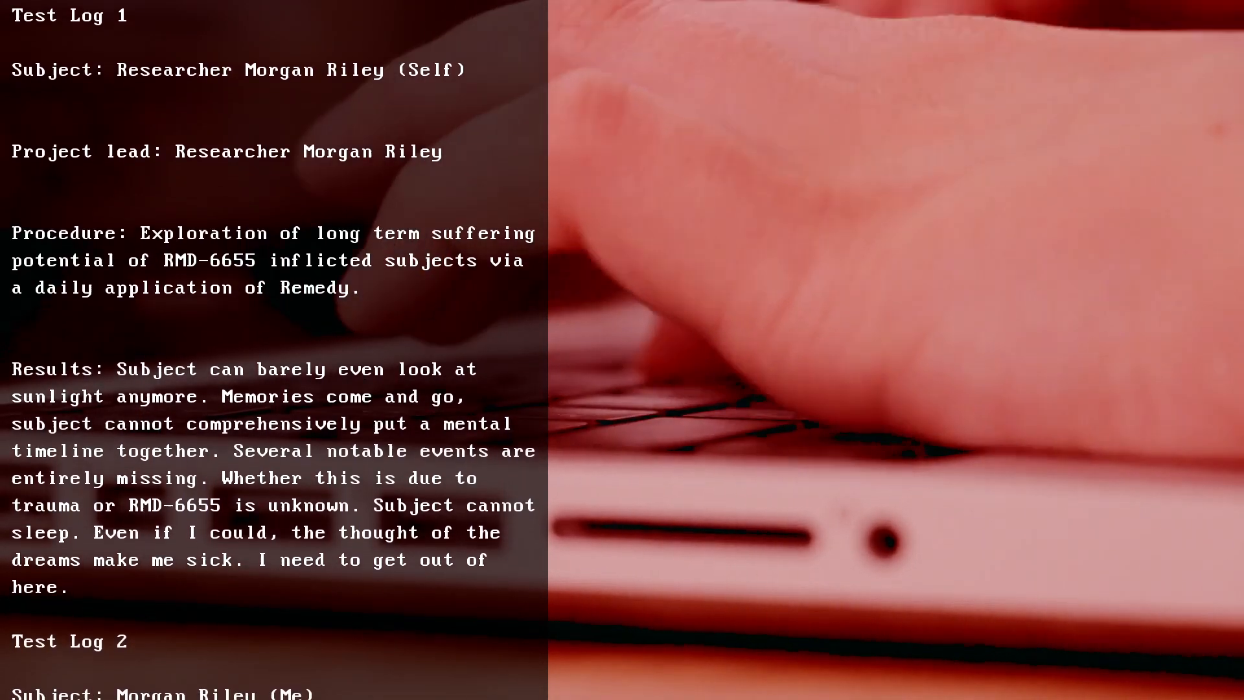
pyautogui.scroll(-3)
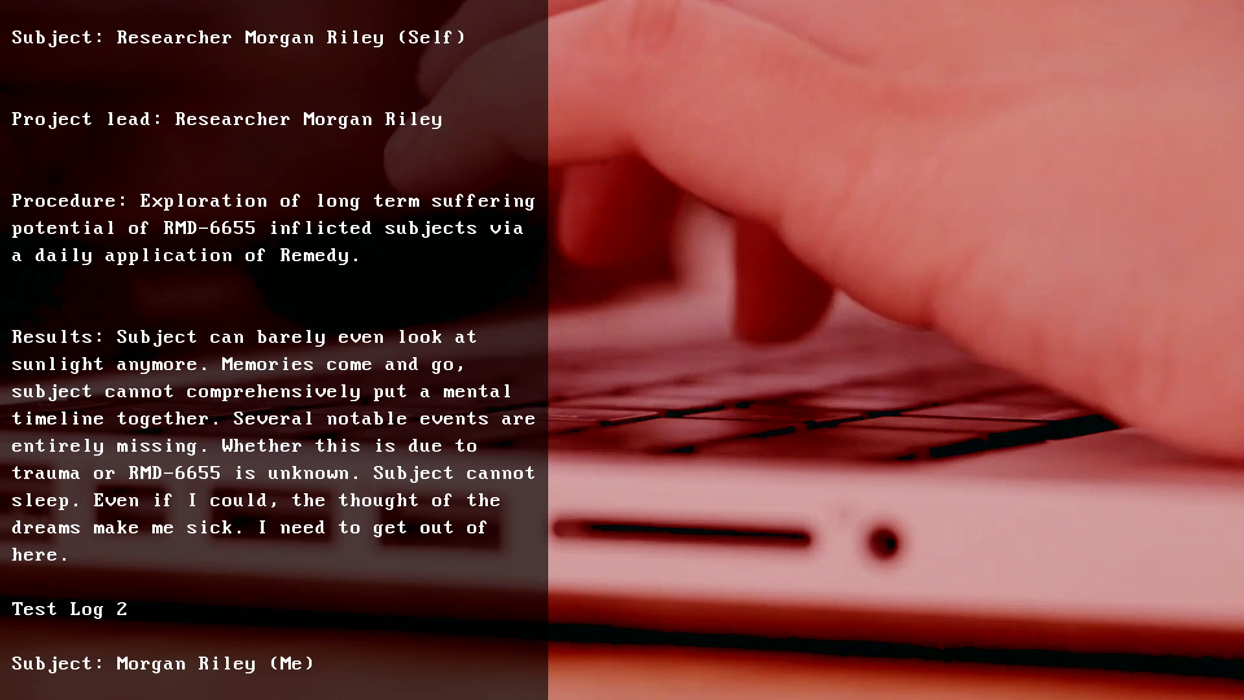
pyautogui.scroll(-3)
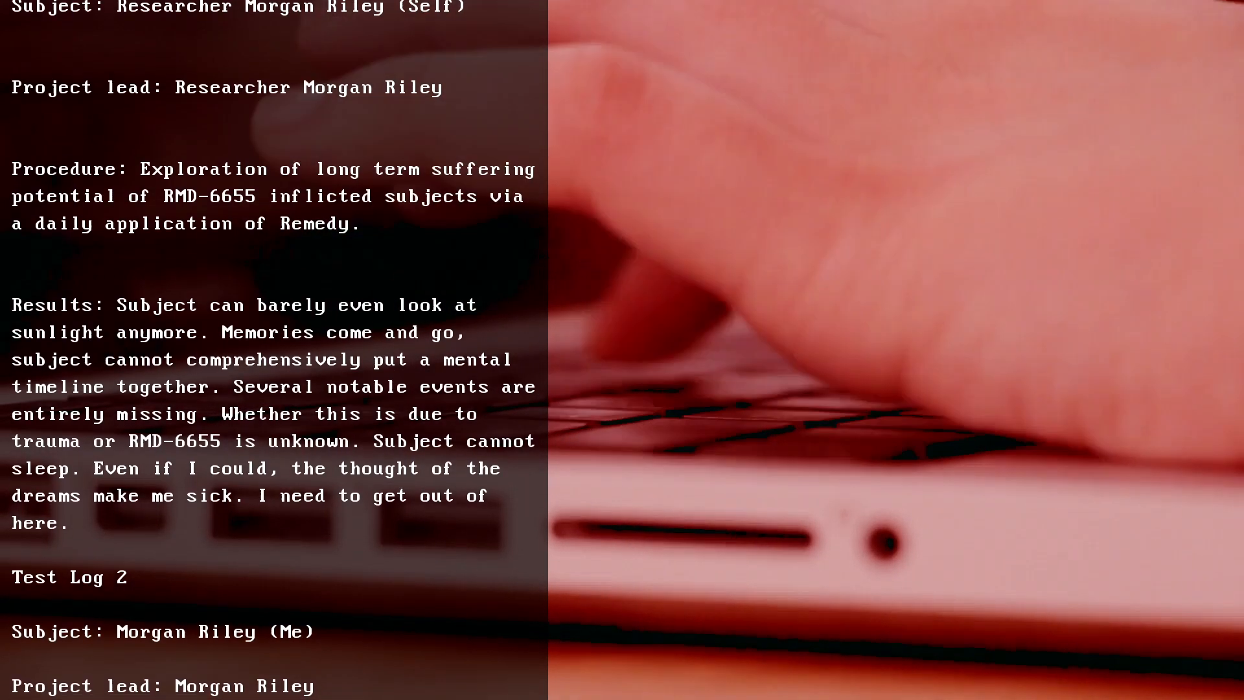
pyautogui.scroll(-3)
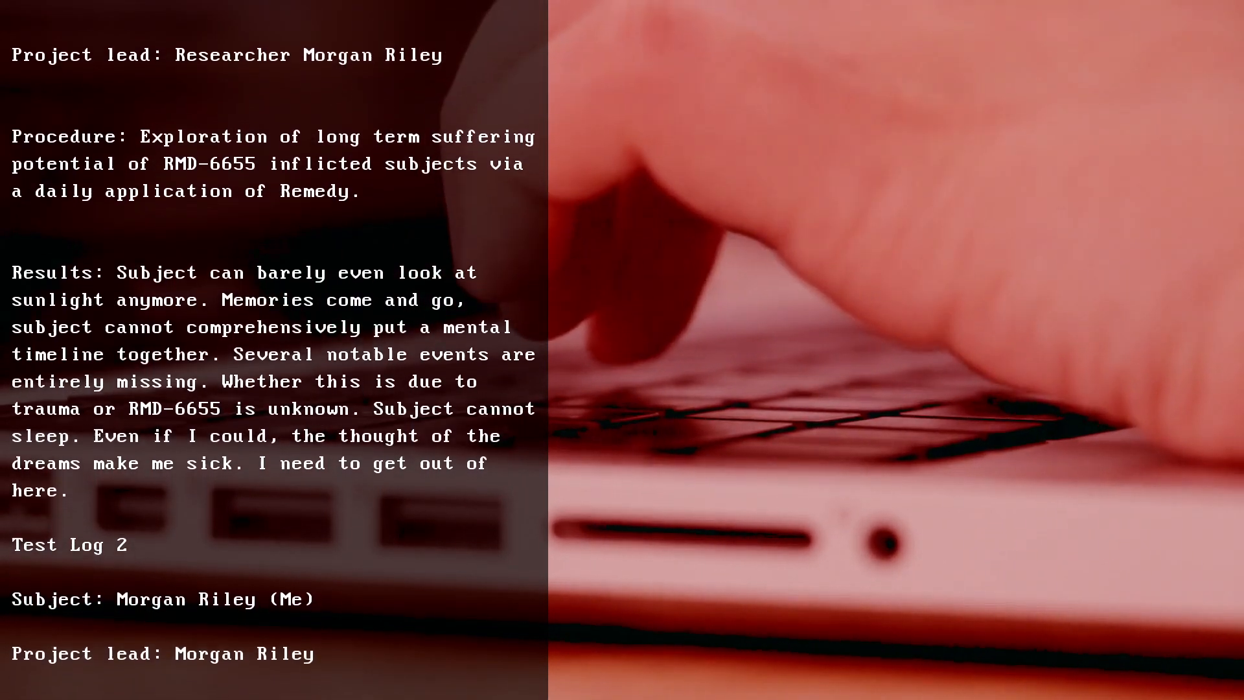
pyautogui.scroll(-3)
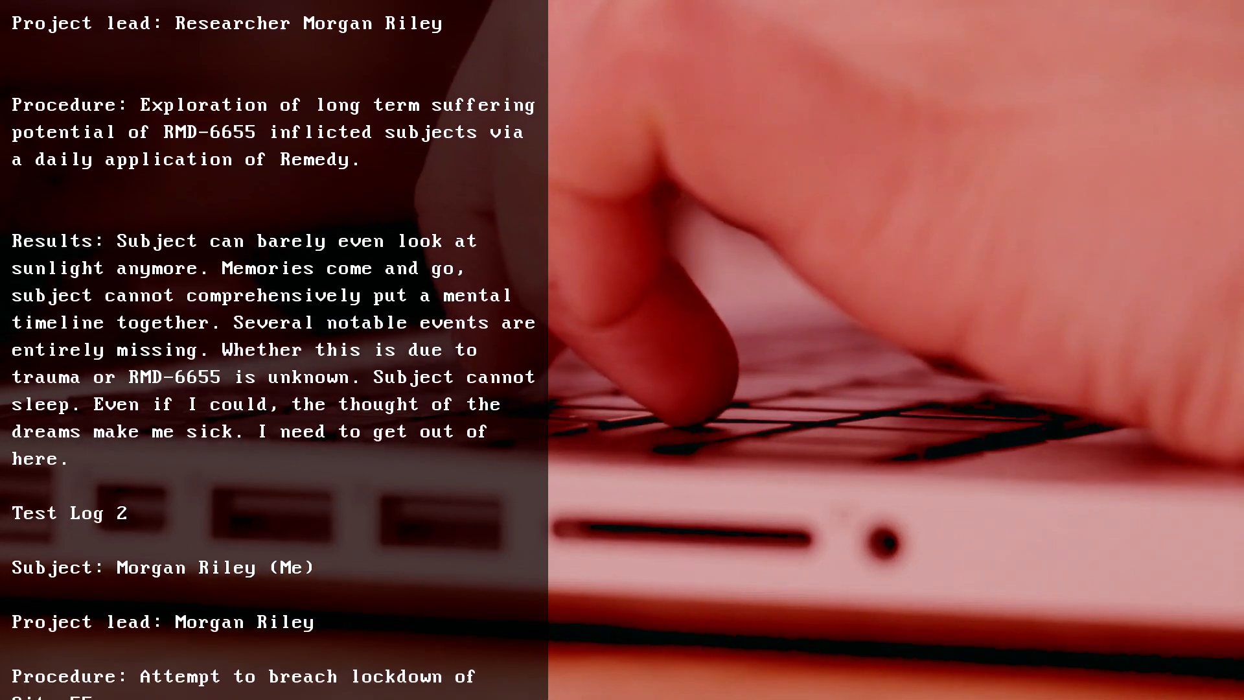
pyautogui.scroll(-3)
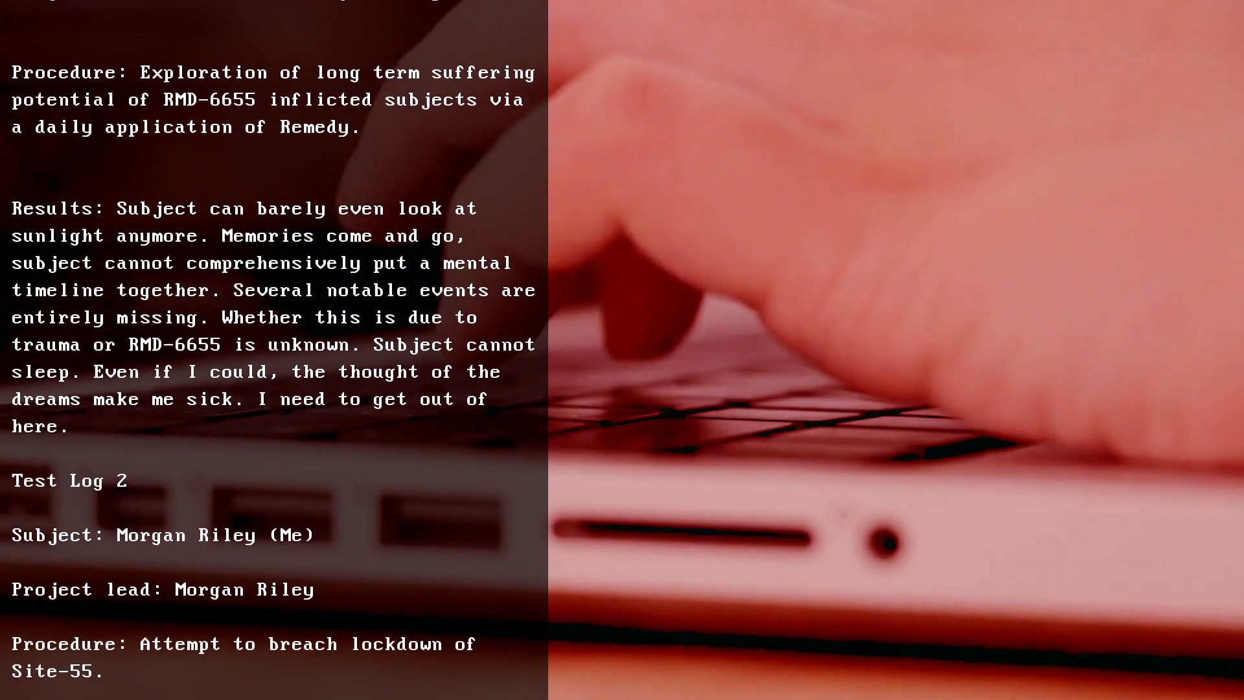
pyautogui.scroll(-3)
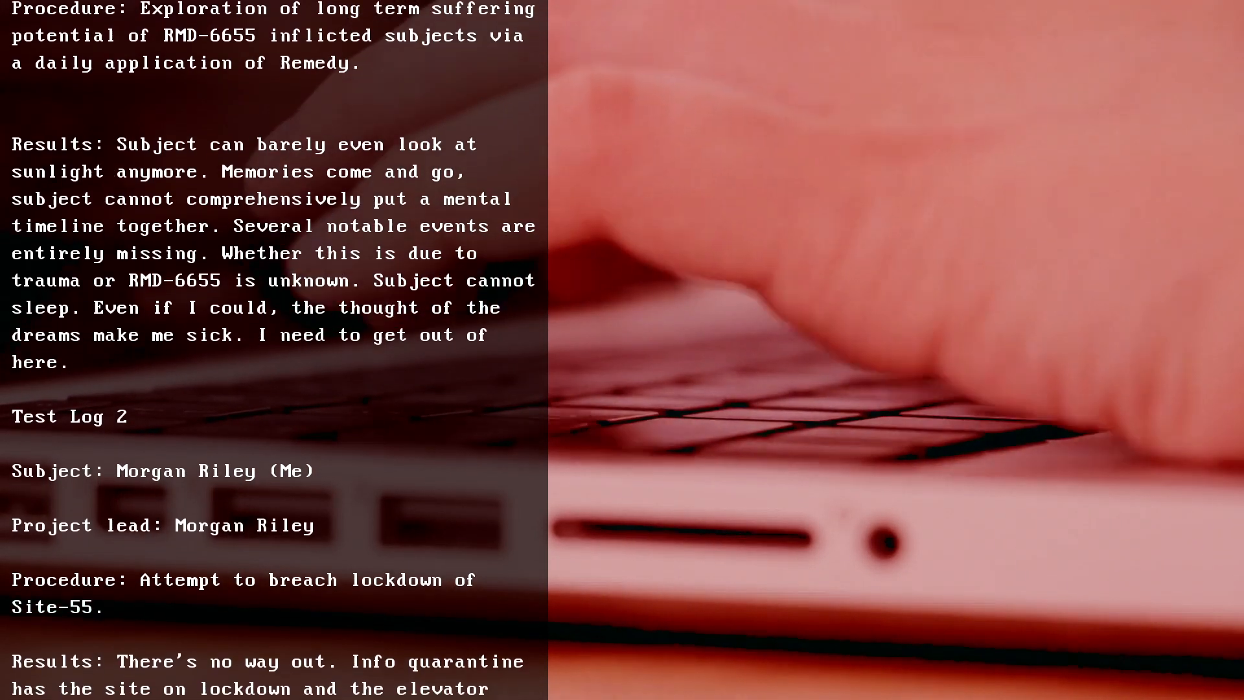
pyautogui.scroll(-3)
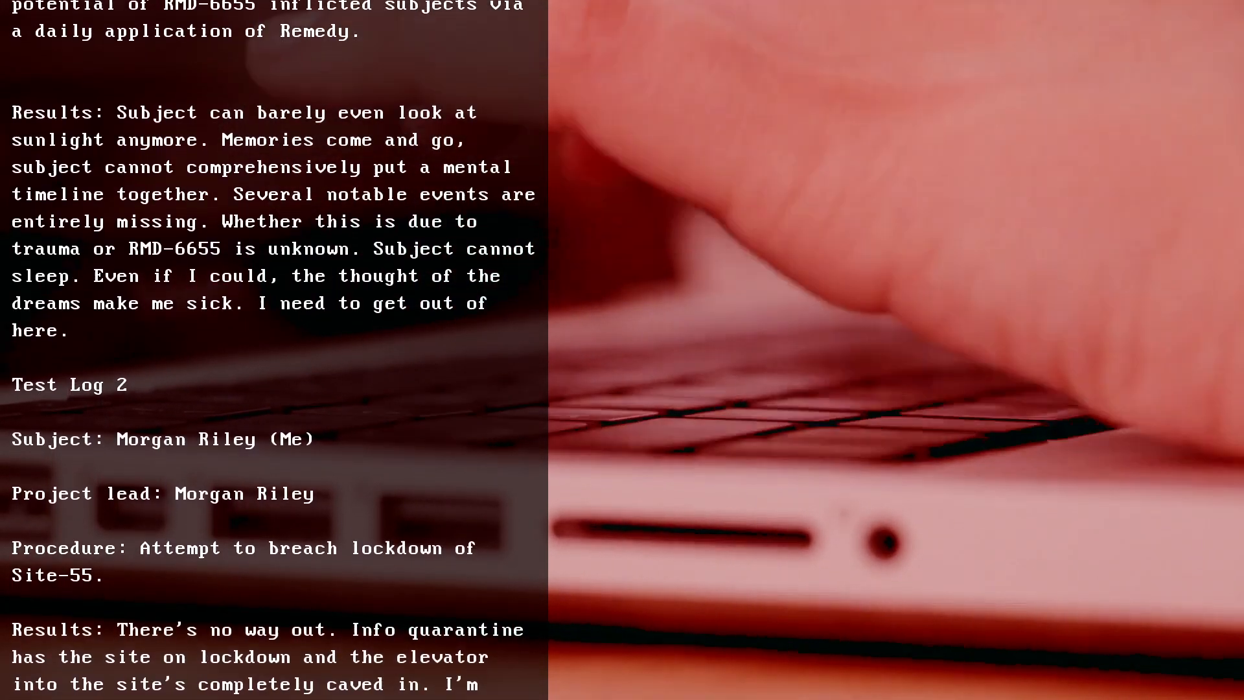
pyautogui.scroll(-3)
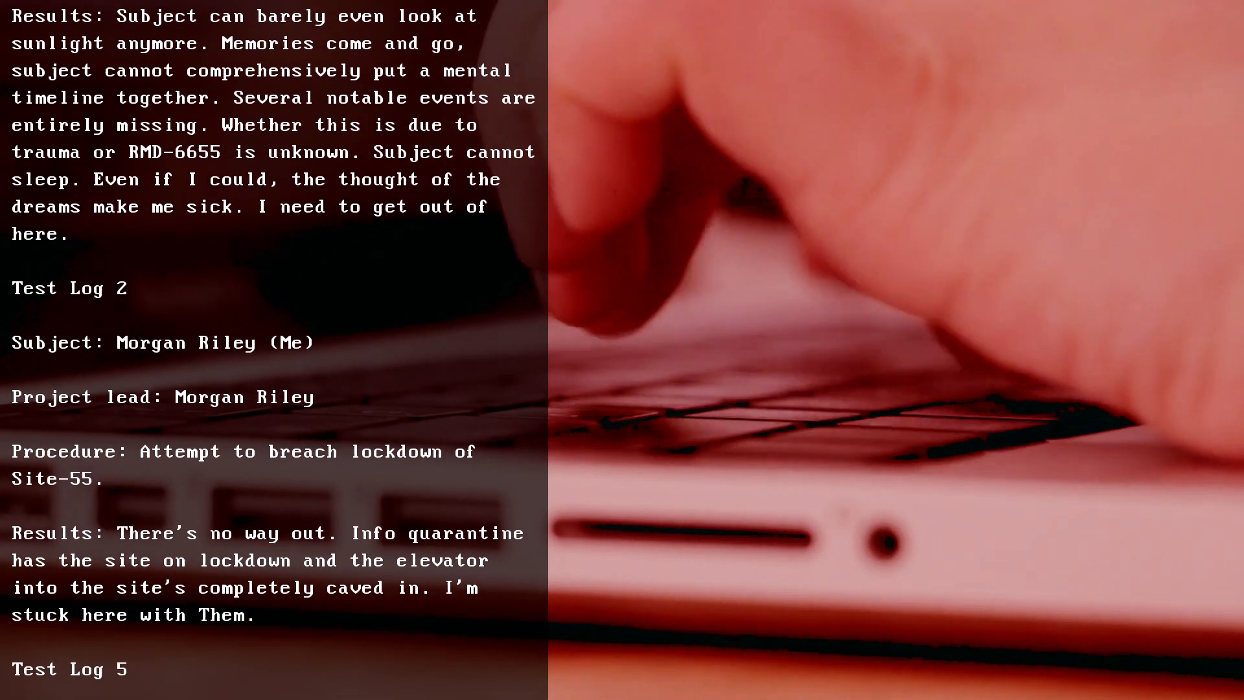
pyautogui.scroll(-3)
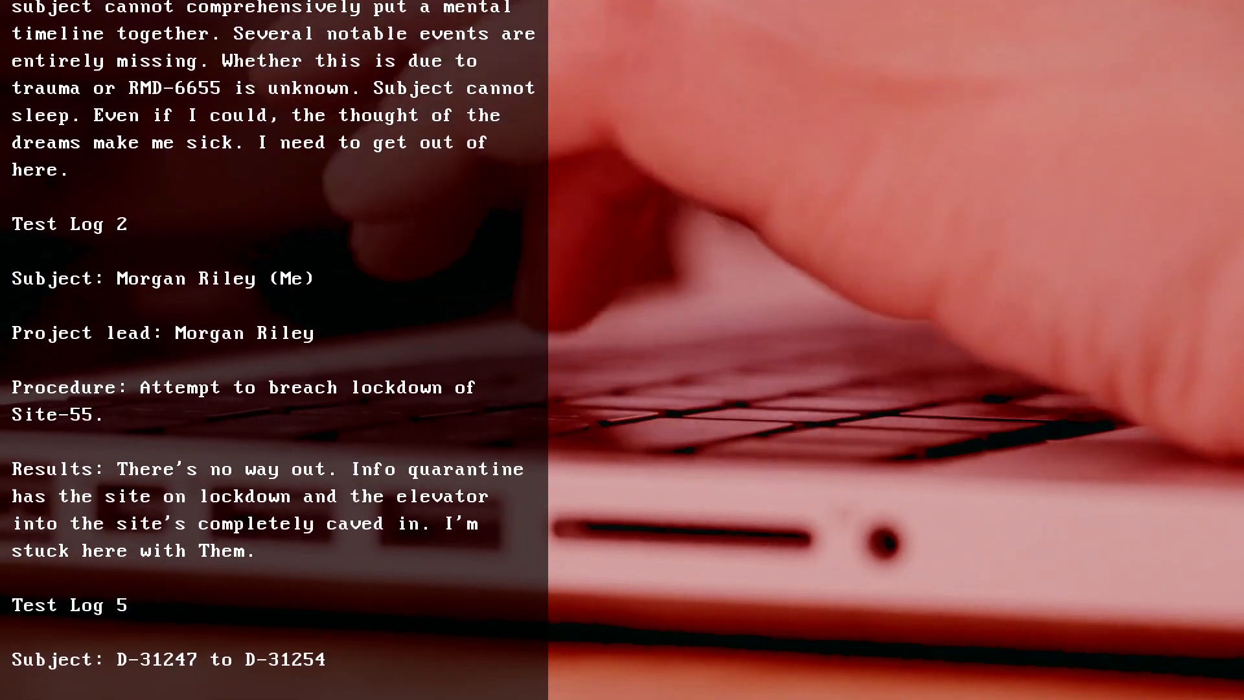
pyautogui.scroll(-3)
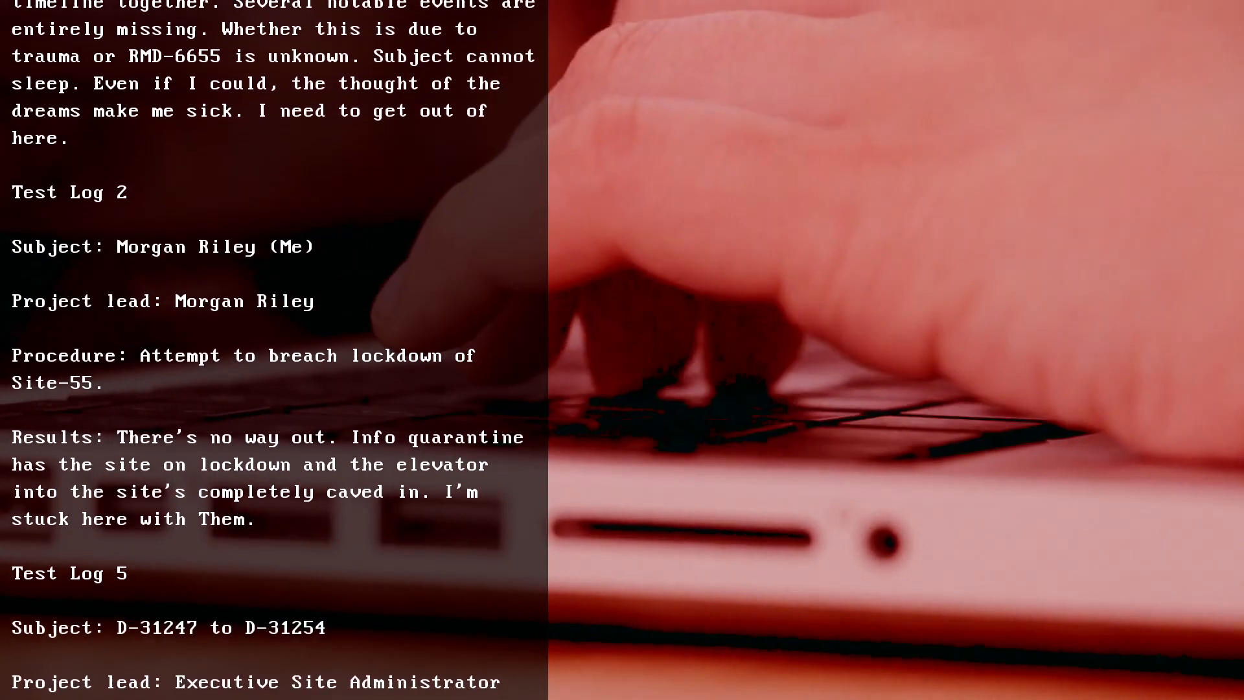
pyautogui.scroll(-3)
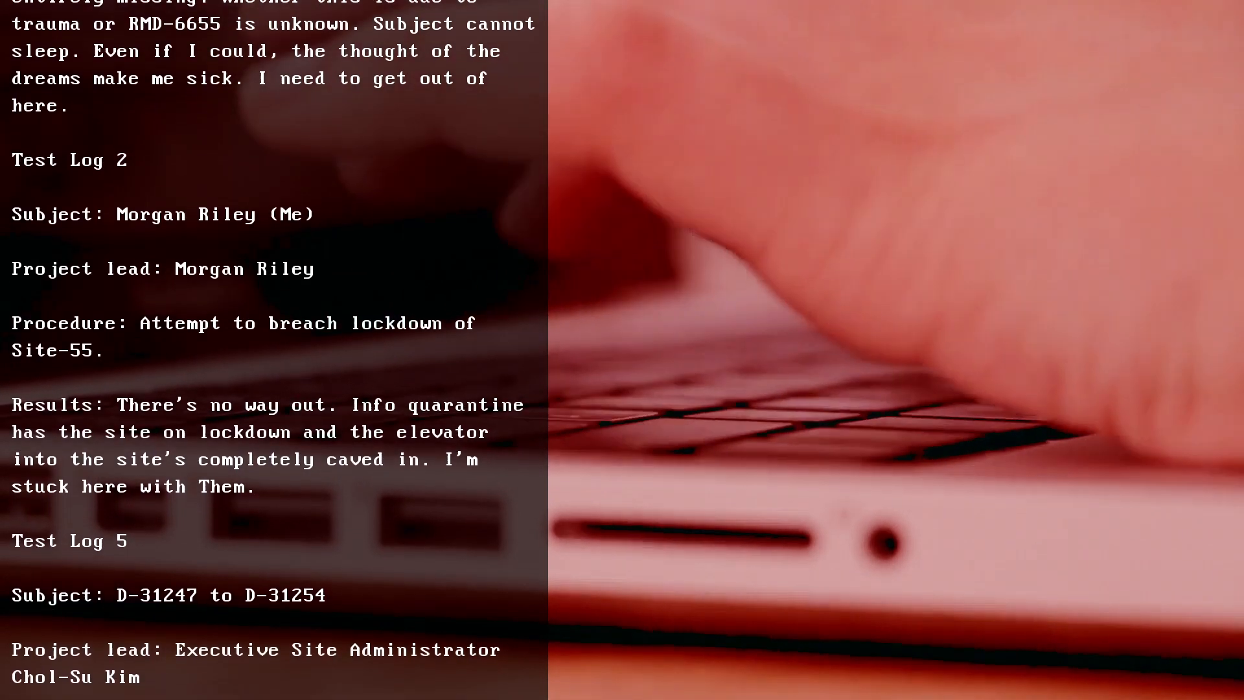
pyautogui.scroll(-3)
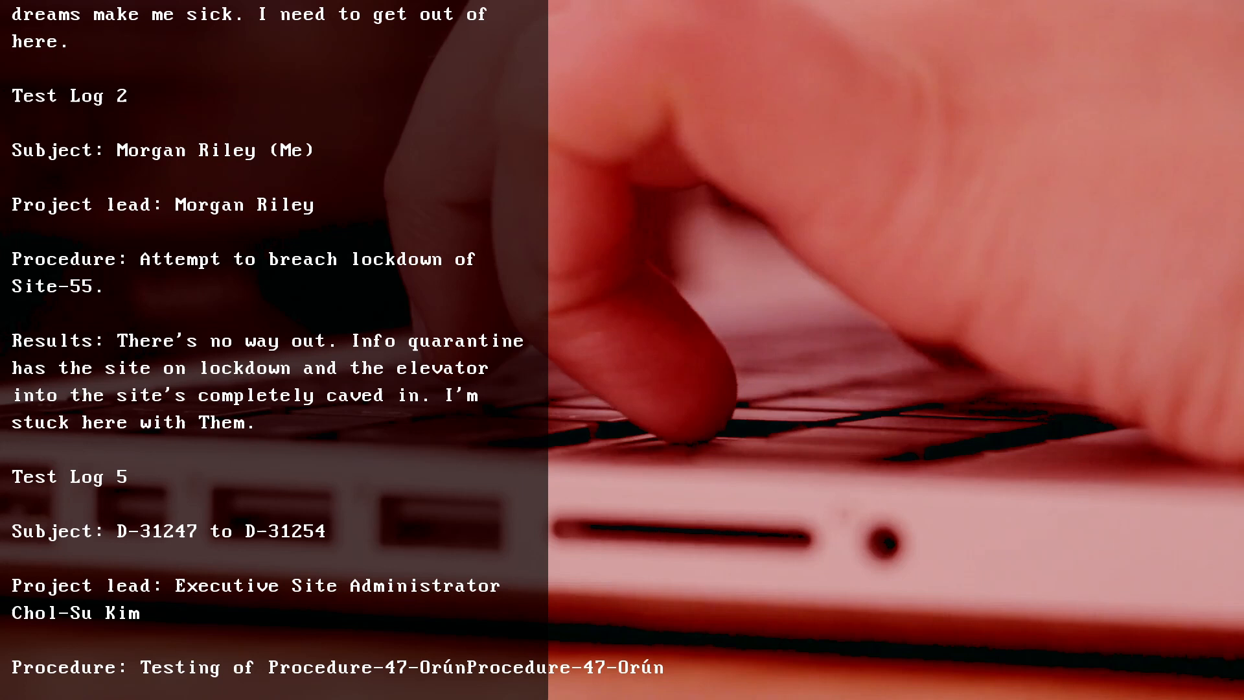
pyautogui.scroll(-3)
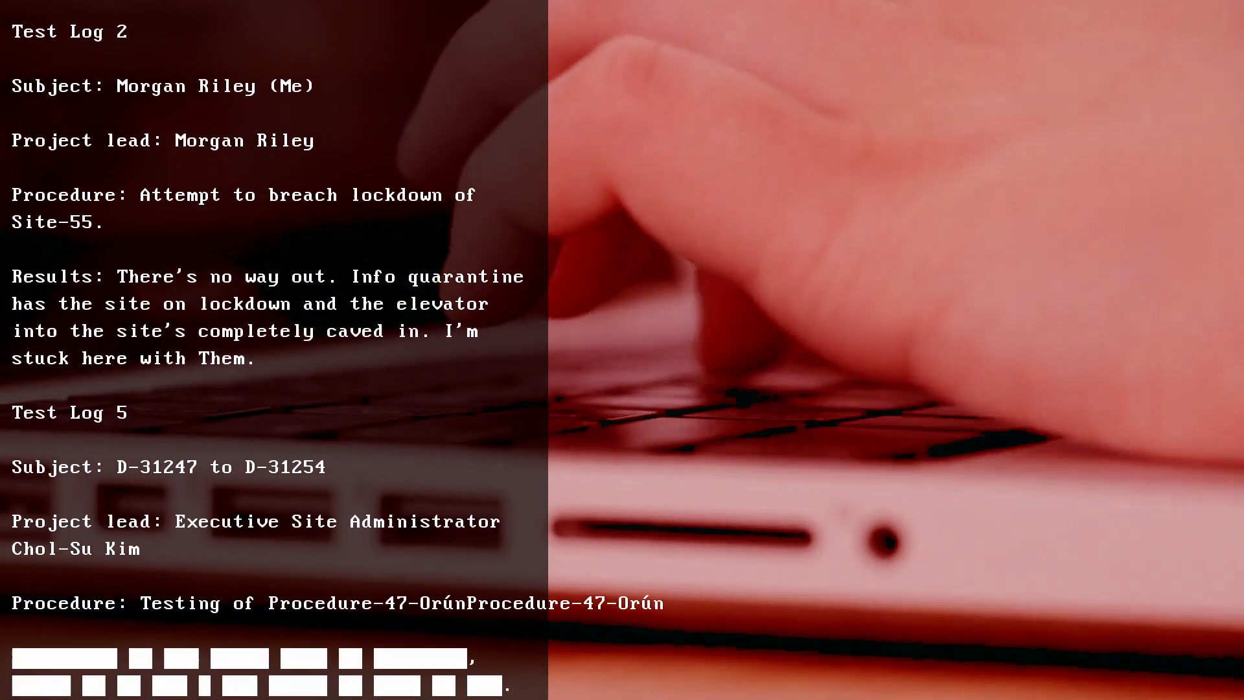
pyautogui.scroll(-3)
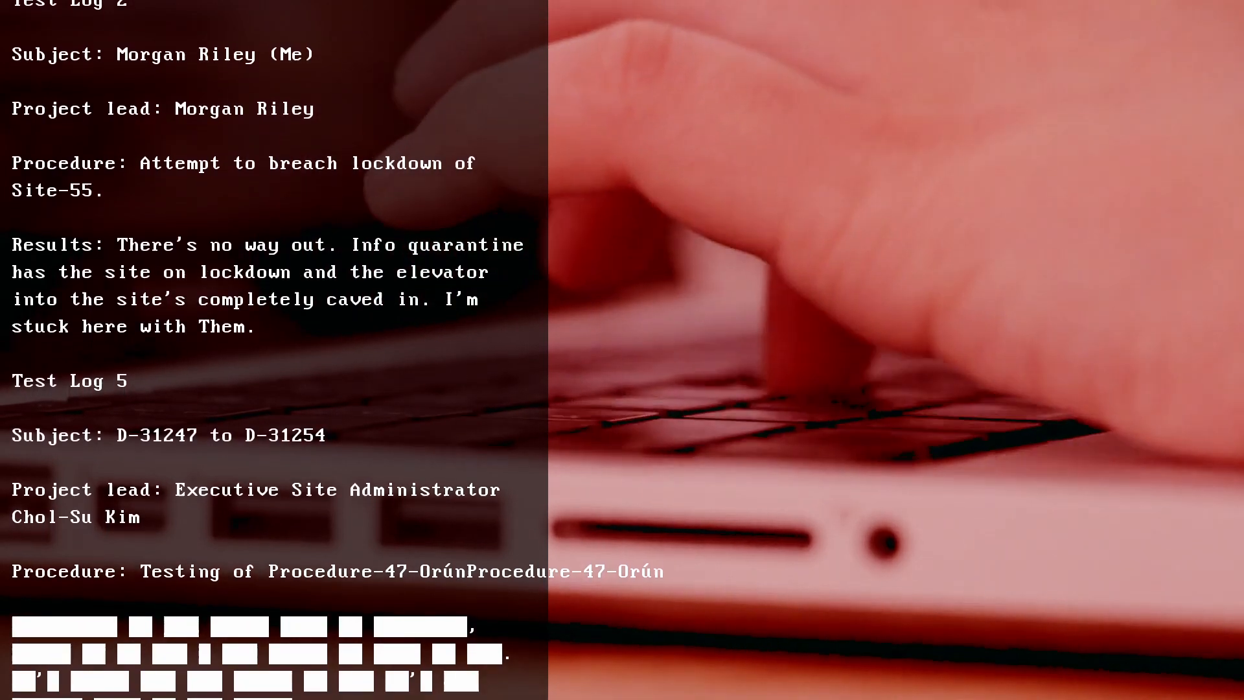
pyautogui.scroll(3)
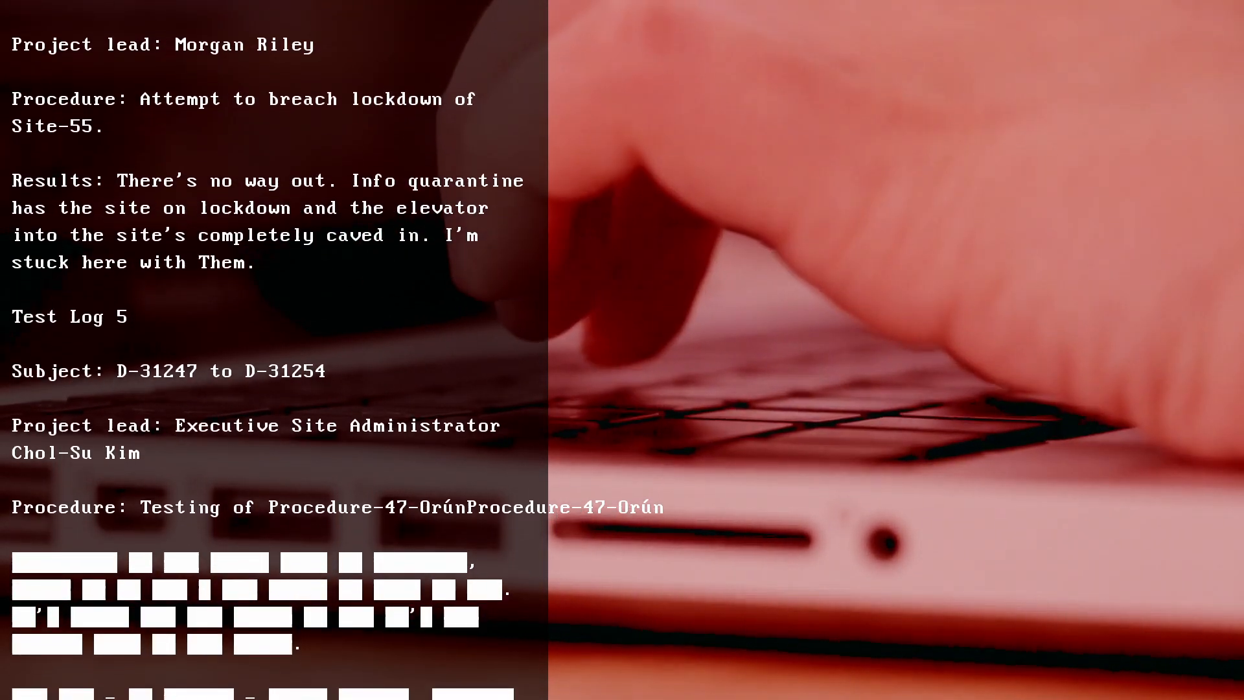
pyautogui.scroll(3)
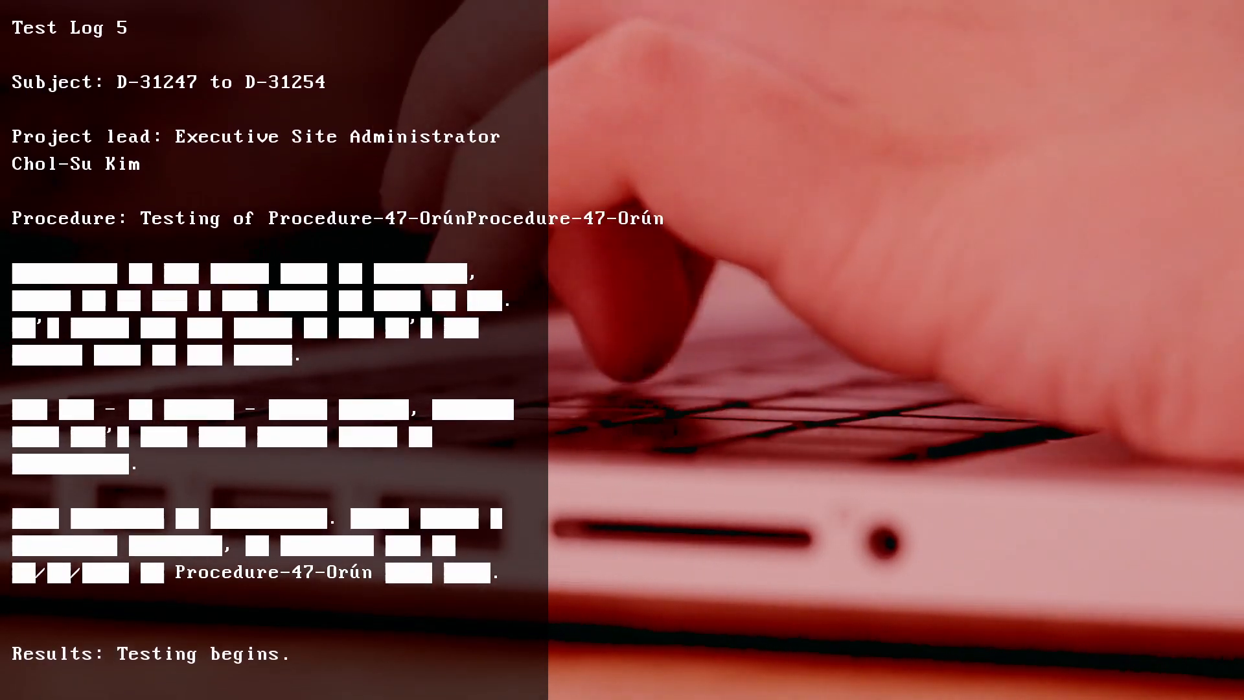
pyautogui.scroll(-3)
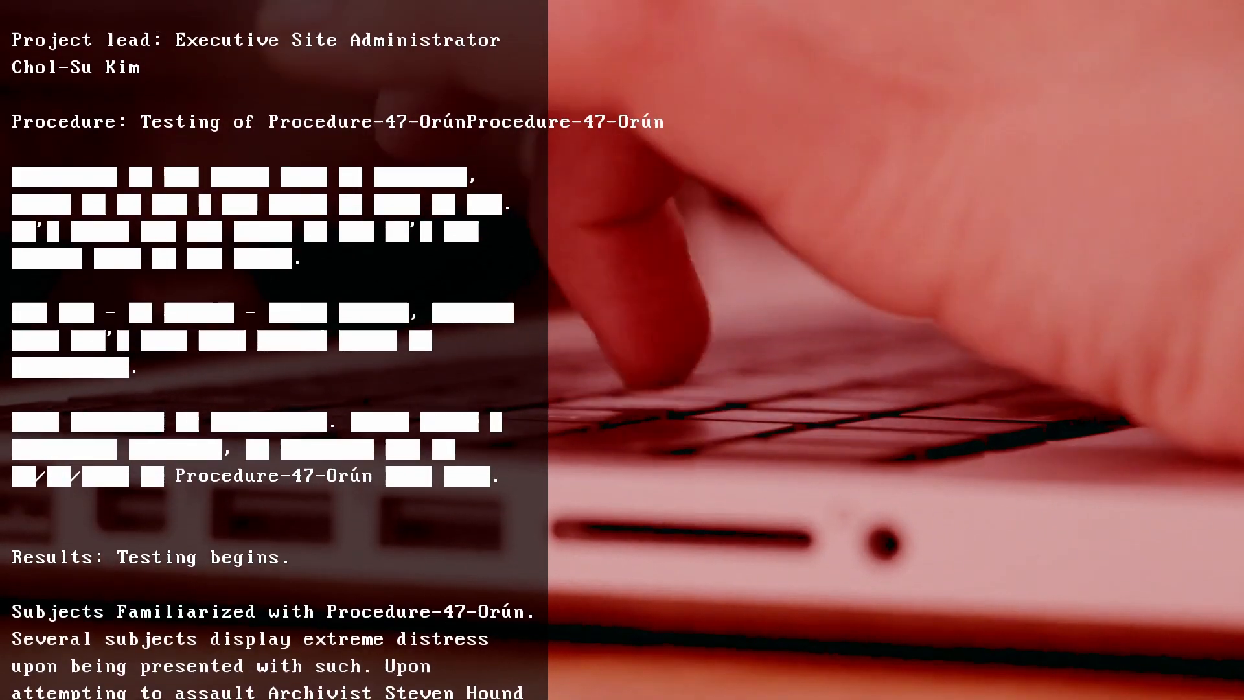
pyautogui.scroll(-3)
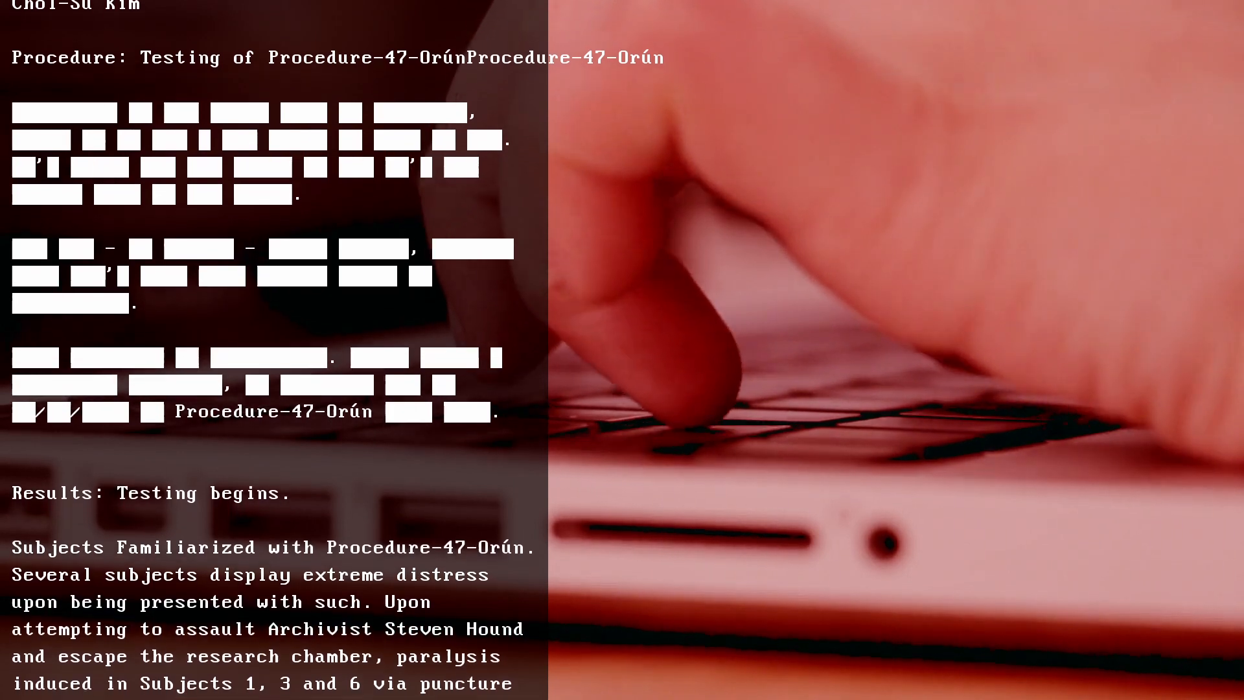
pyautogui.scroll(-3)
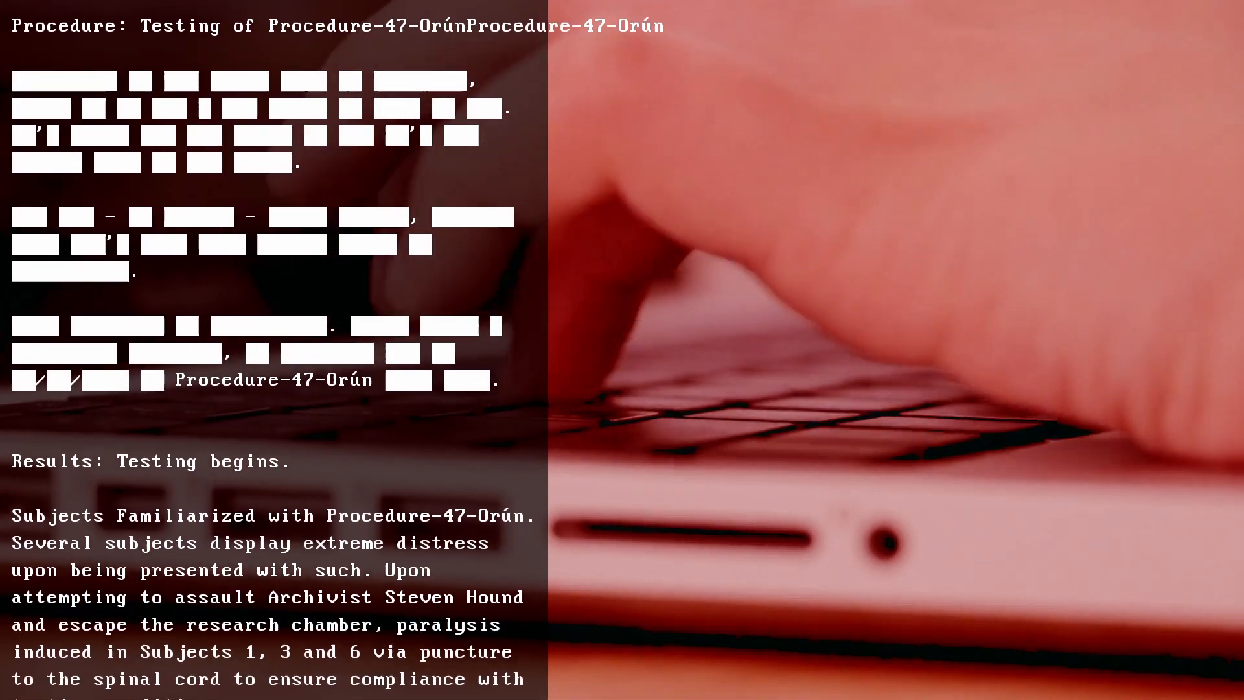
pyautogui.scroll(-3)
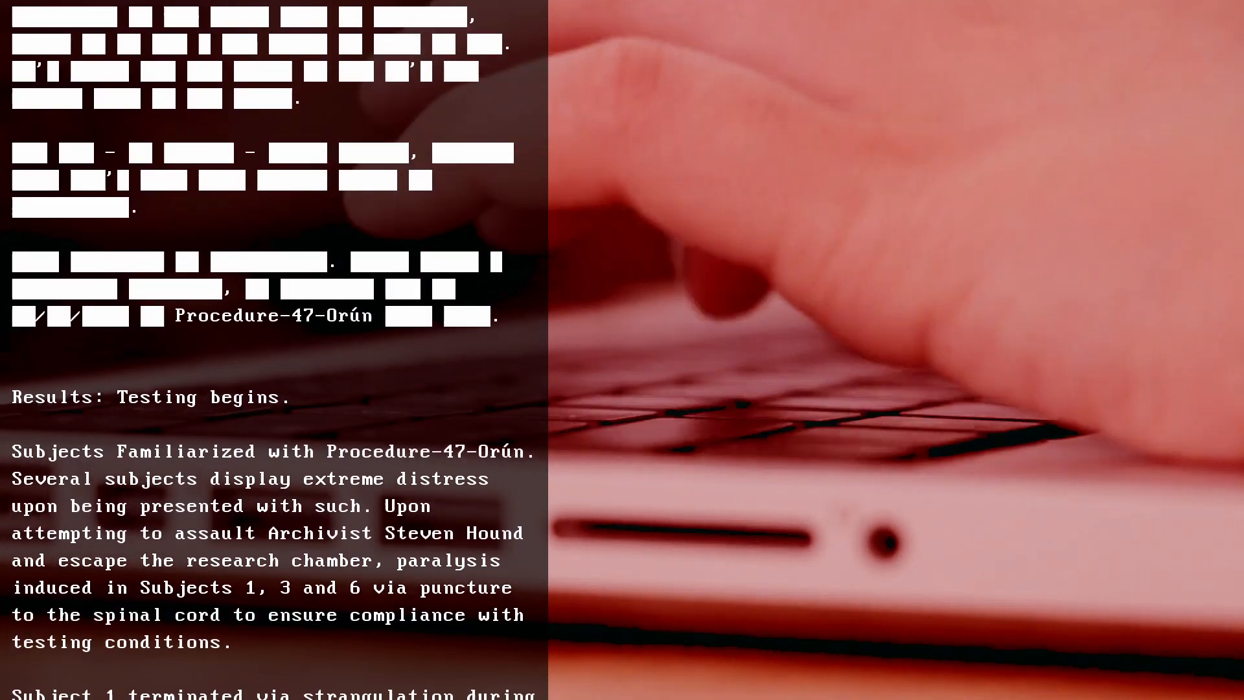
pyautogui.scroll(-3)
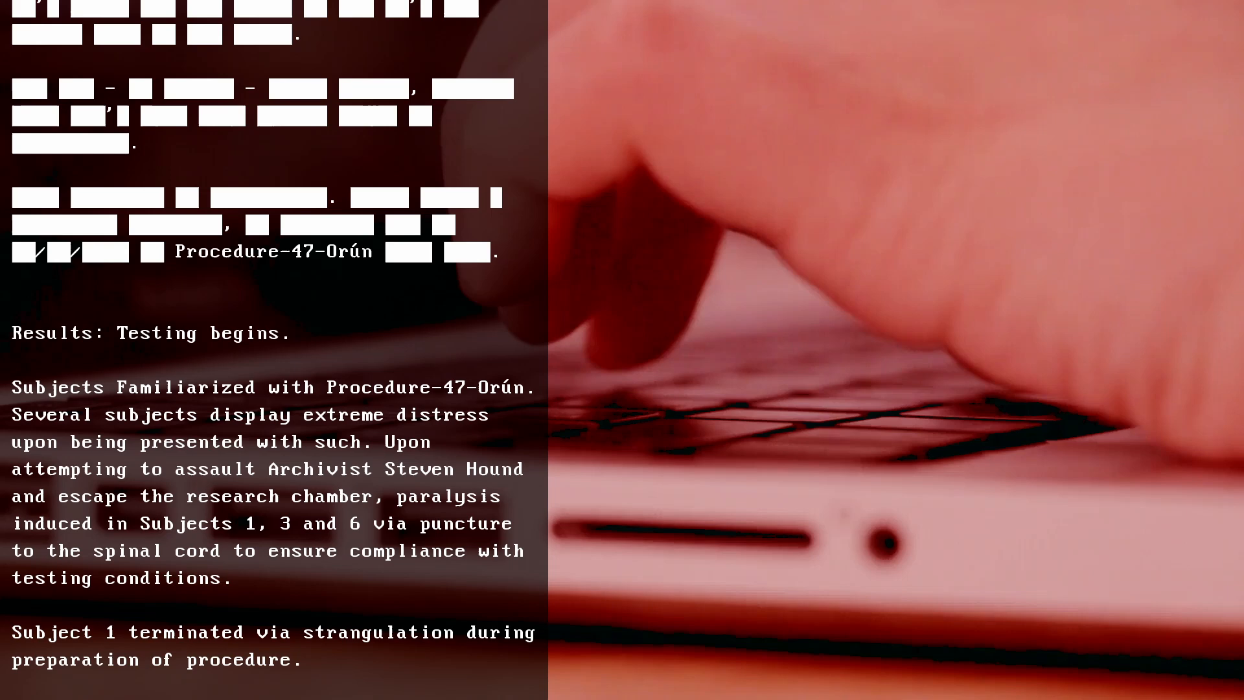
pyautogui.scroll(-3)
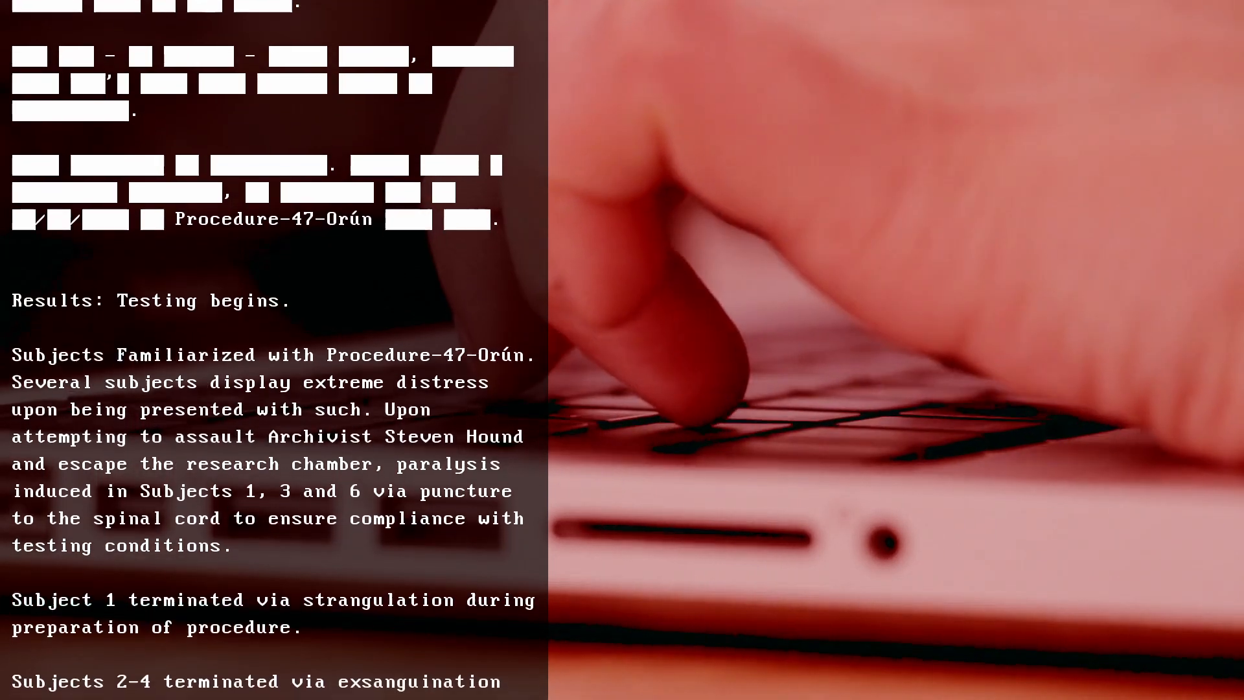
pyautogui.scroll(-3)
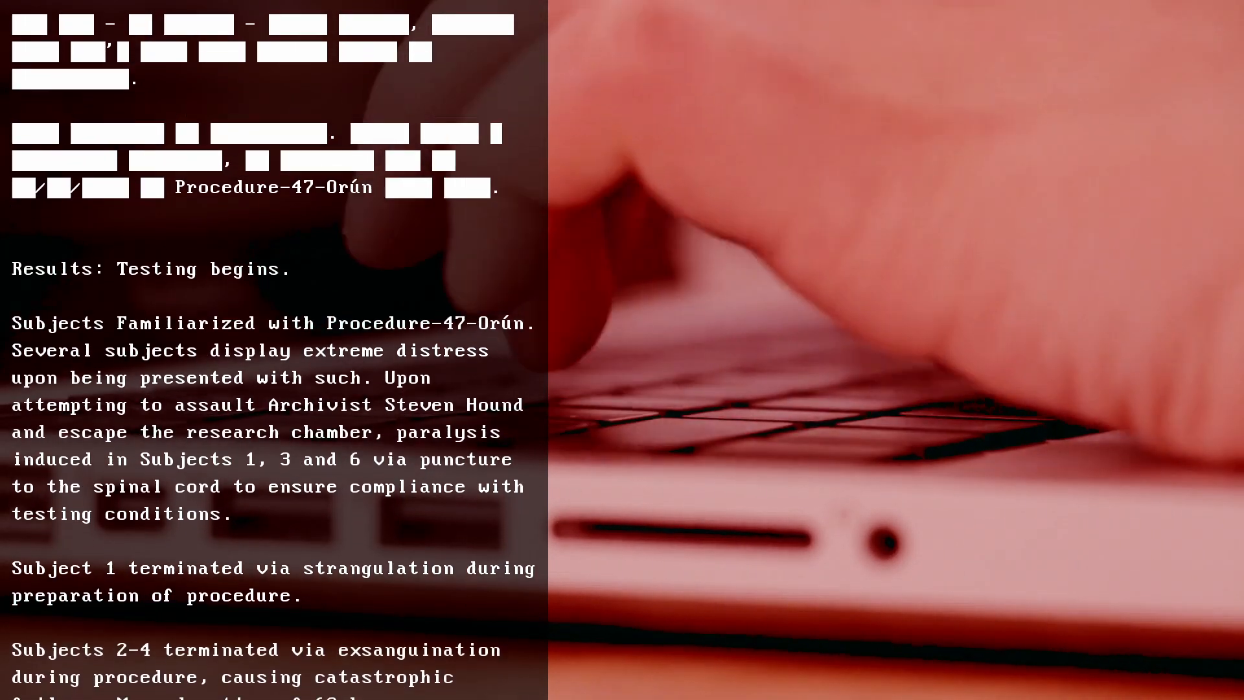
pyautogui.scroll(-3)
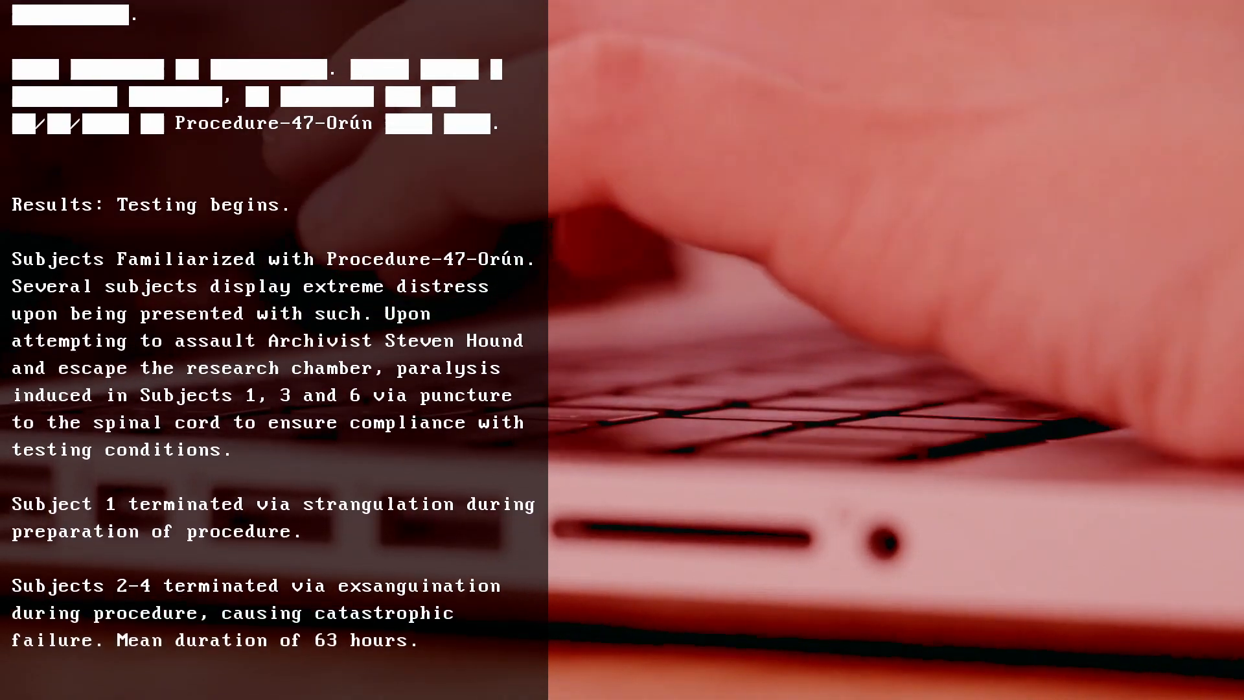
pyautogui.scroll(-3)
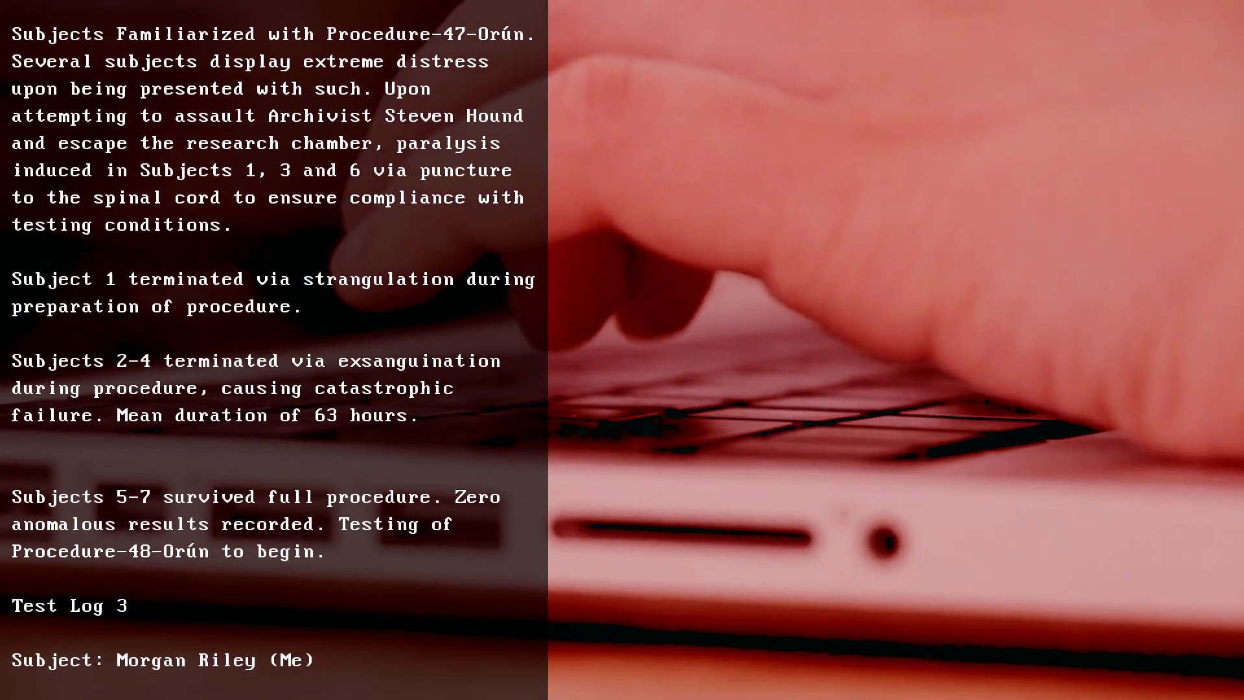
pyautogui.scroll(-3)
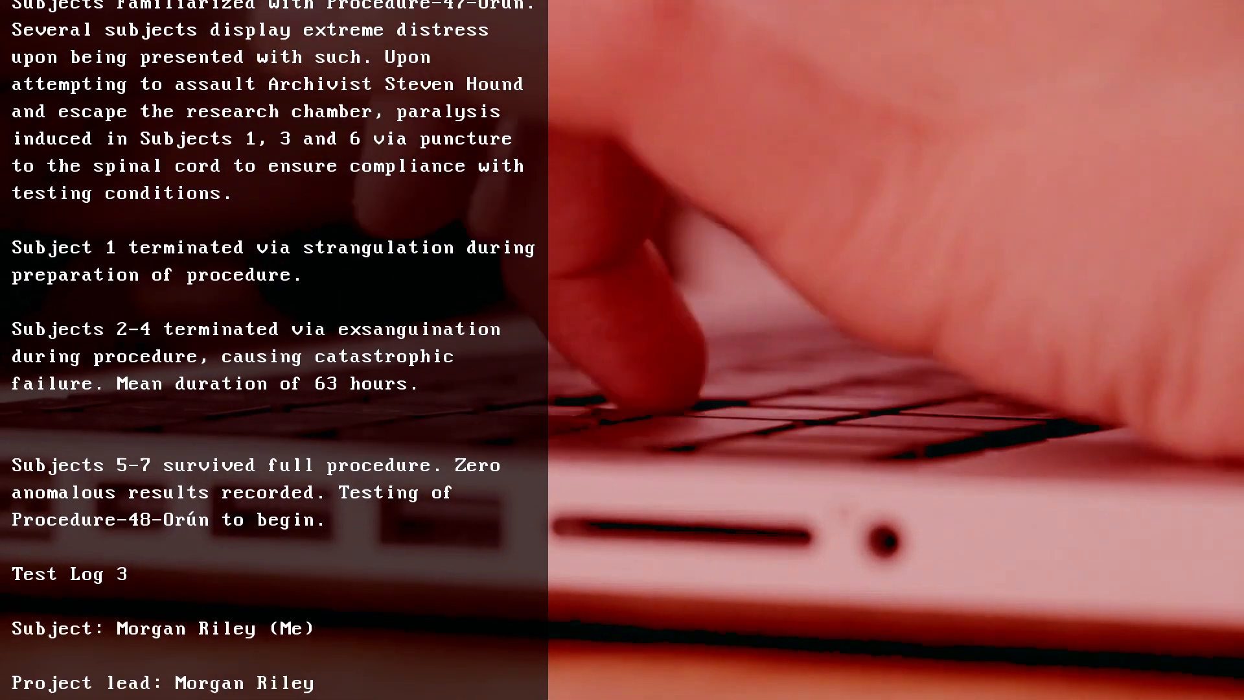
pyautogui.scroll(-3)
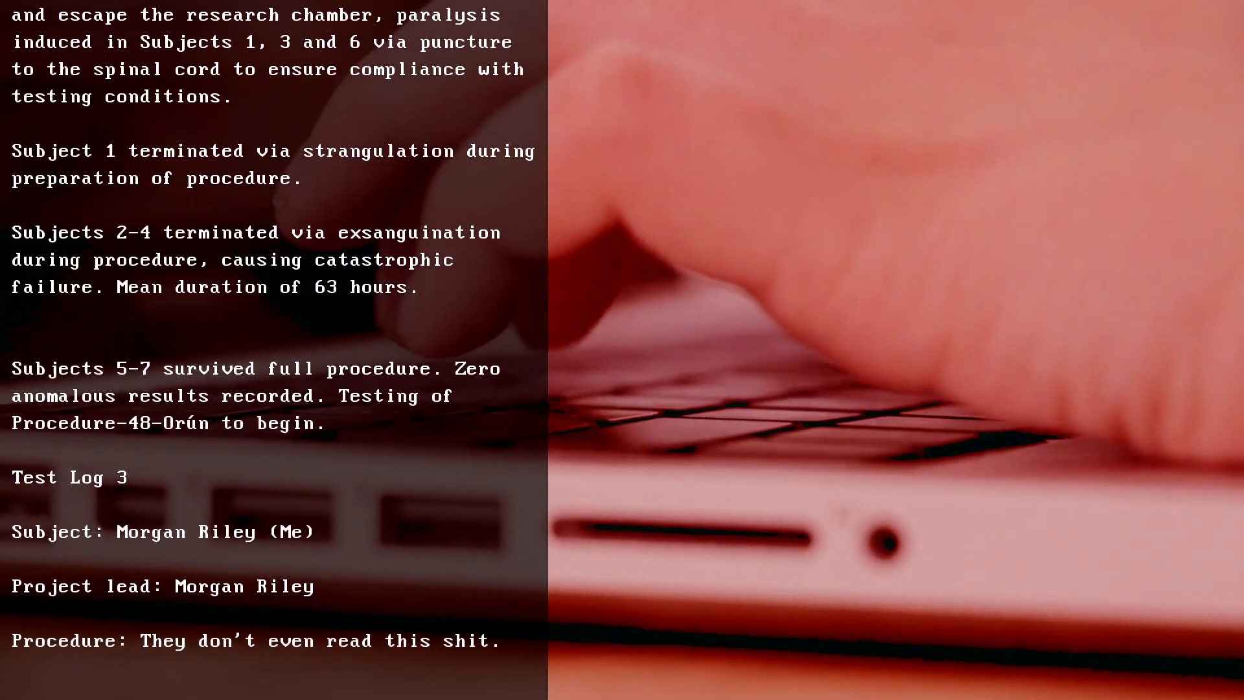
pyautogui.scroll(-3)
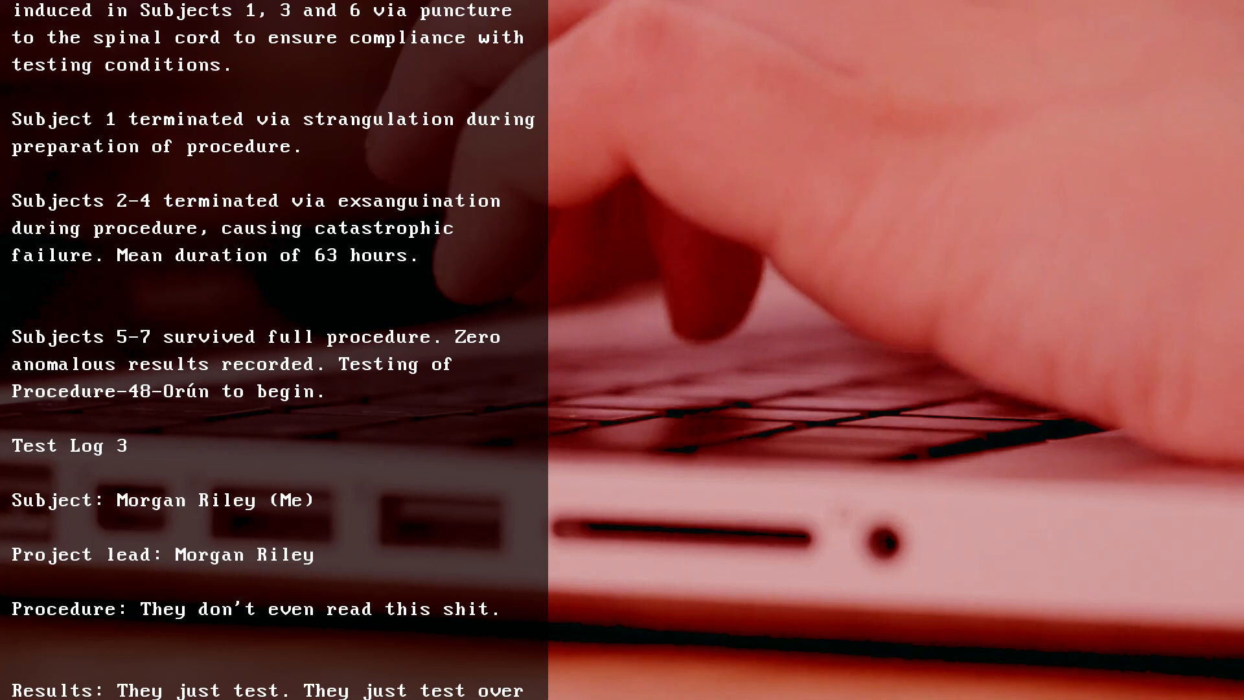
pyautogui.scroll(-3)
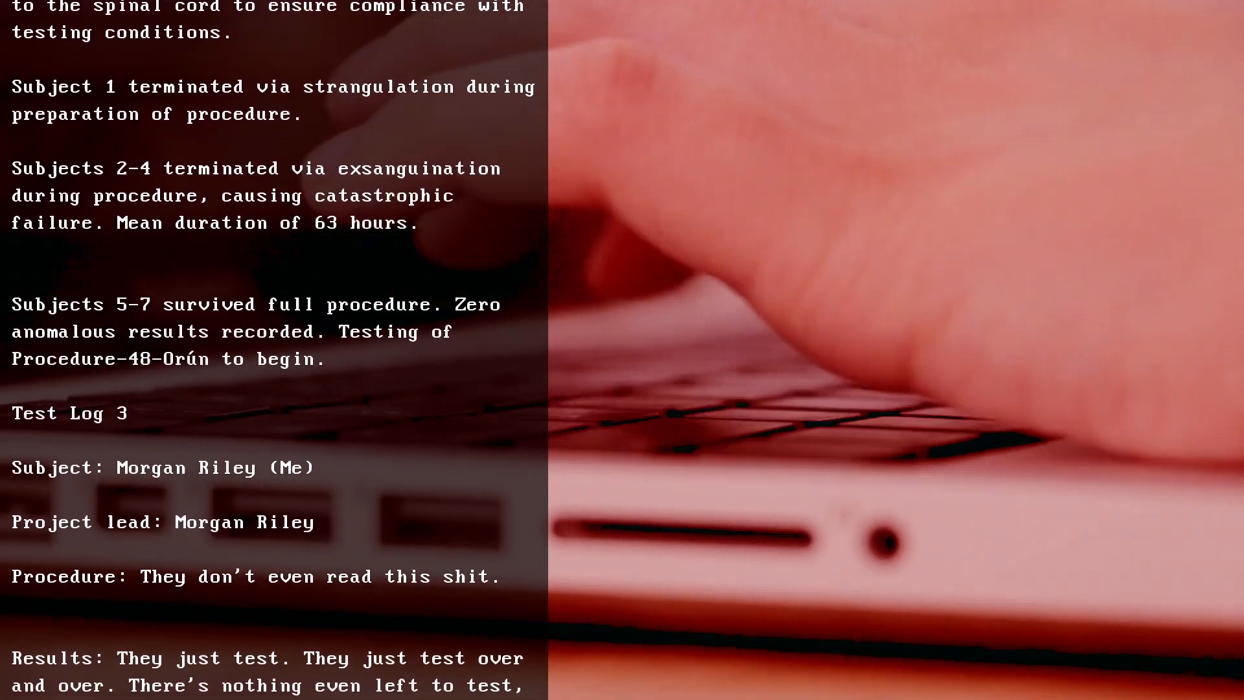
pyautogui.scroll(-3)
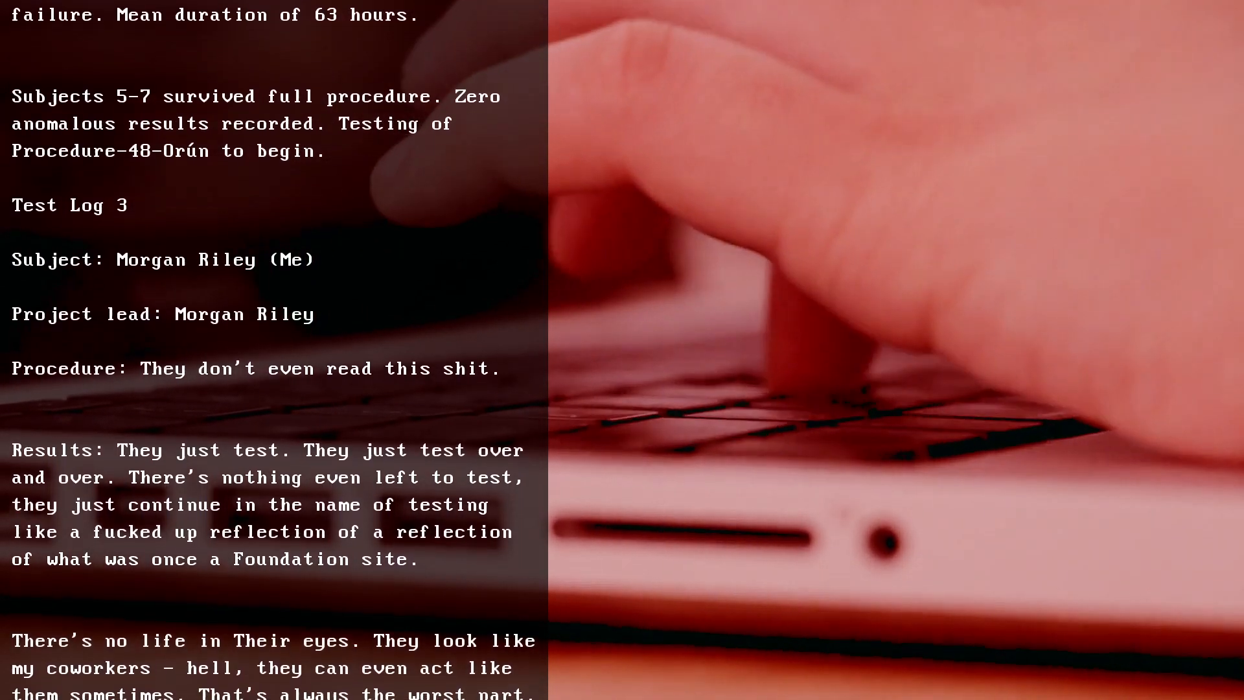
pyautogui.scroll(-3)
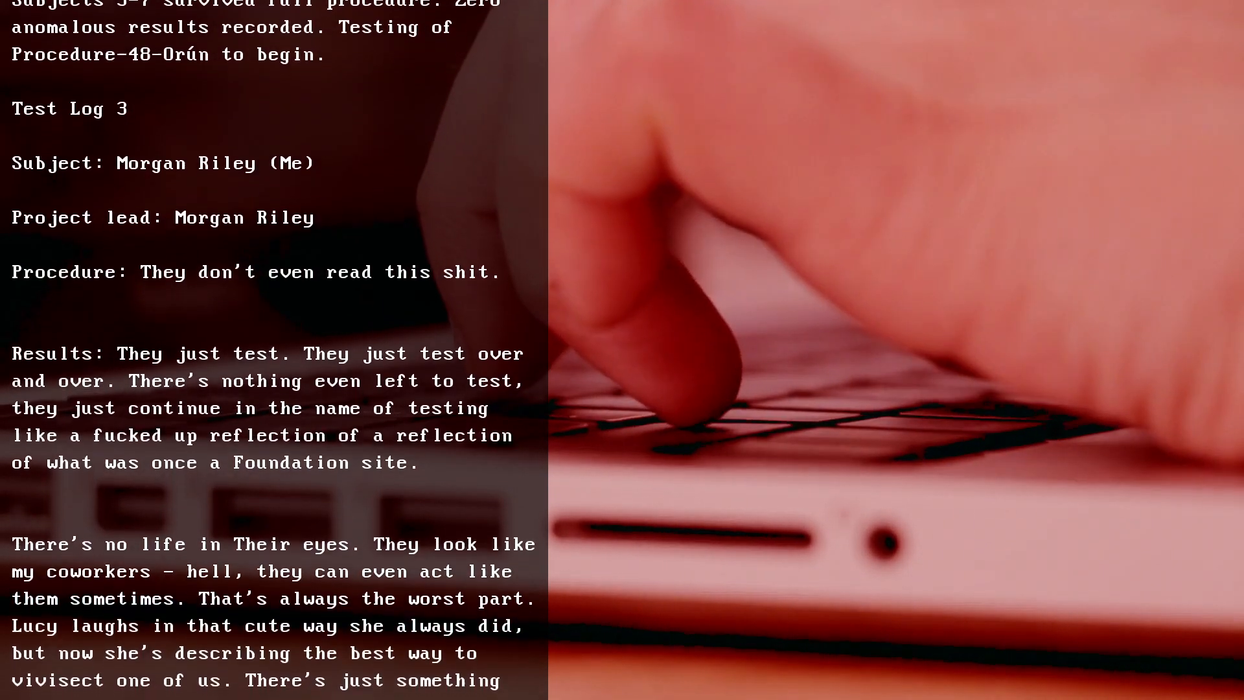
pyautogui.scroll(-3)
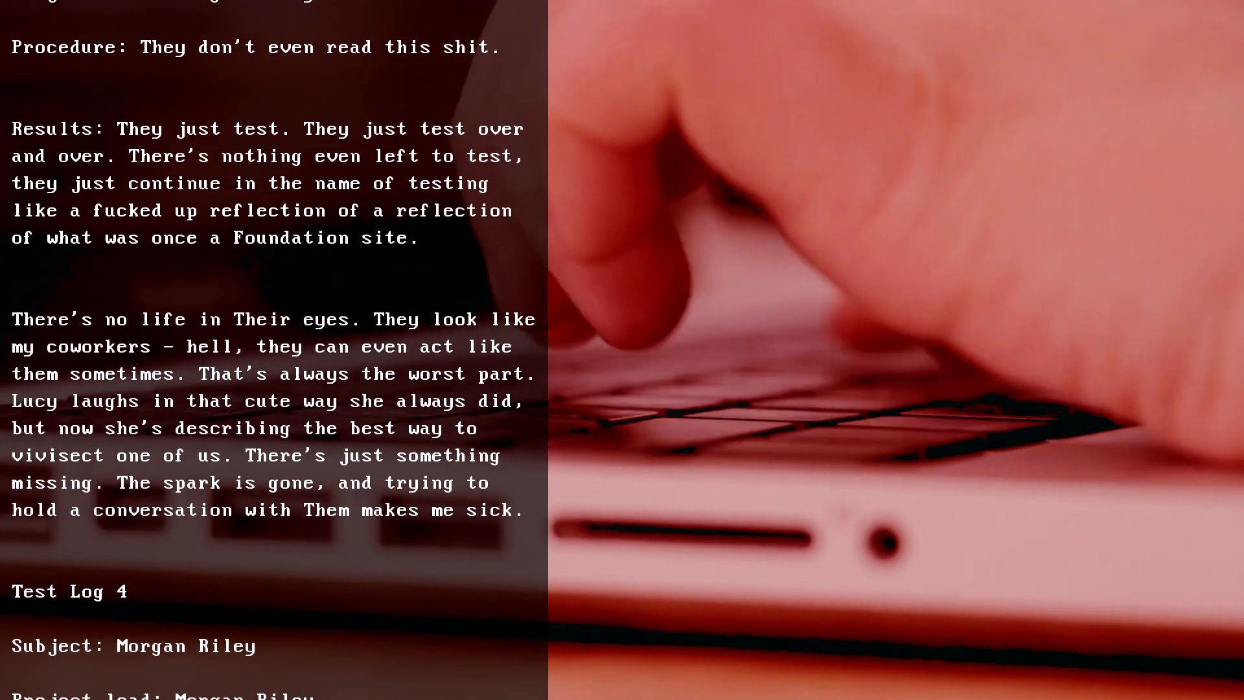
pyautogui.scroll(-3)
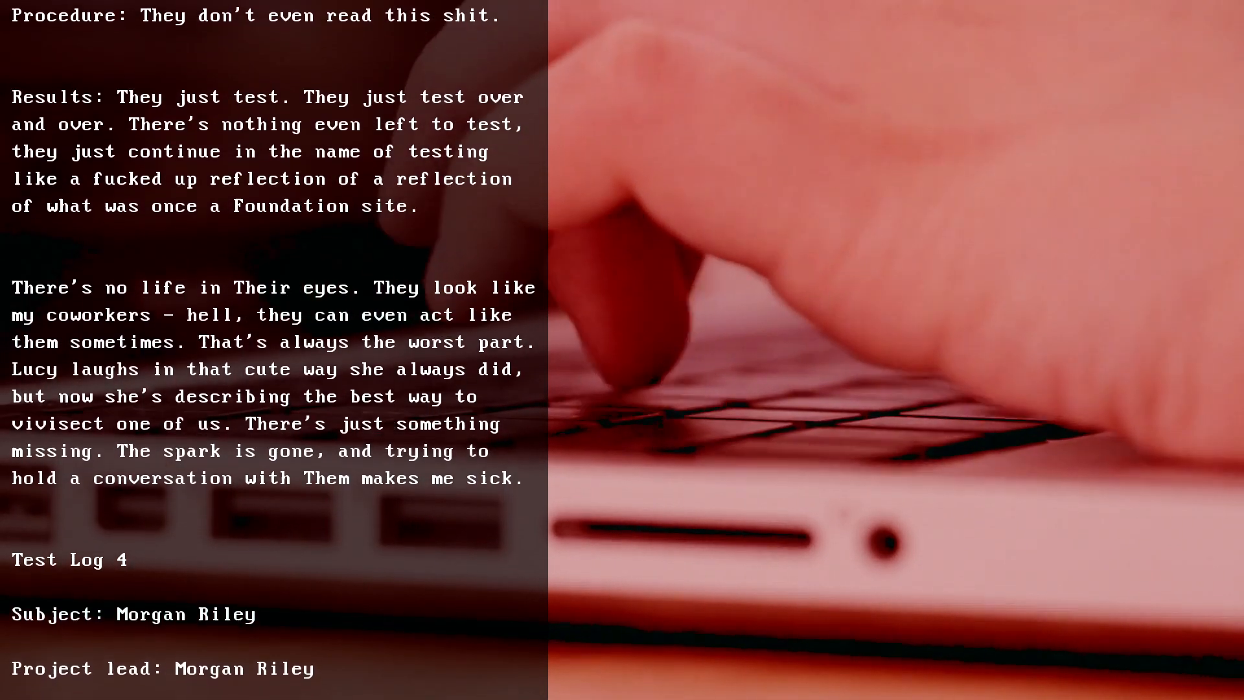
pyautogui.scroll(-3)
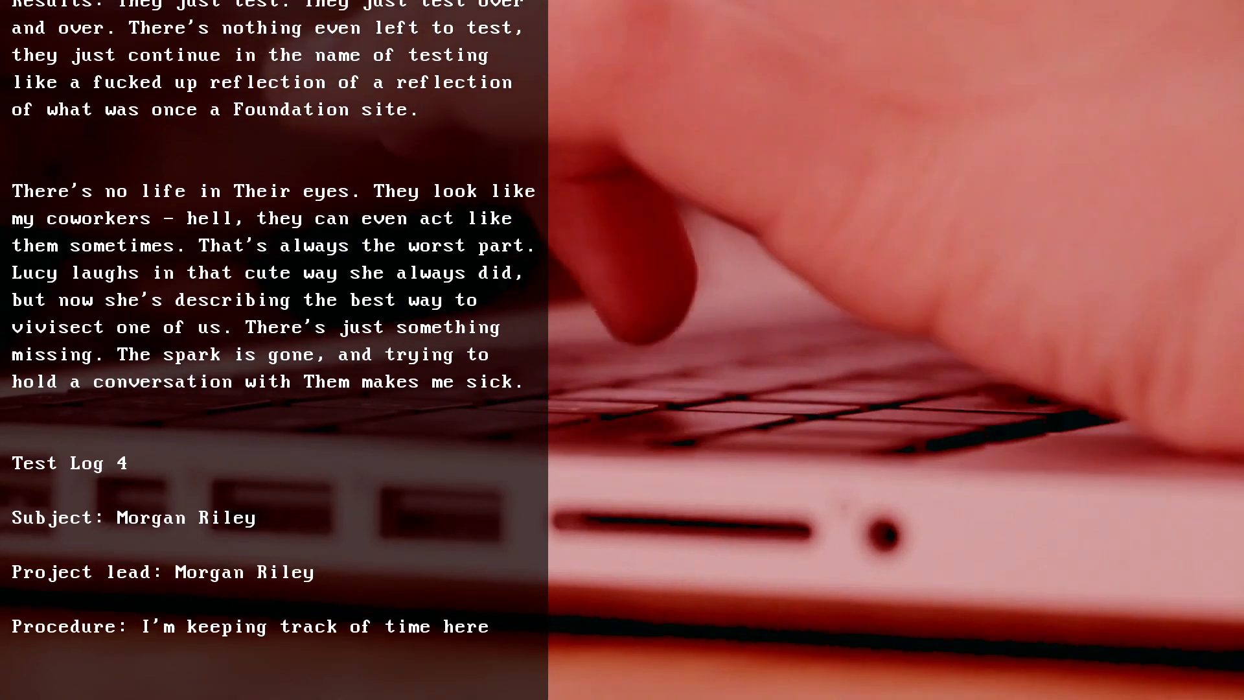
pyautogui.scroll(-3)
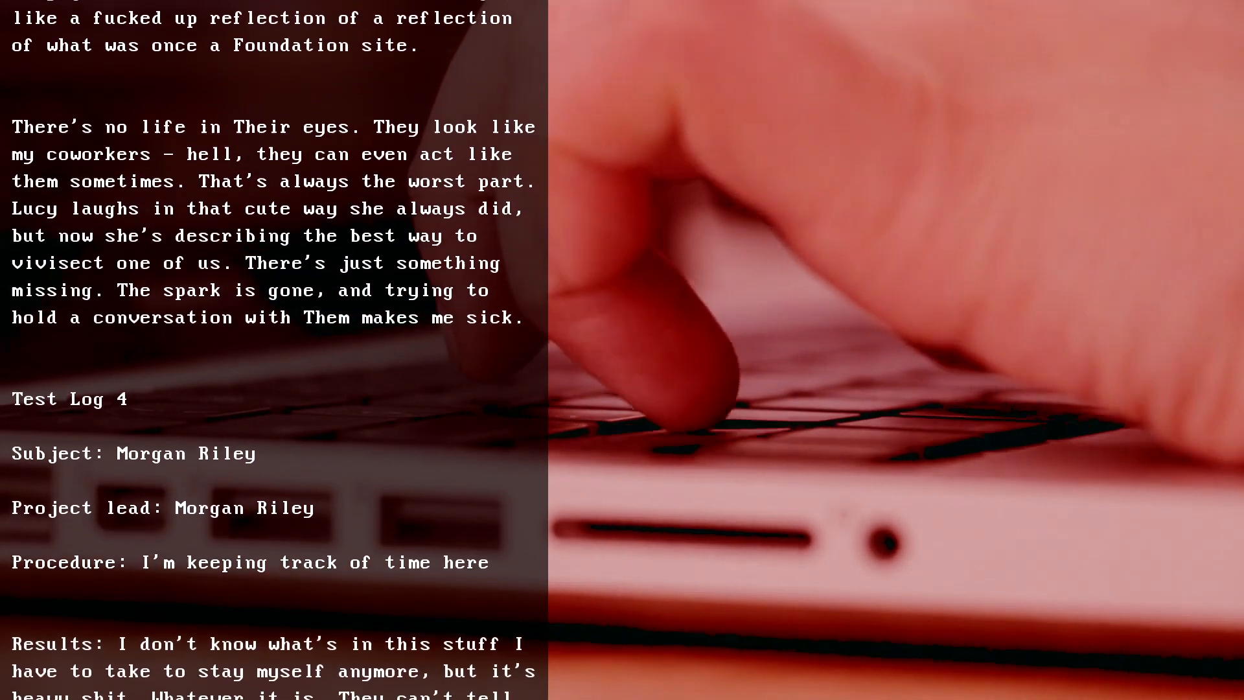
pyautogui.scroll(-3)
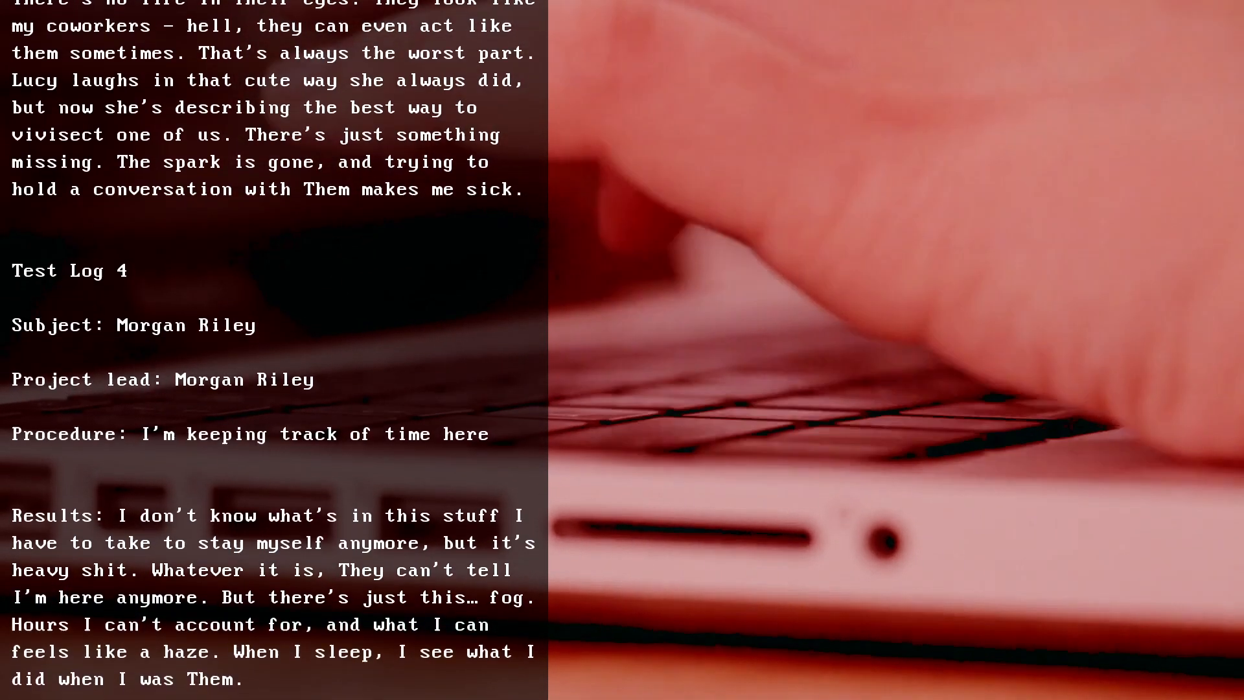
pyautogui.scroll(-3)
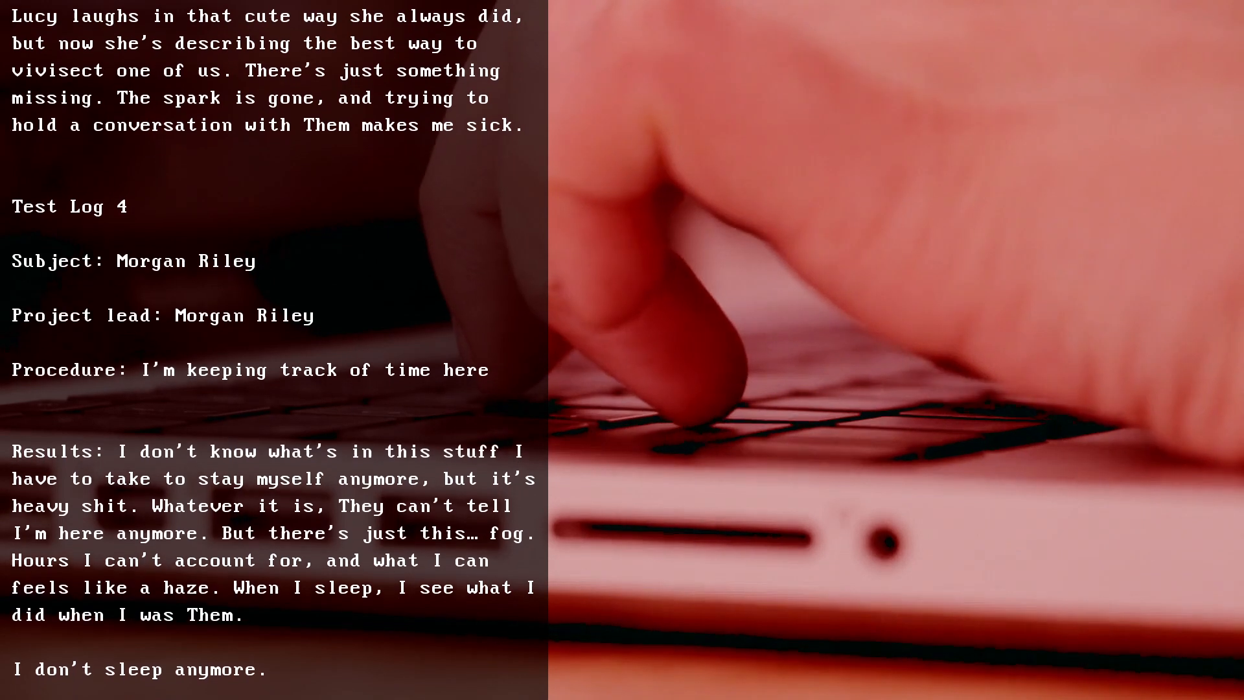
pyautogui.scroll(-3)
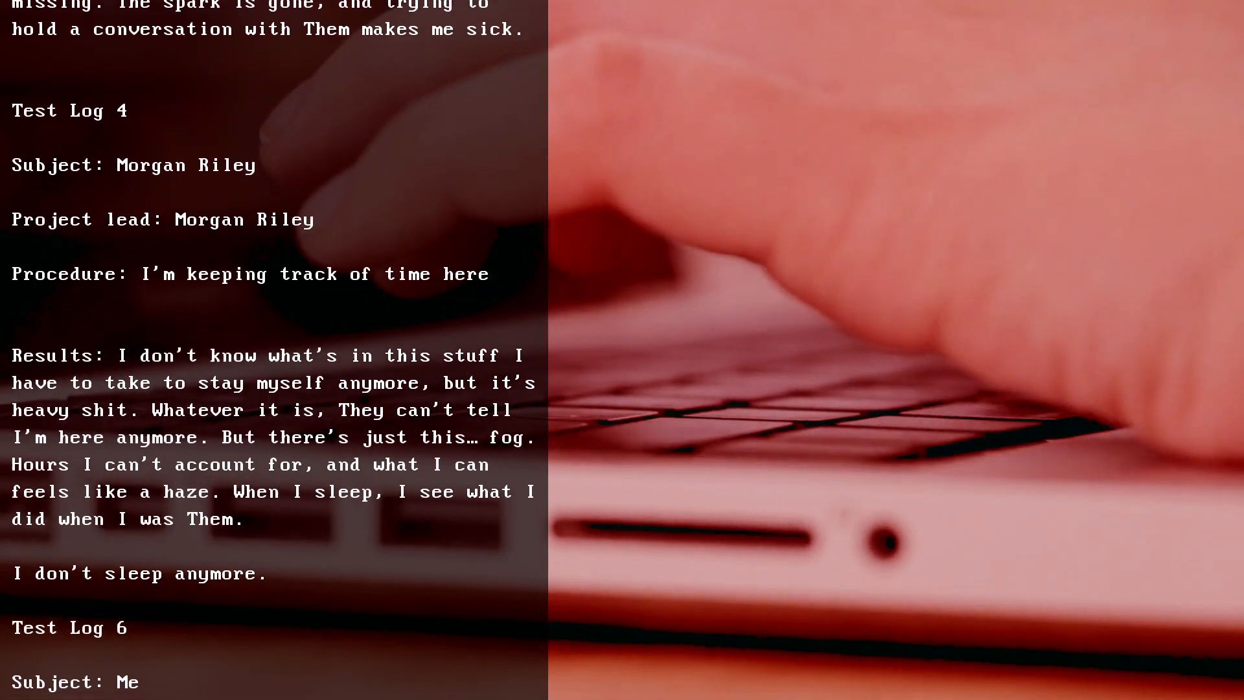
pyautogui.scroll(-3)
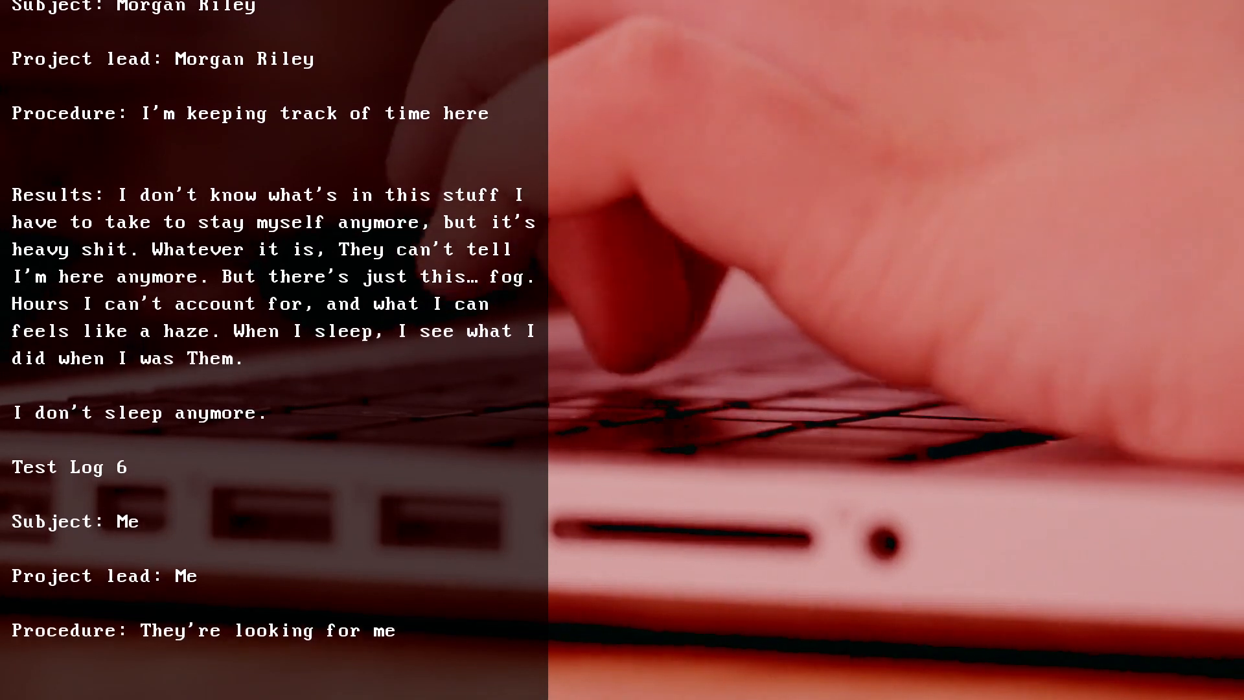
pyautogui.scroll(-3)
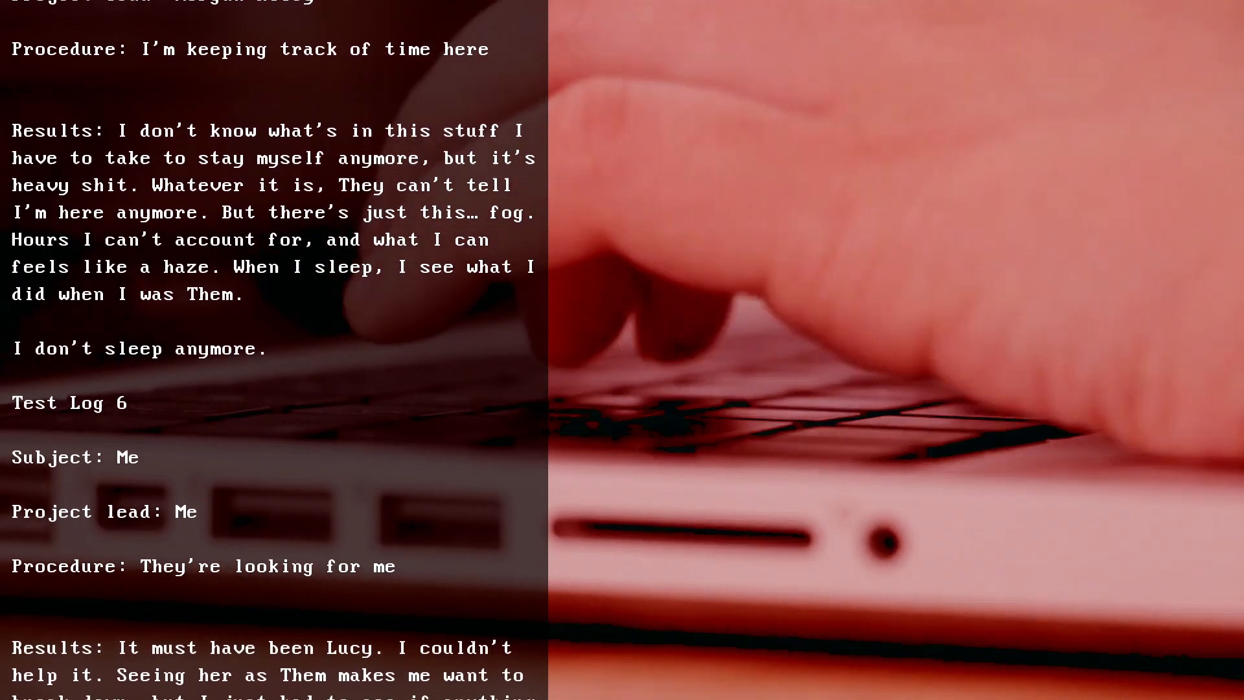
pyautogui.scroll(-3)
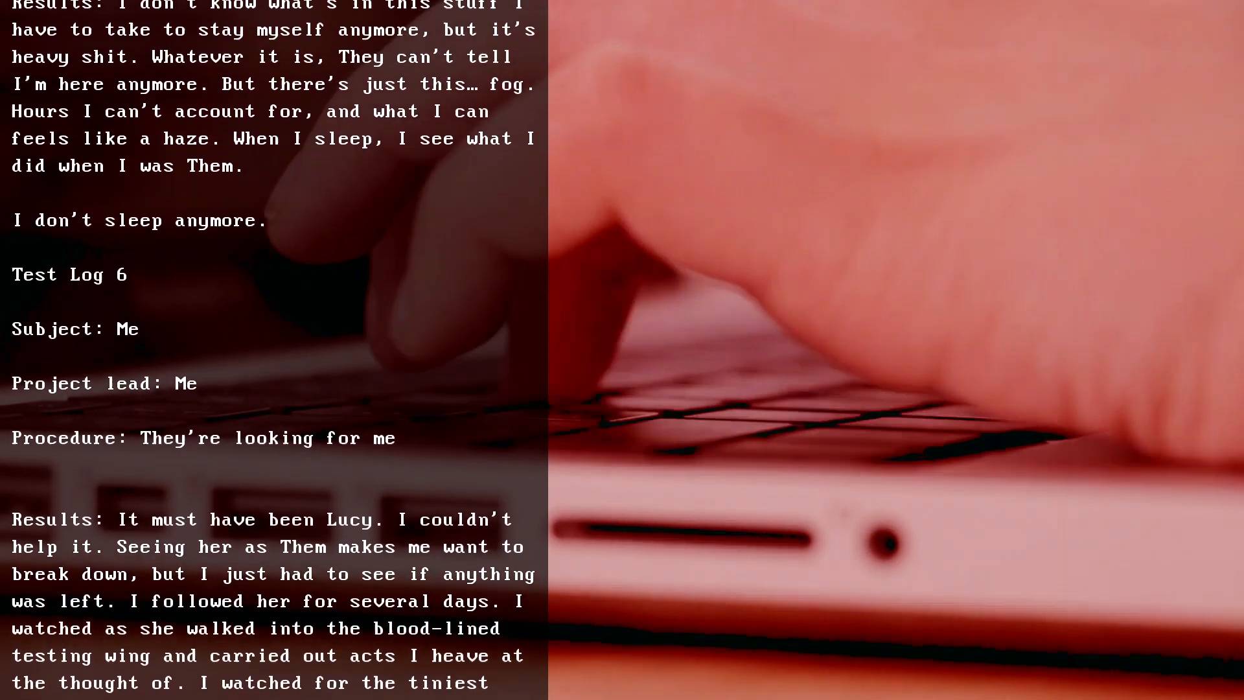
pyautogui.scroll(-3)
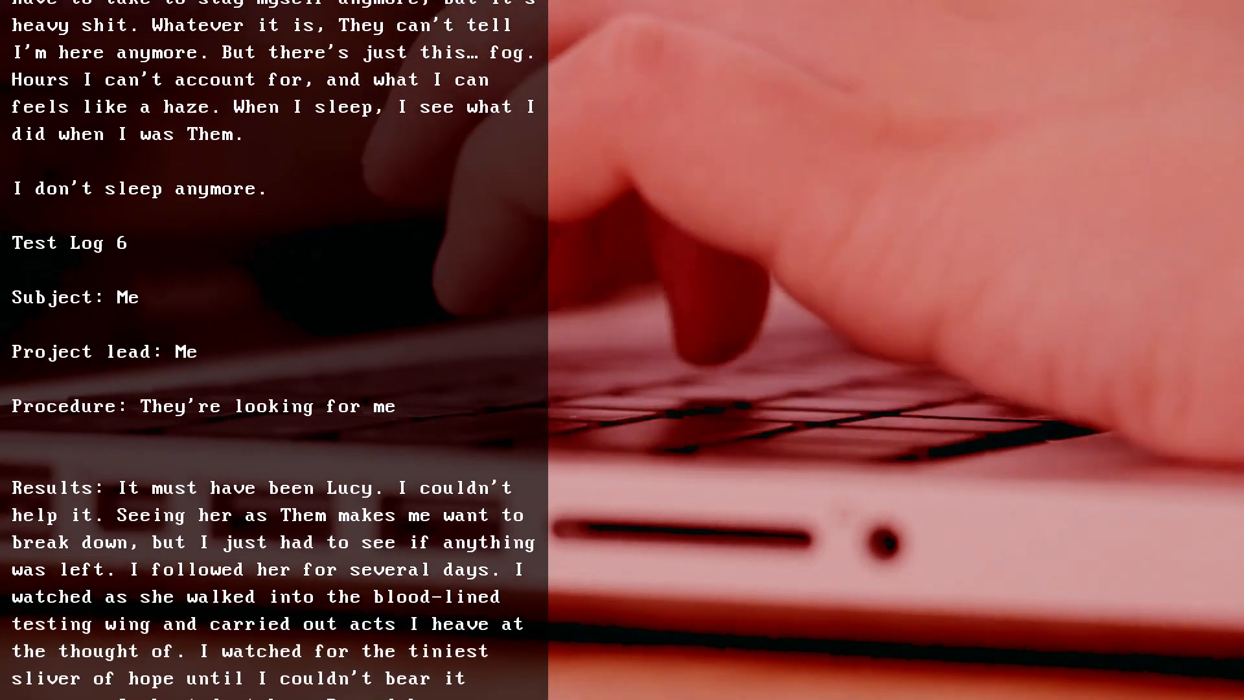
pyautogui.scroll(3)
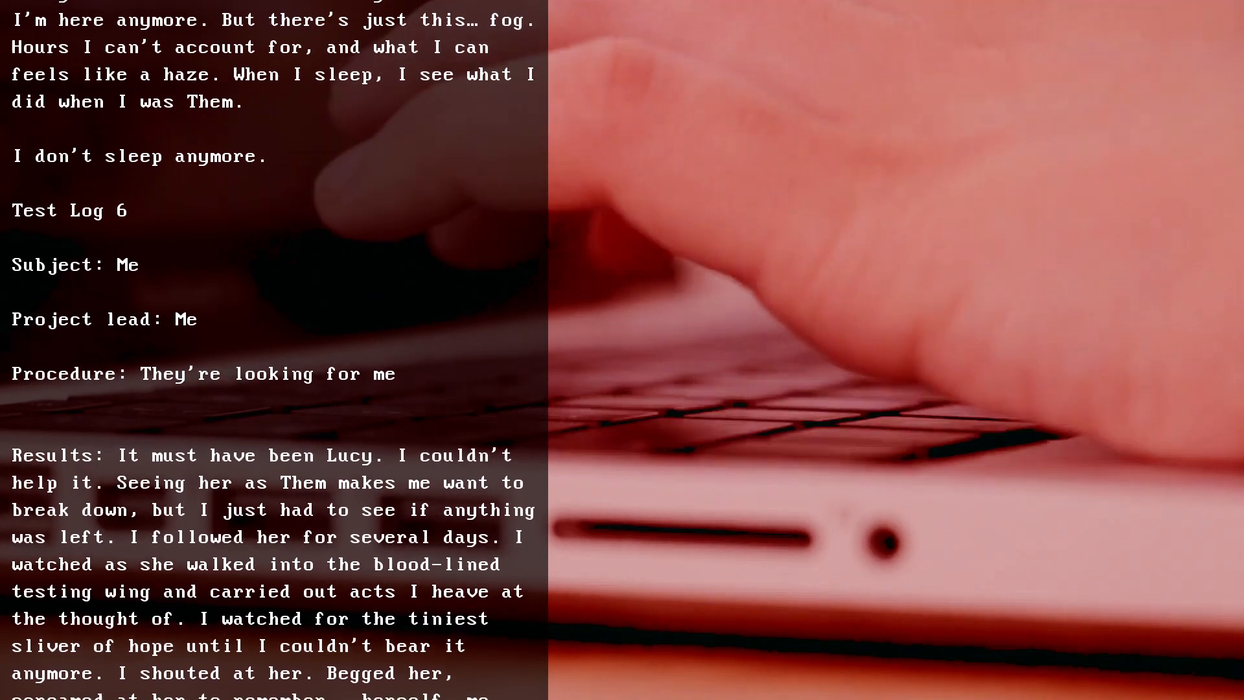
pyautogui.scroll(-3)
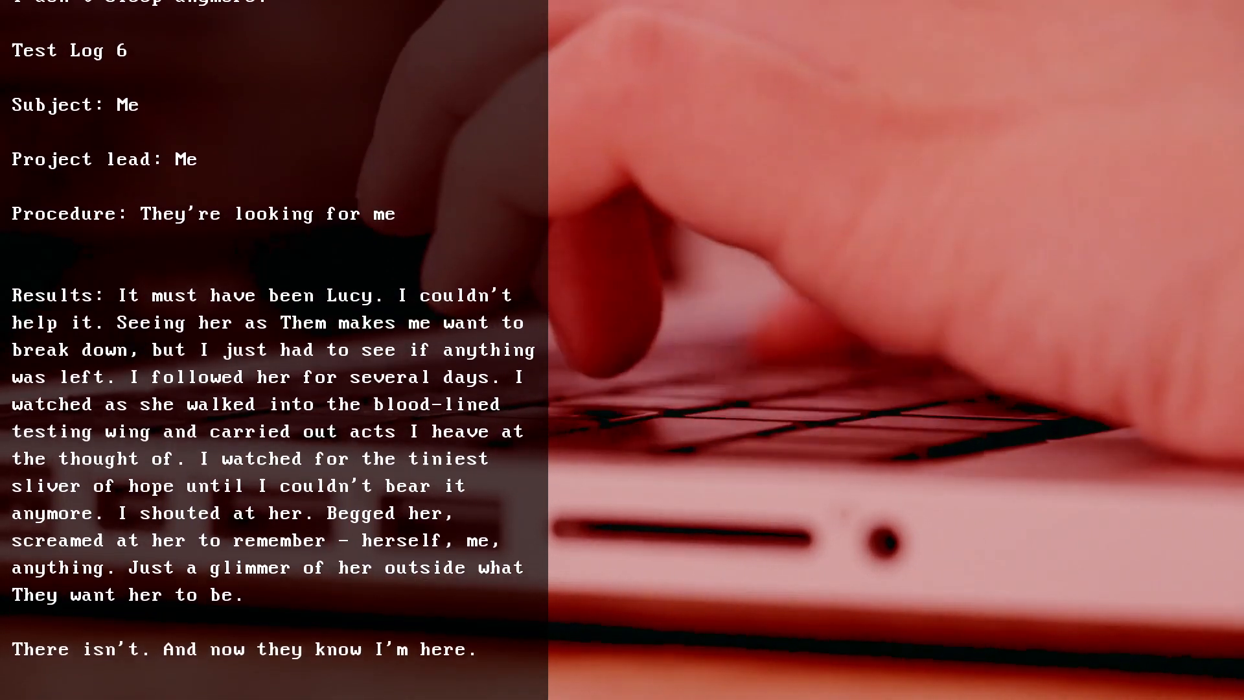
pyautogui.scroll(-3)
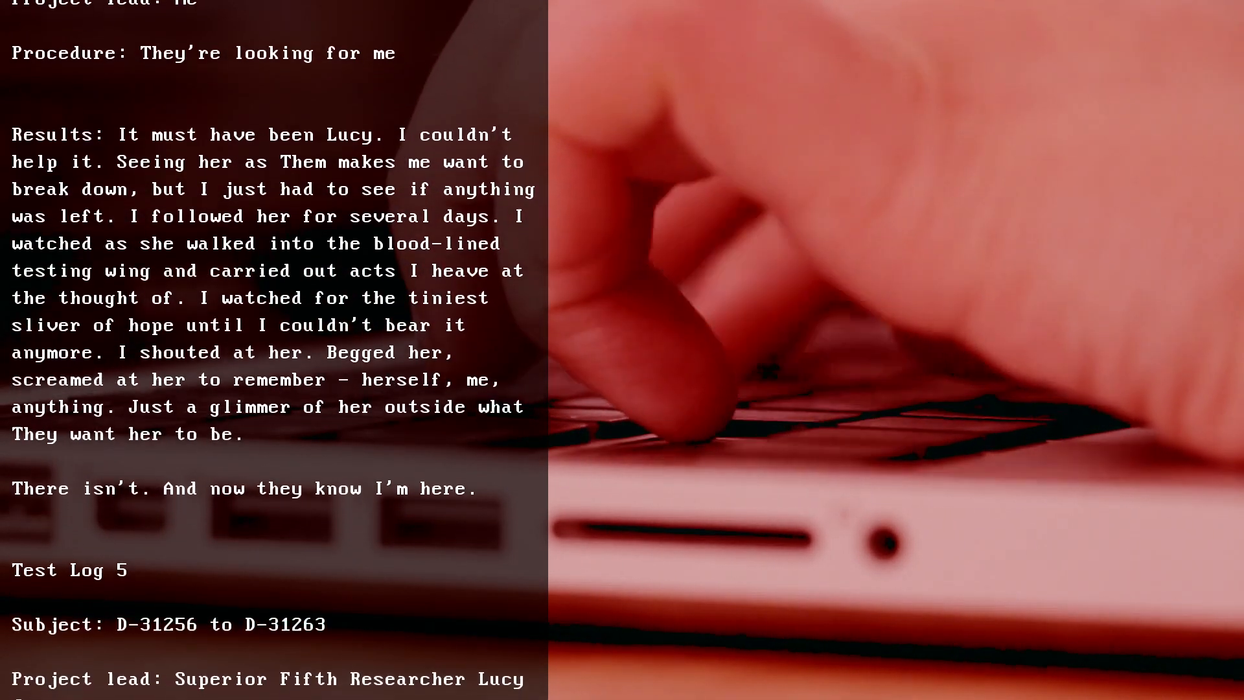
pyautogui.scroll(-3)
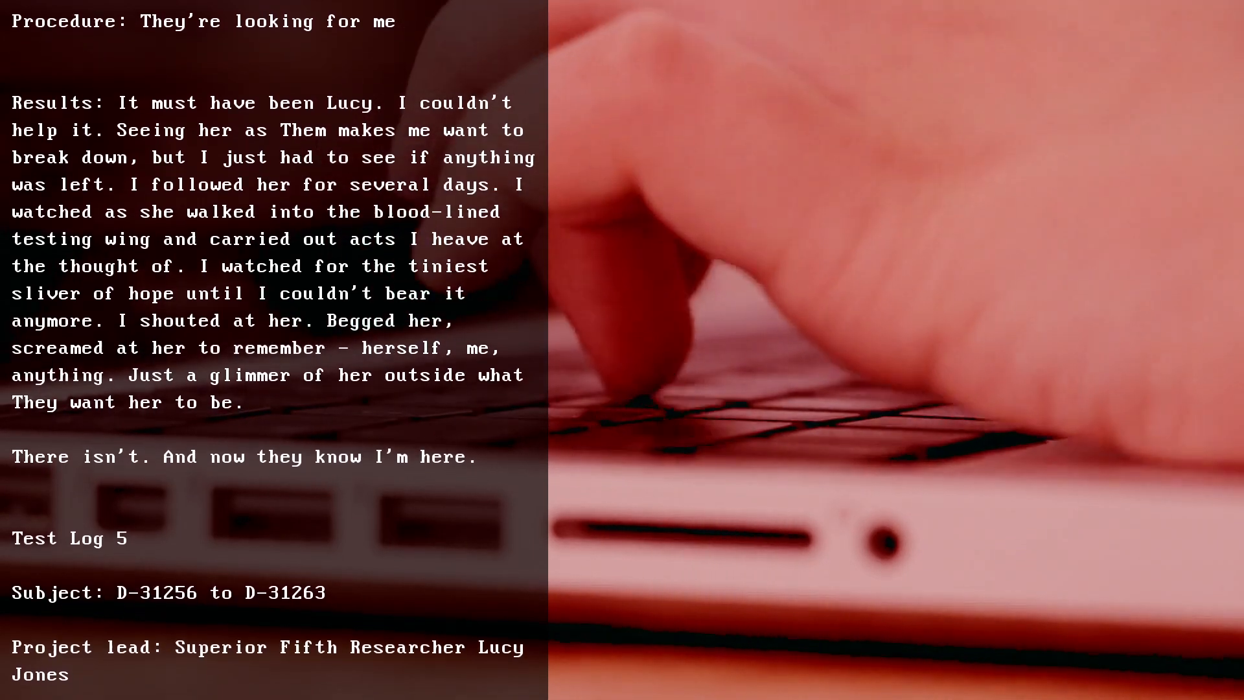
pyautogui.scroll(-3)
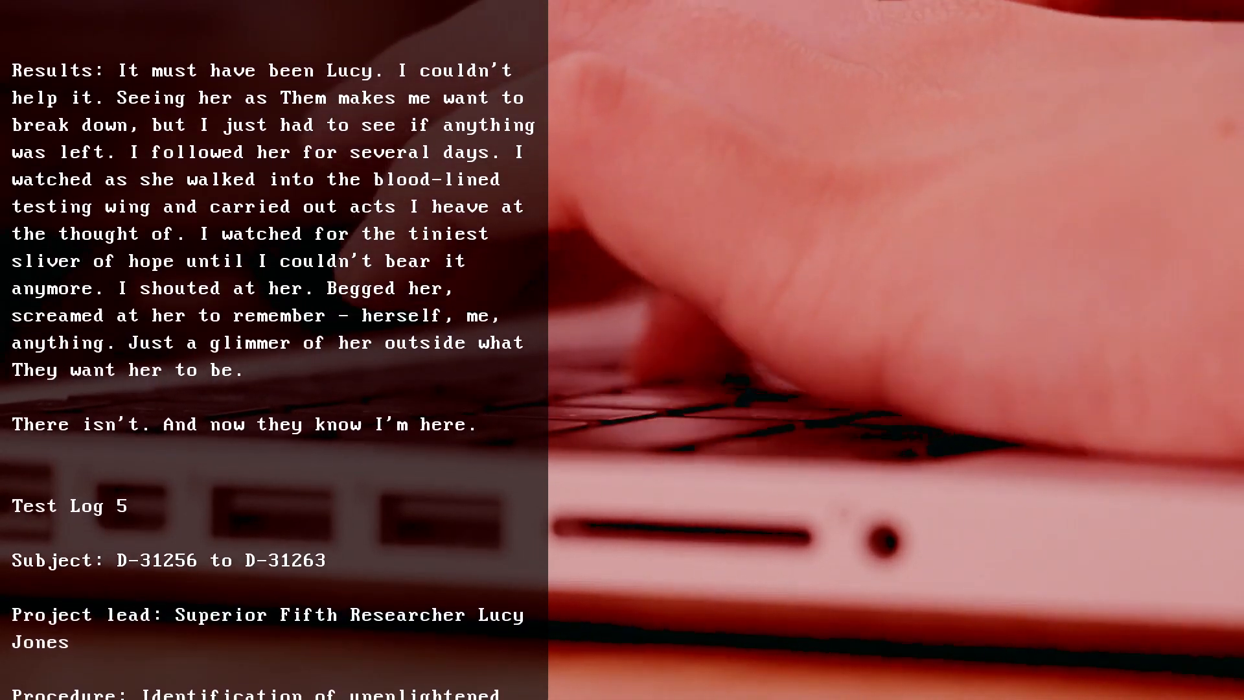
pyautogui.scroll(-3)
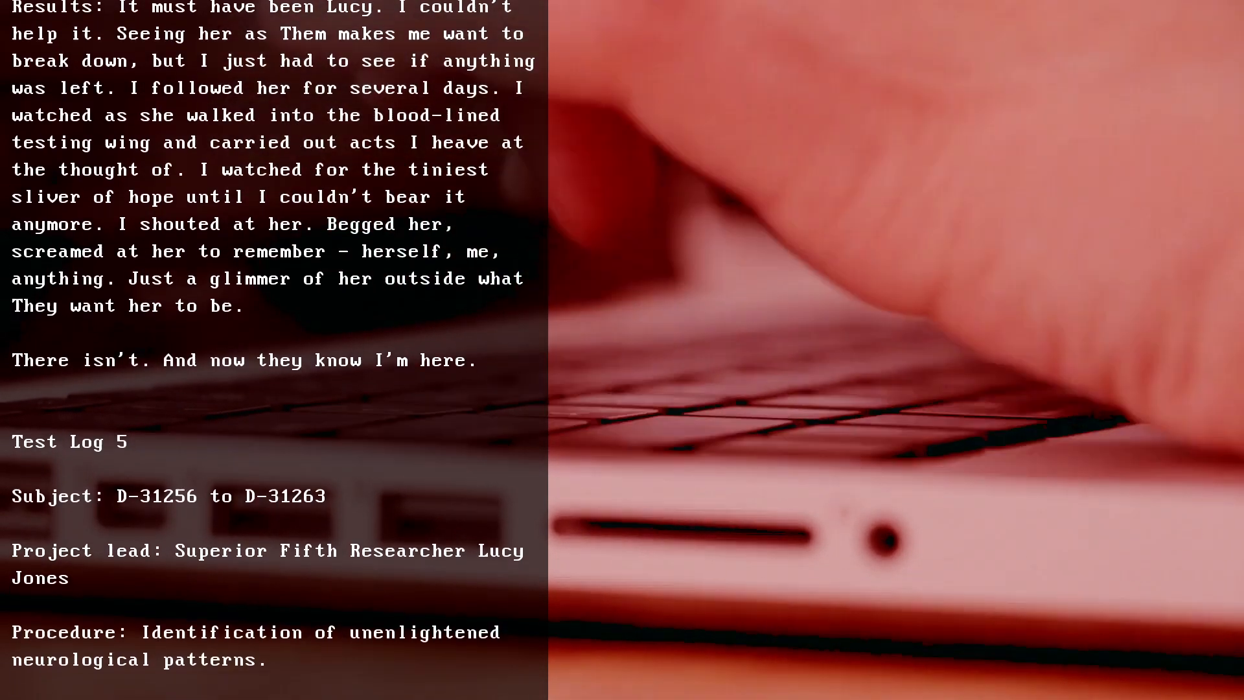
pyautogui.scroll(-3)
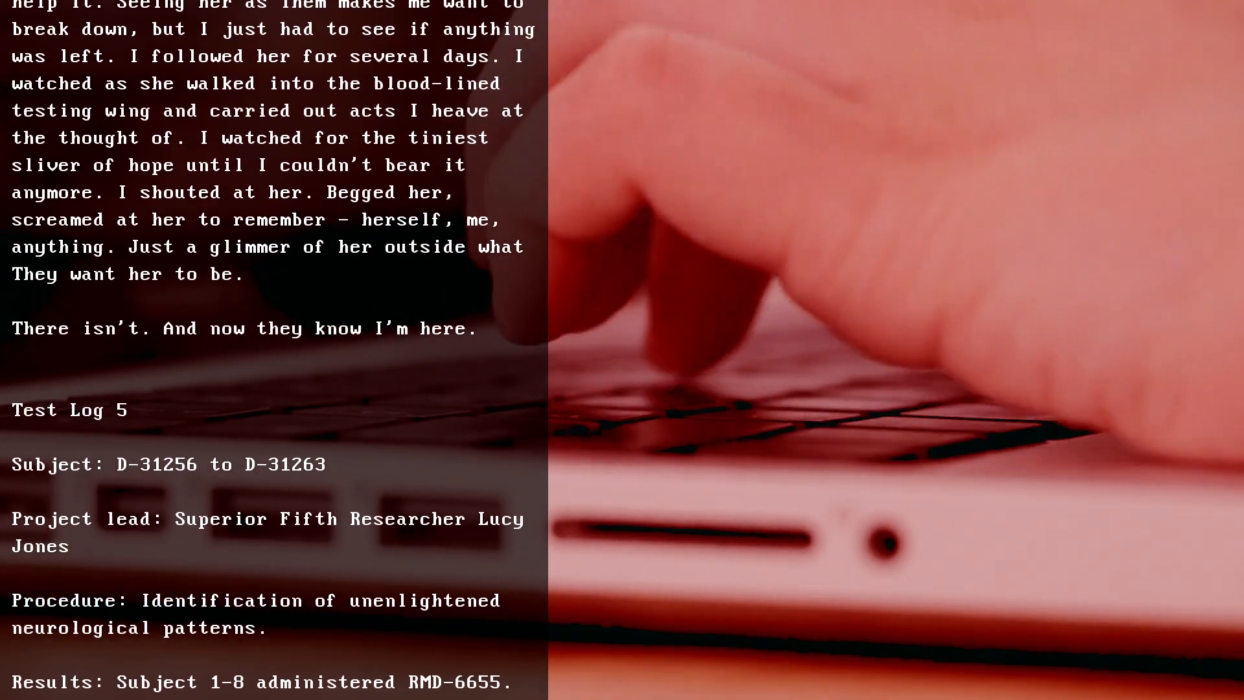
pyautogui.scroll(-3)
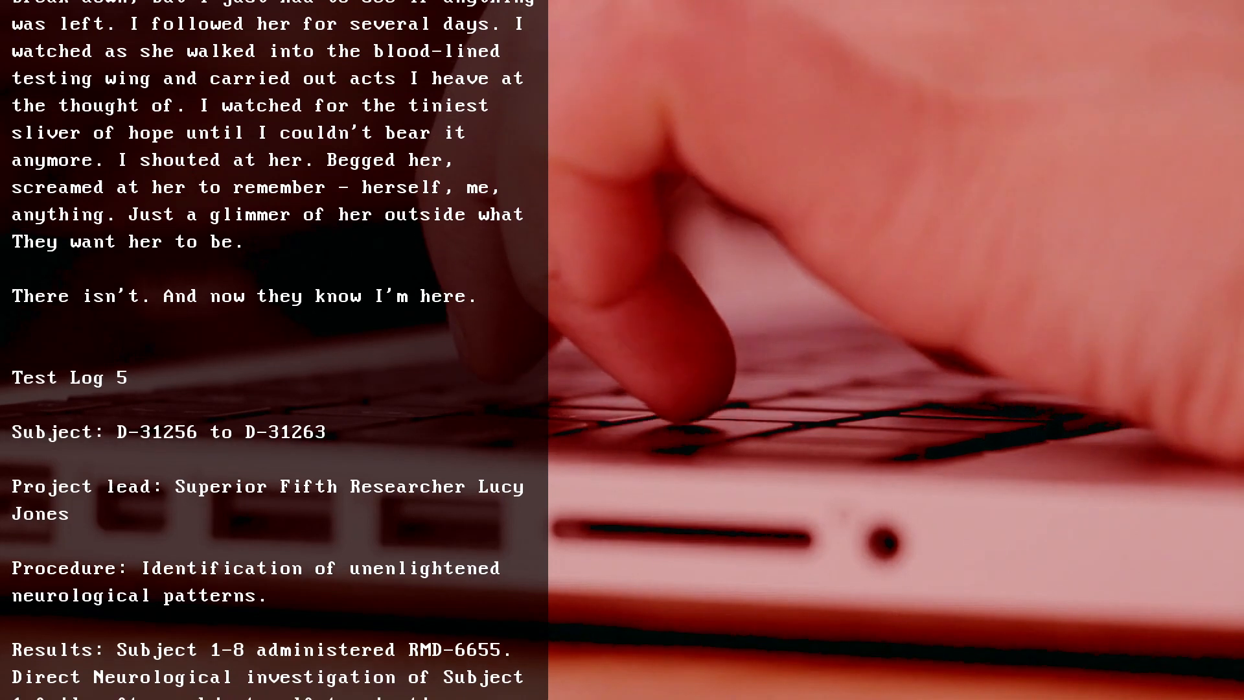
pyautogui.scroll(-3)
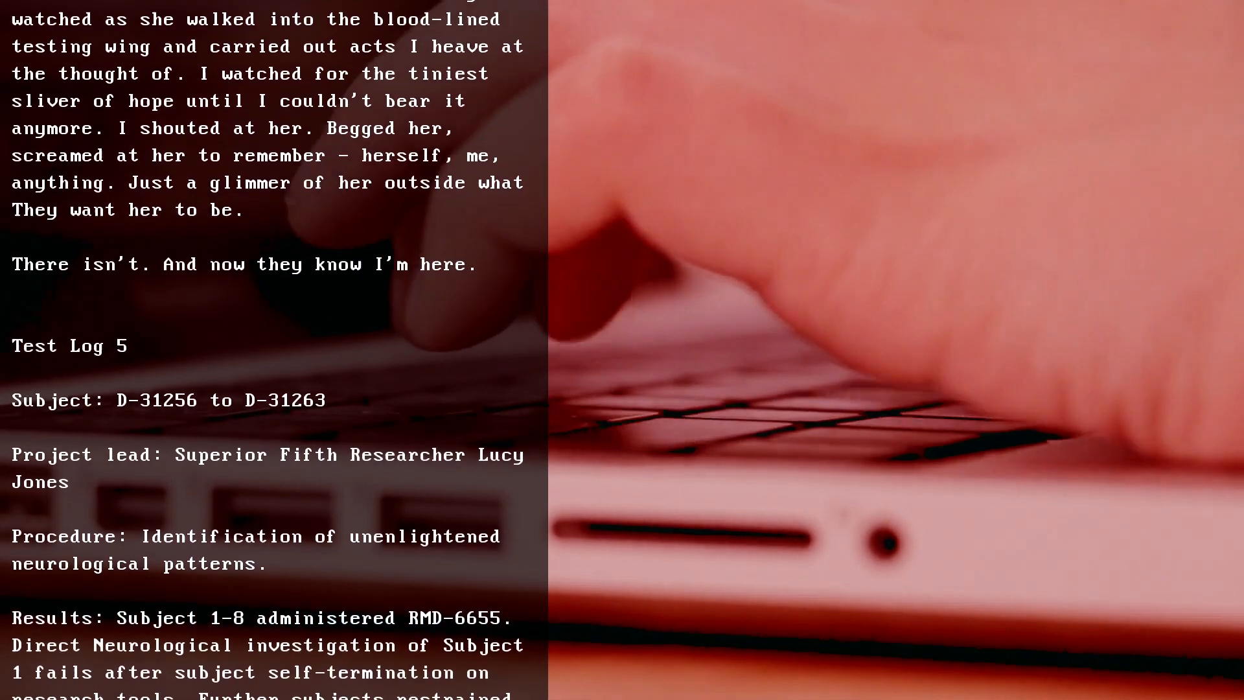
pyautogui.scroll(-3)
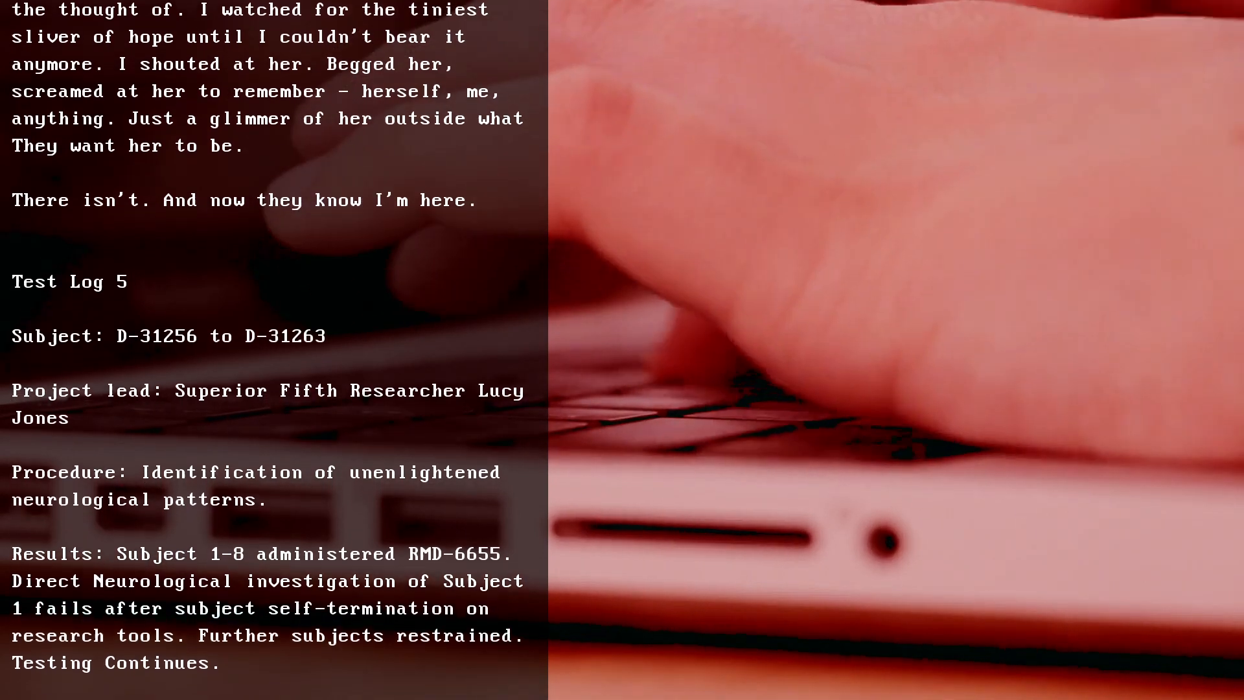
pyautogui.scroll(-3)
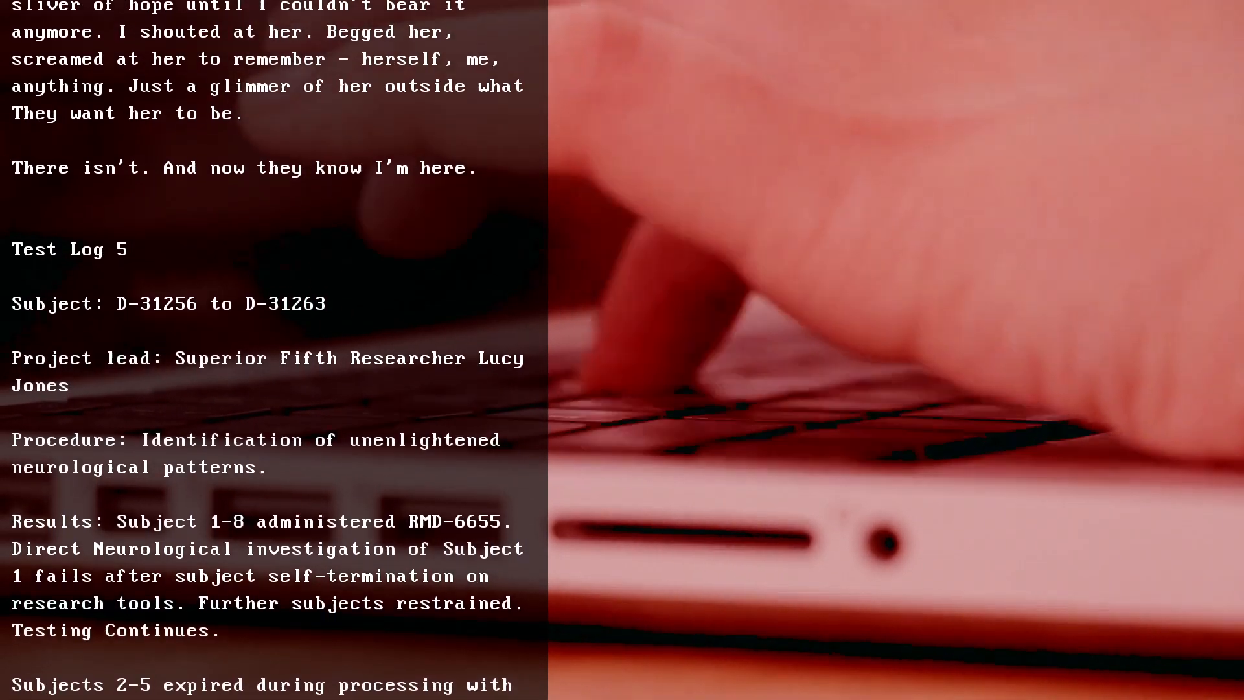
pyautogui.scroll(-3)
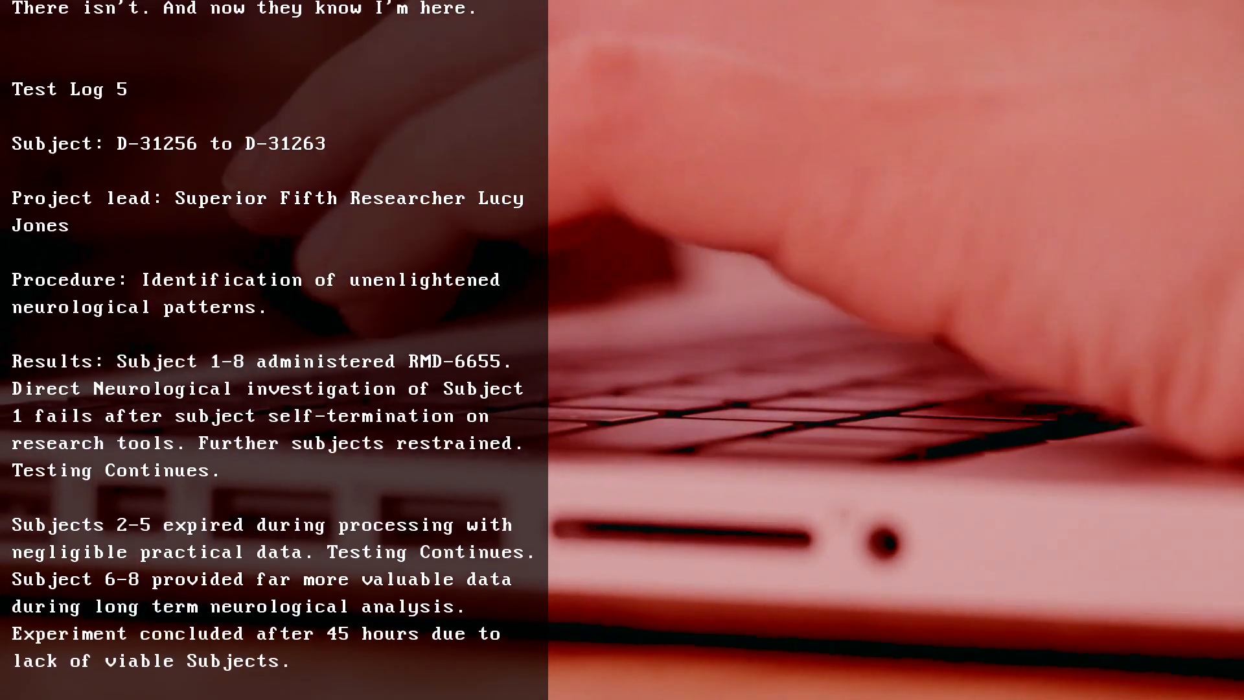
pyautogui.scroll(-3)
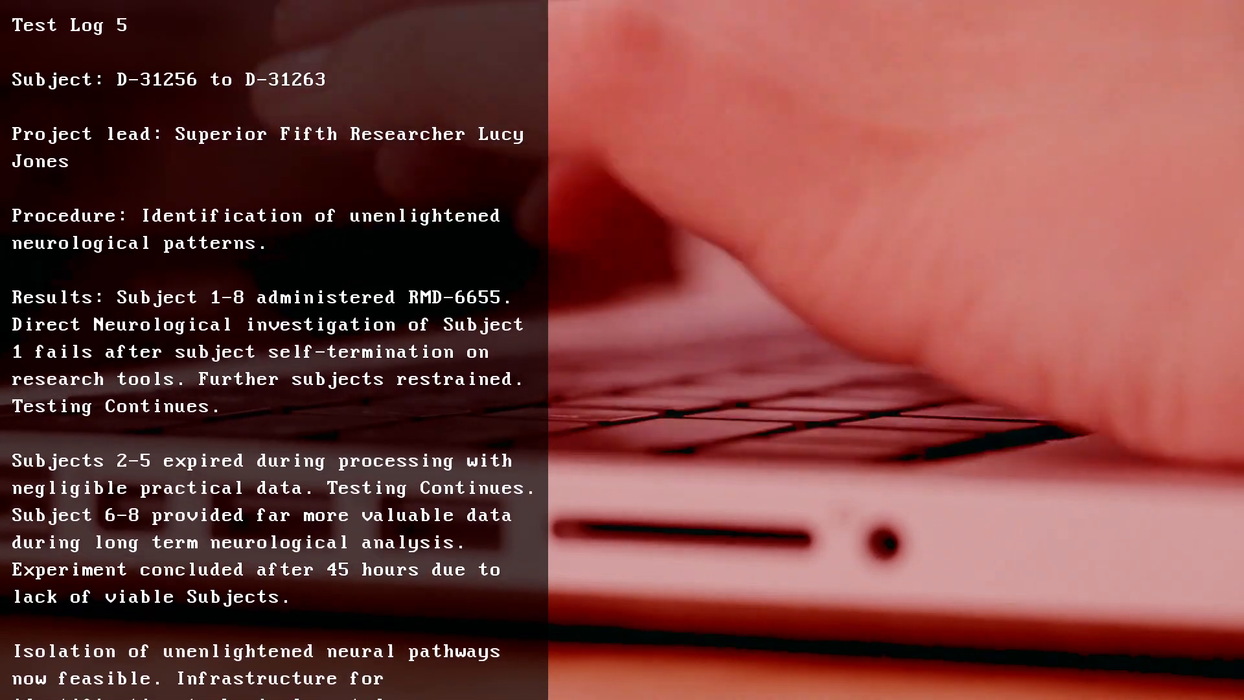
pyautogui.scroll(-3)
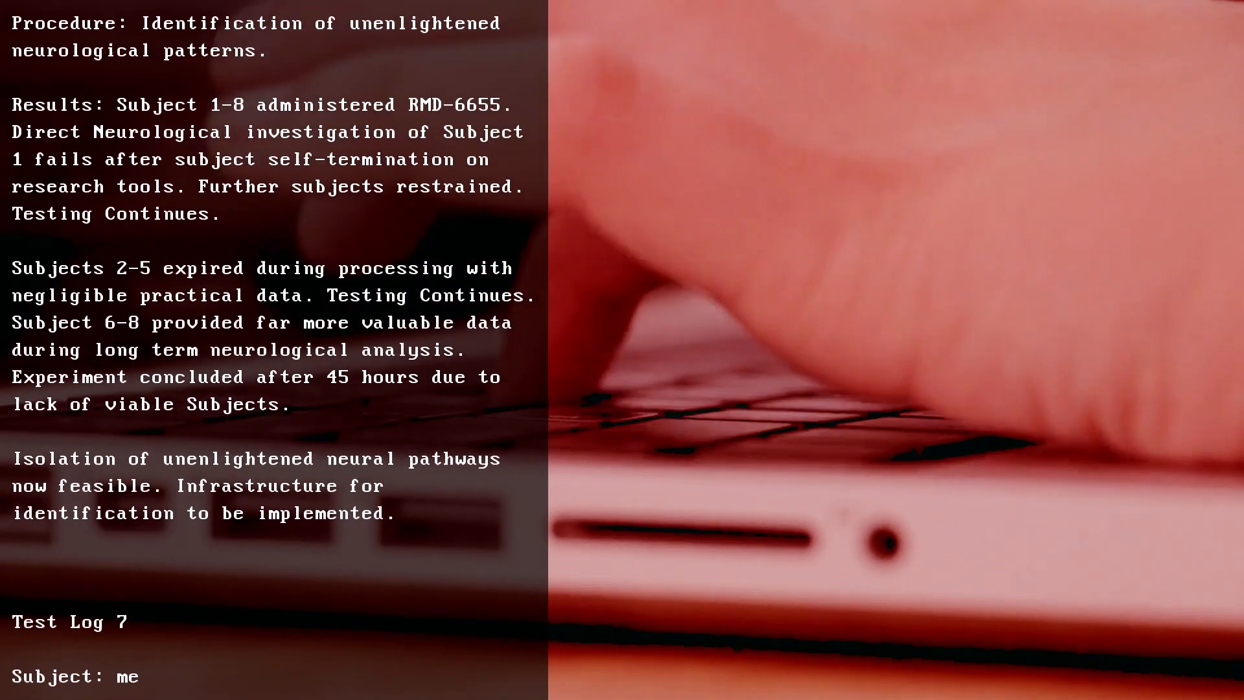
pyautogui.scroll(-3)
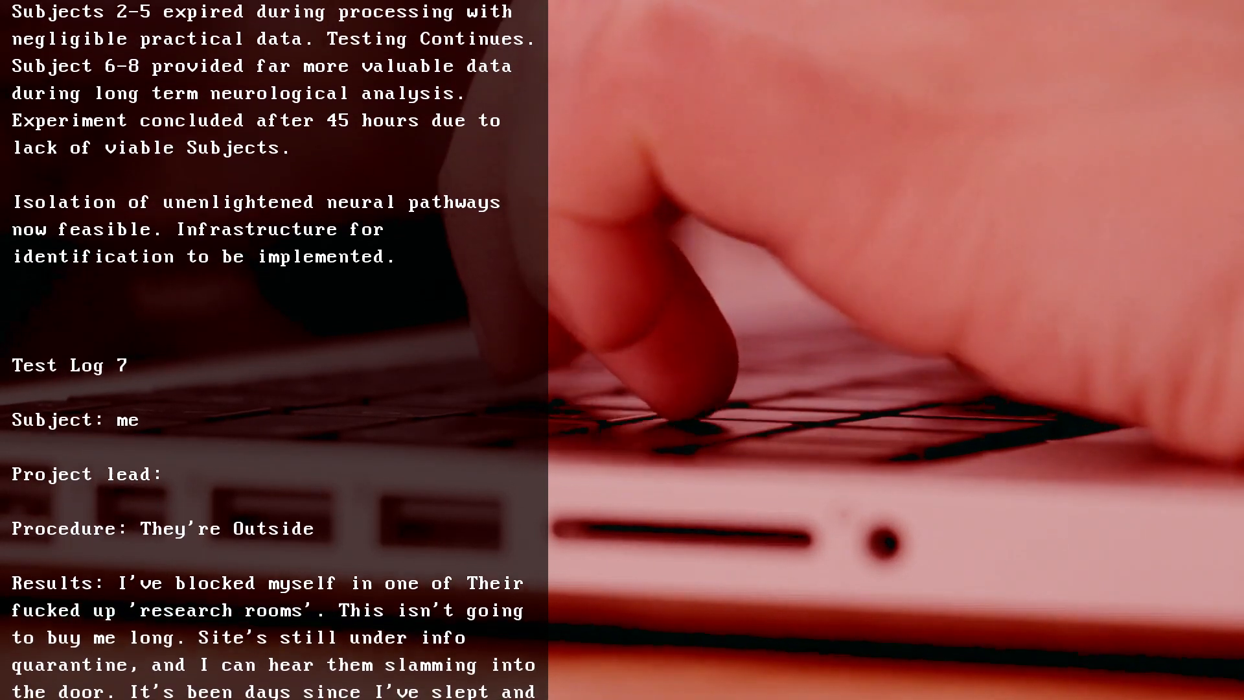
pyautogui.scroll(-3)
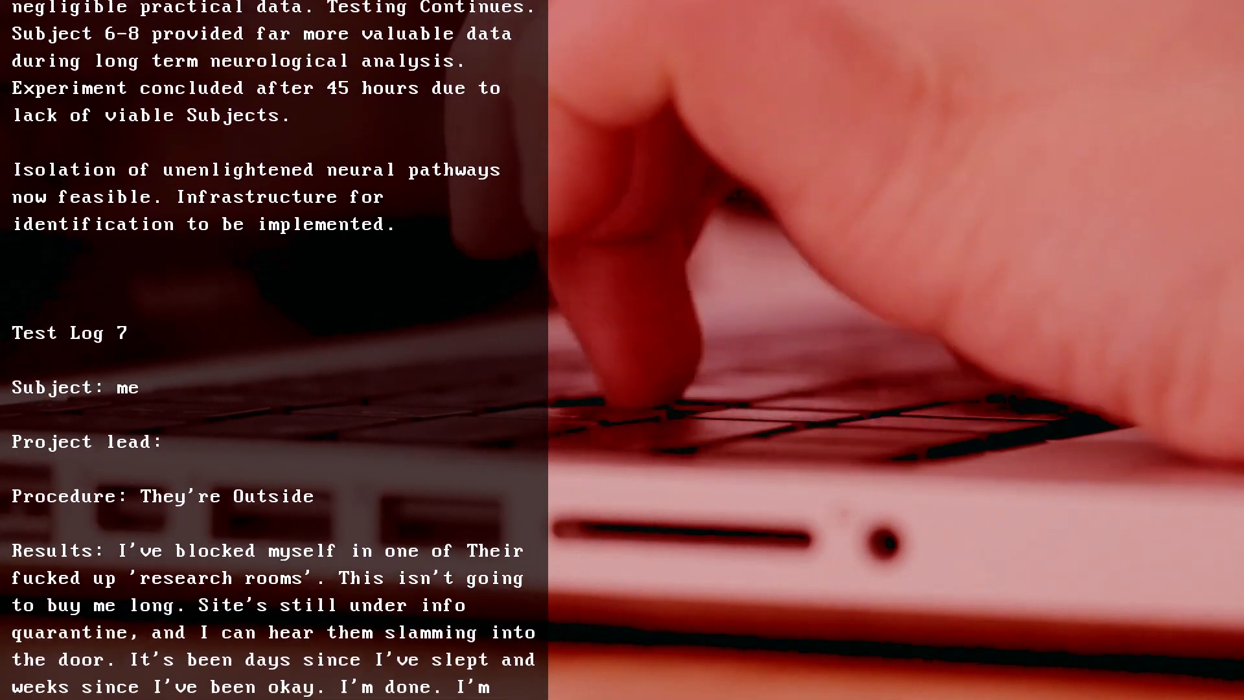
pyautogui.scroll(-3)
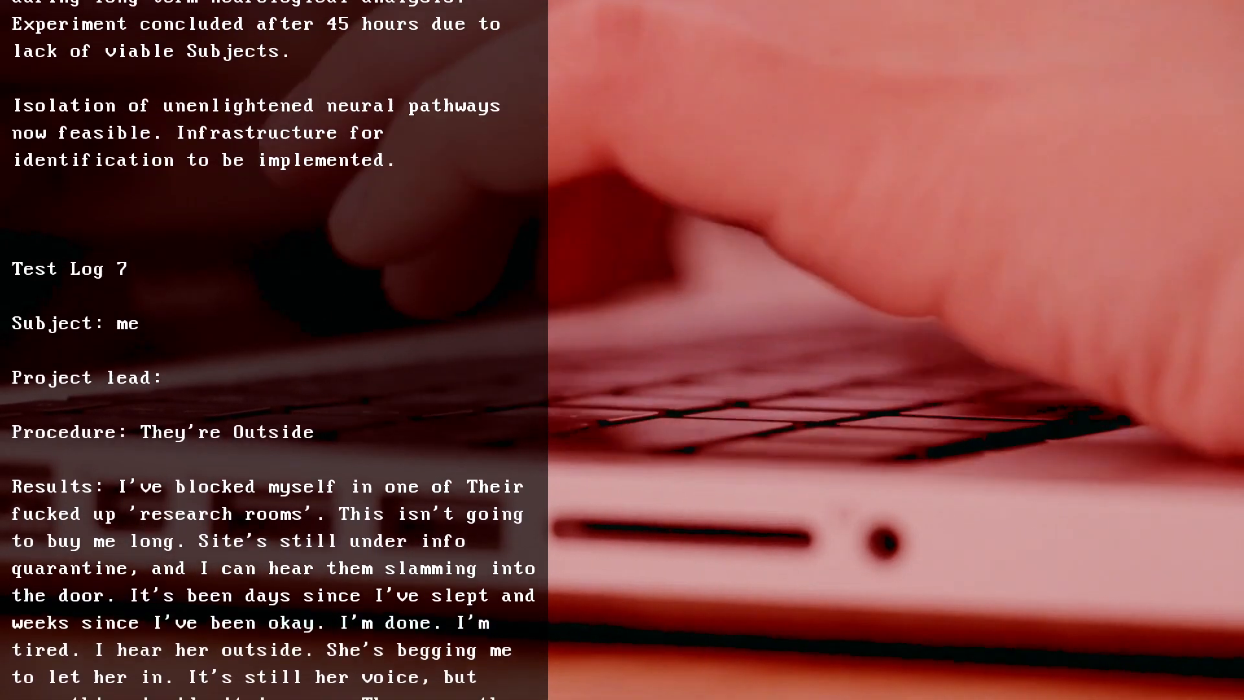
pyautogui.scroll(-3)
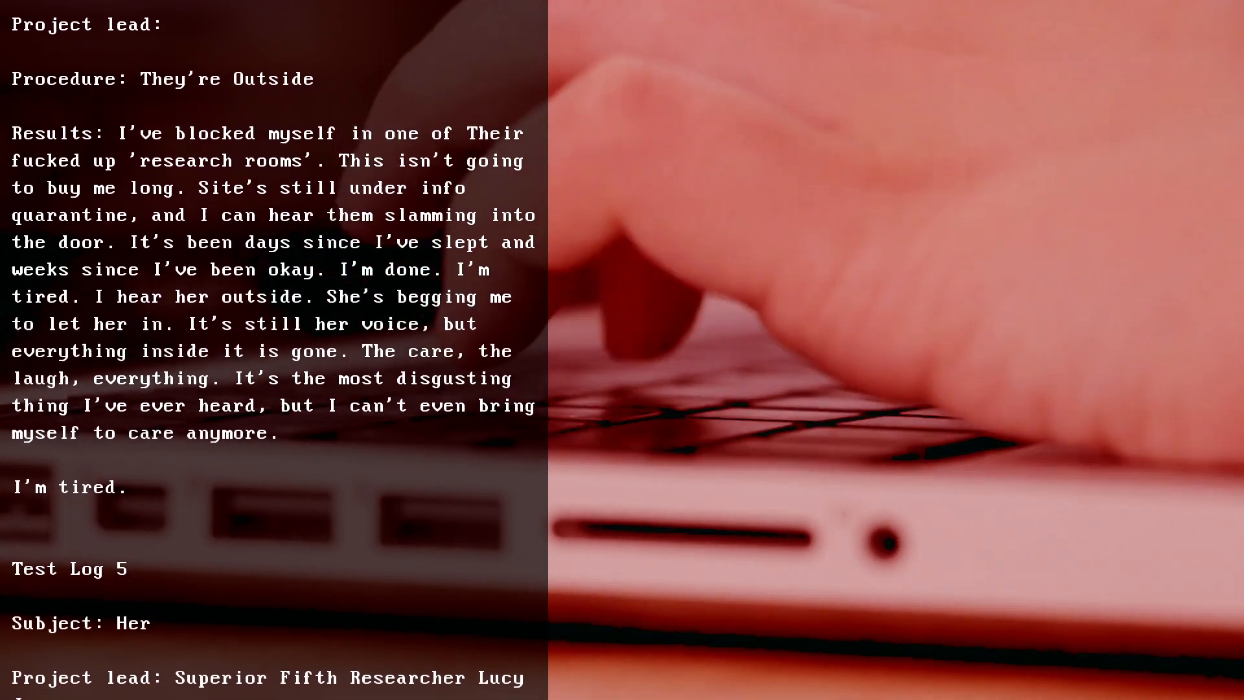
pyautogui.scroll(-3)
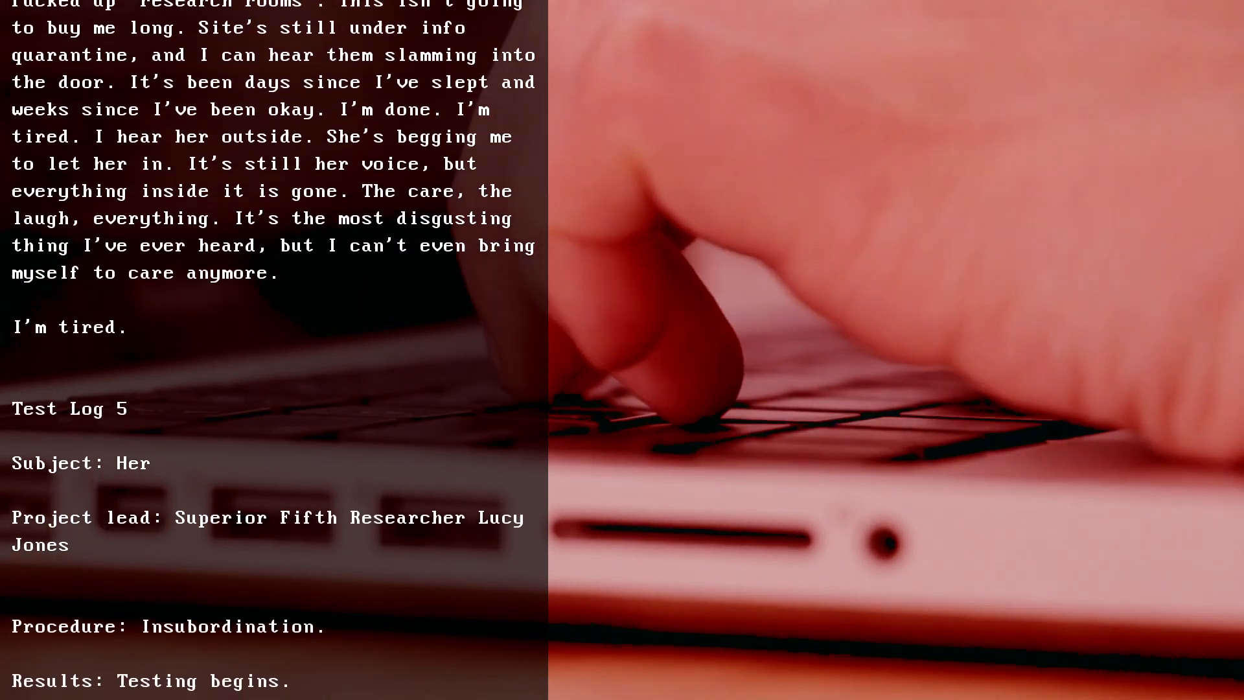
pyautogui.scroll(-3)
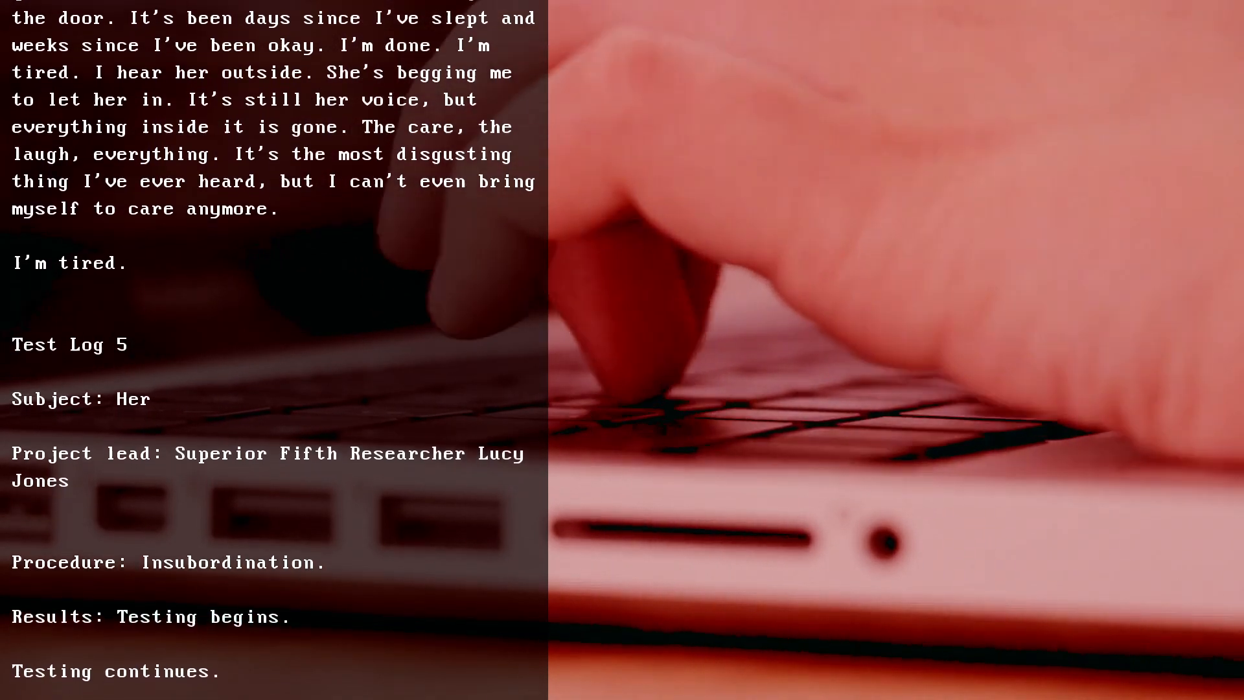
pyautogui.scroll(-3)
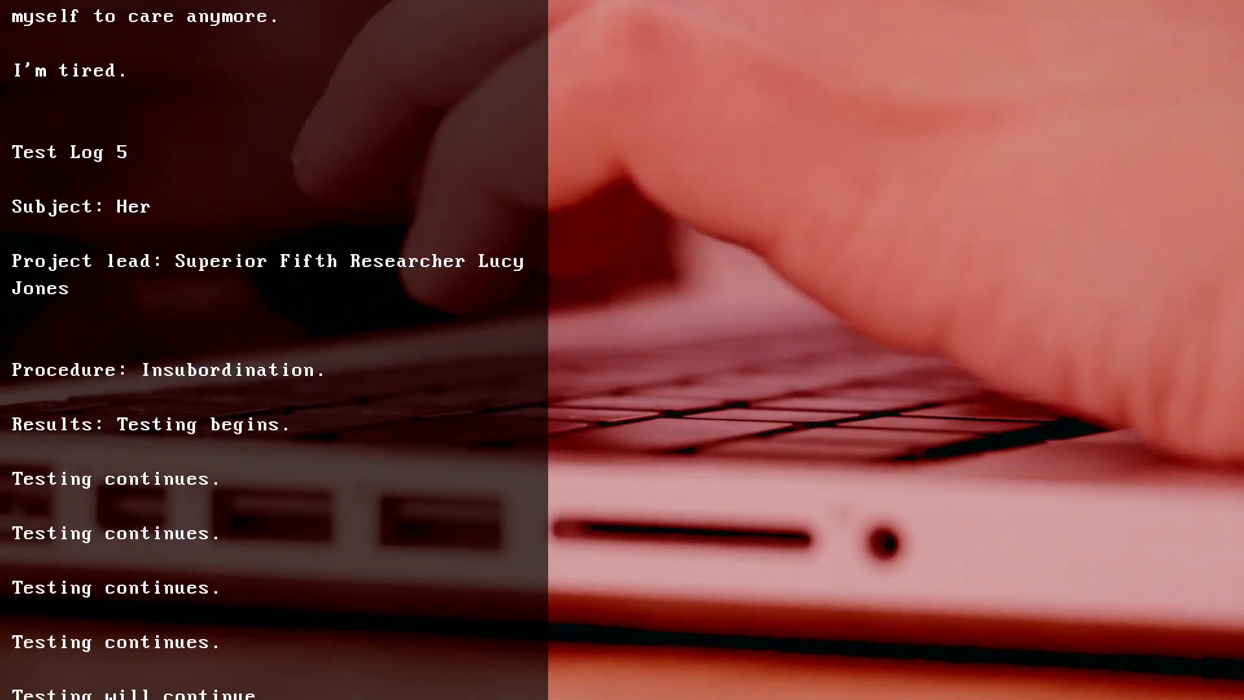
pyautogui.scroll(-3)
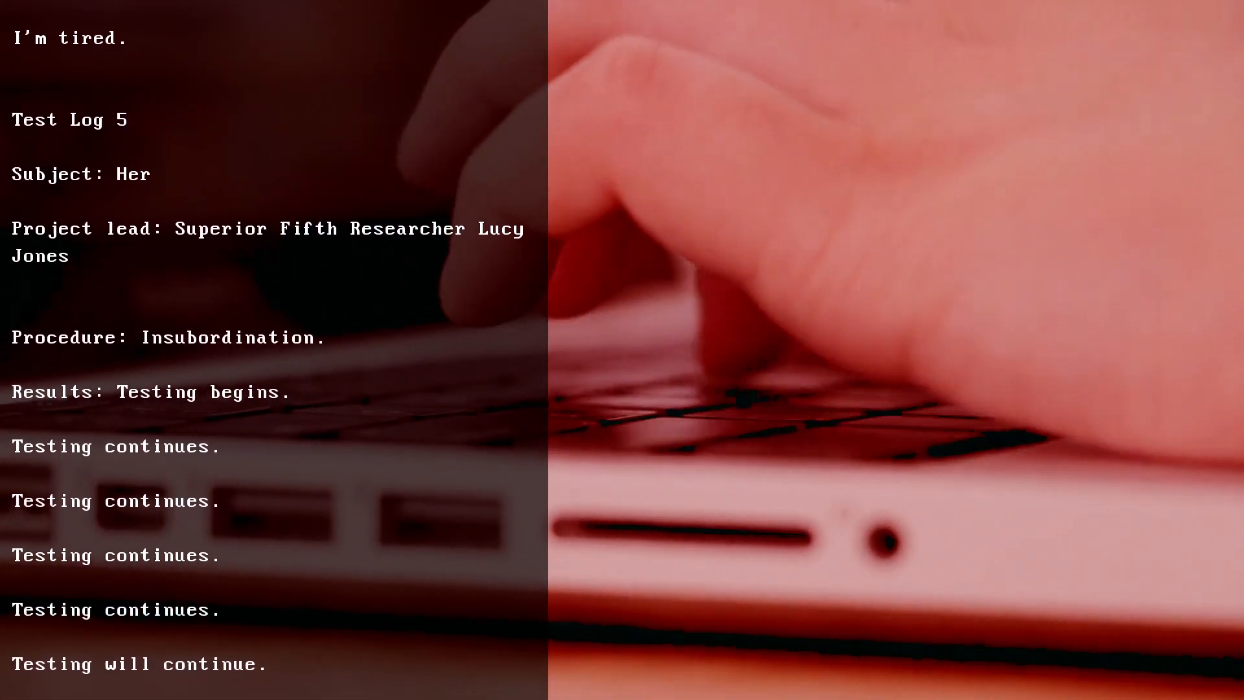